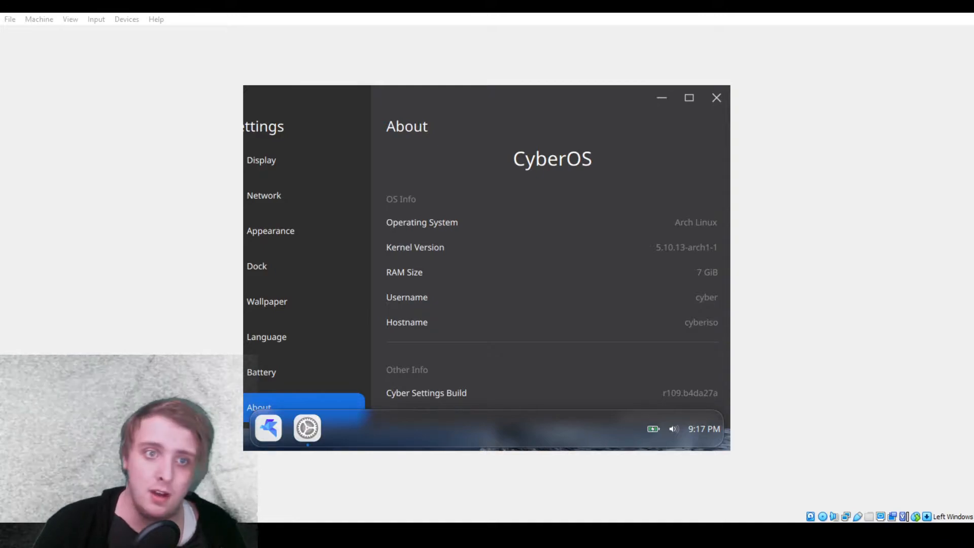
mouse_move(825, 342)
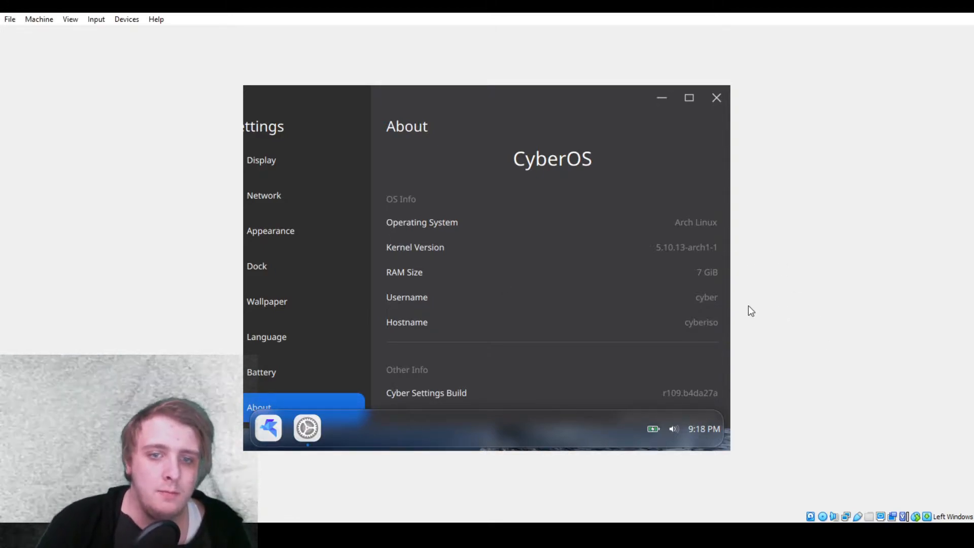
mouse_move(710, 328)
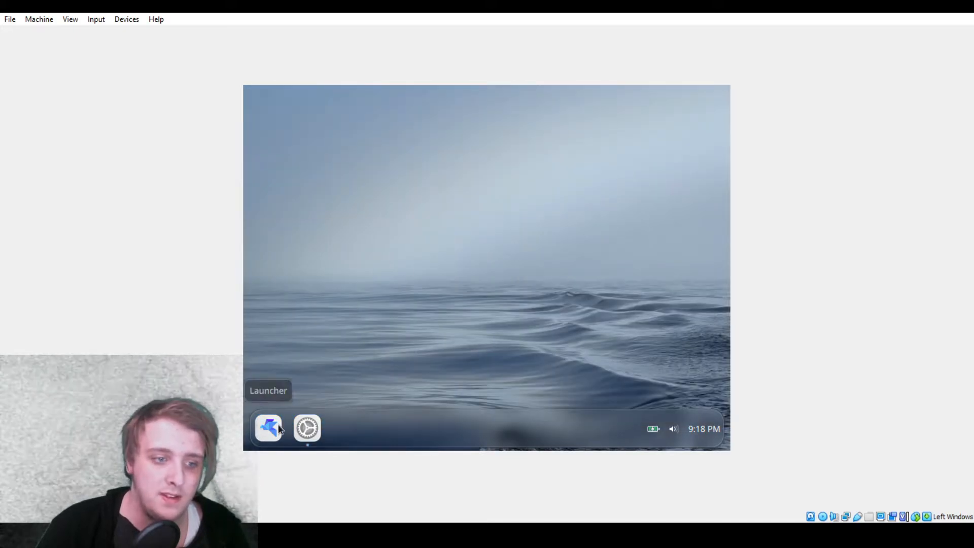
- Open the app launcher from the dock on the ocean-wallpaper desktop
click(268, 428)
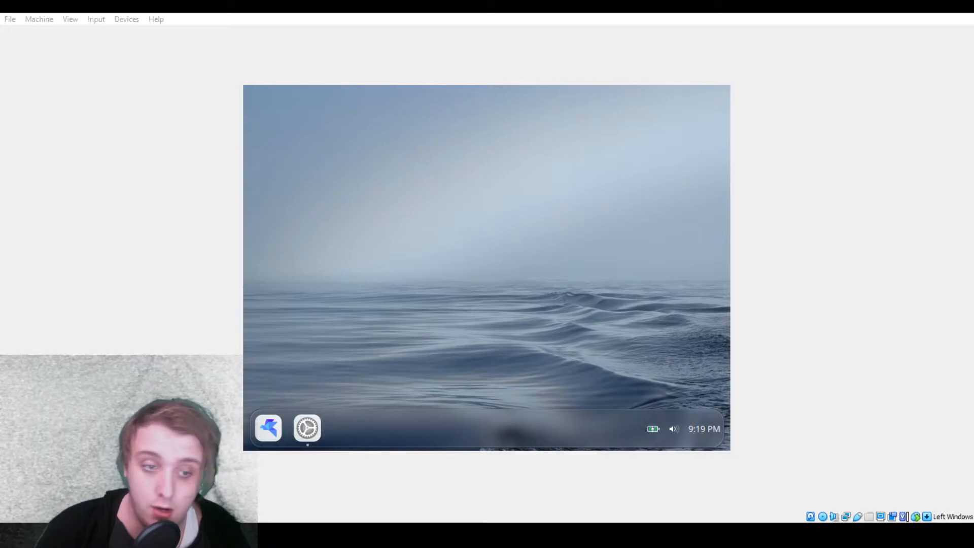
mouse_move(535, 315)
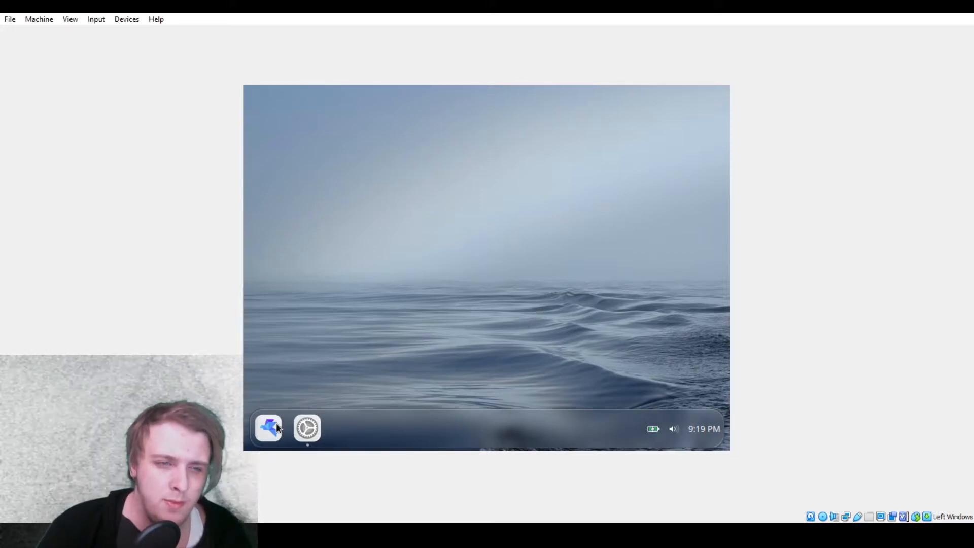
click(268, 428)
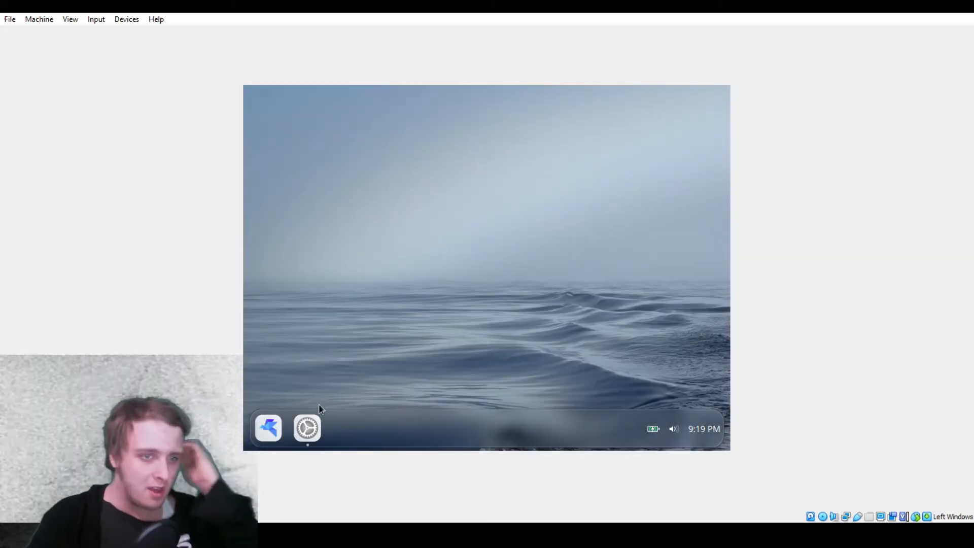
mouse_move(435, 209)
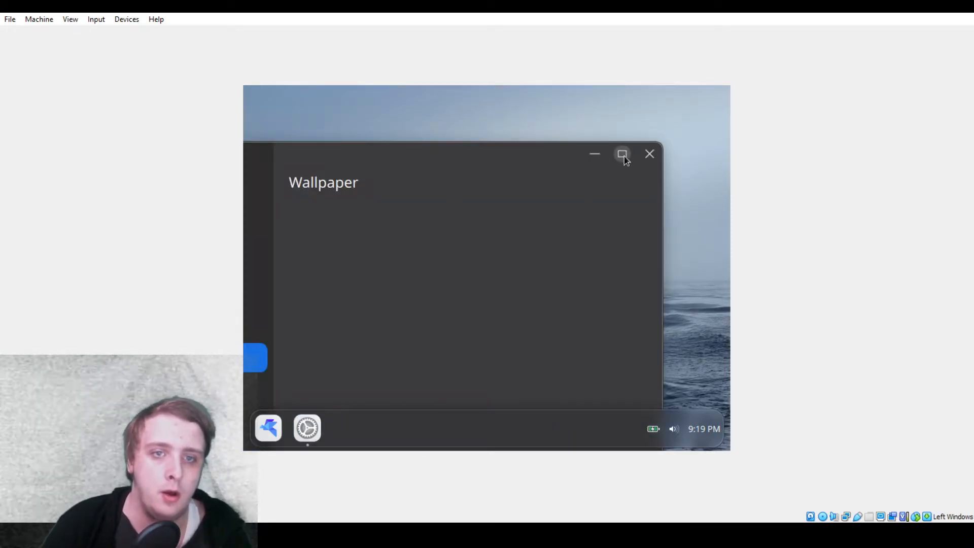
- Maximize Settings and pick the orange sandstone canyon photo from the Wallpaper gallery
click(621, 153)
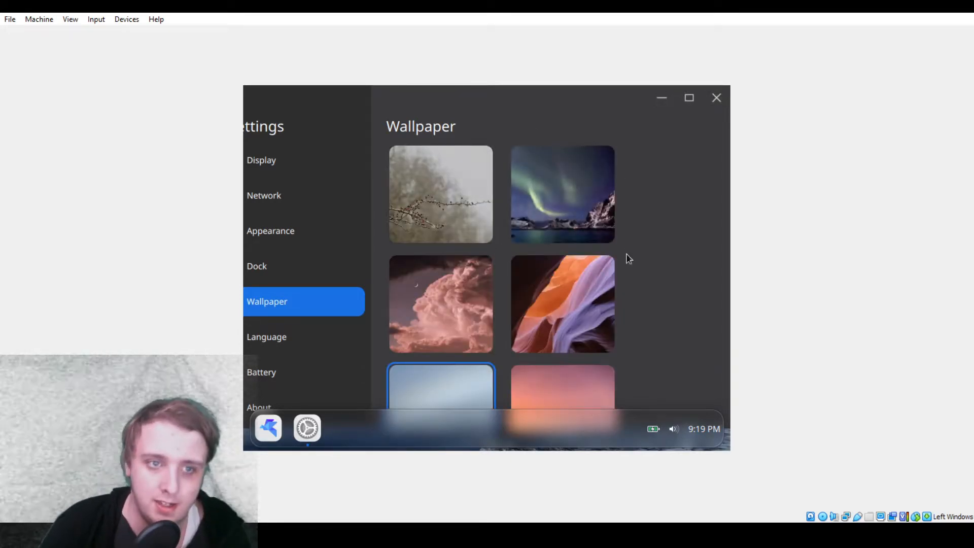
scroll(down, 3)
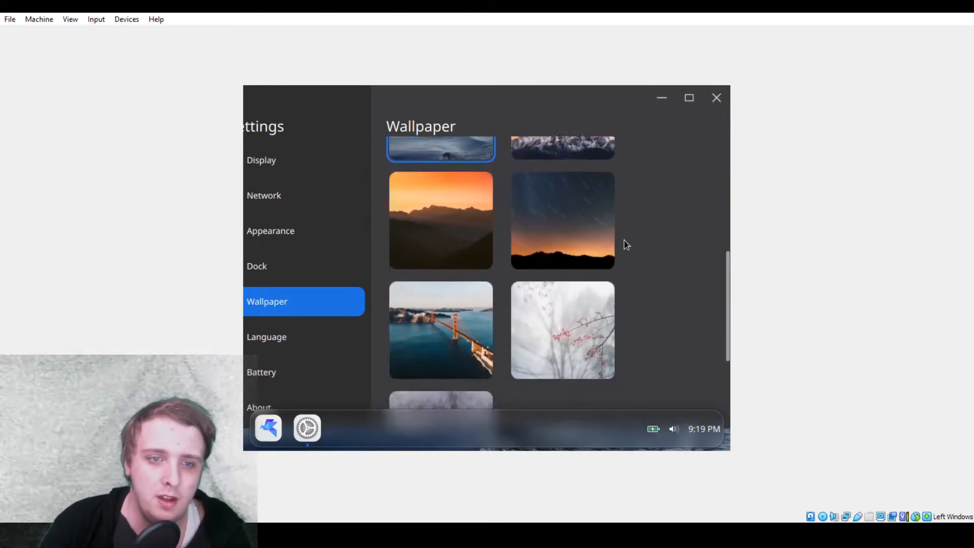
scroll(down, 3)
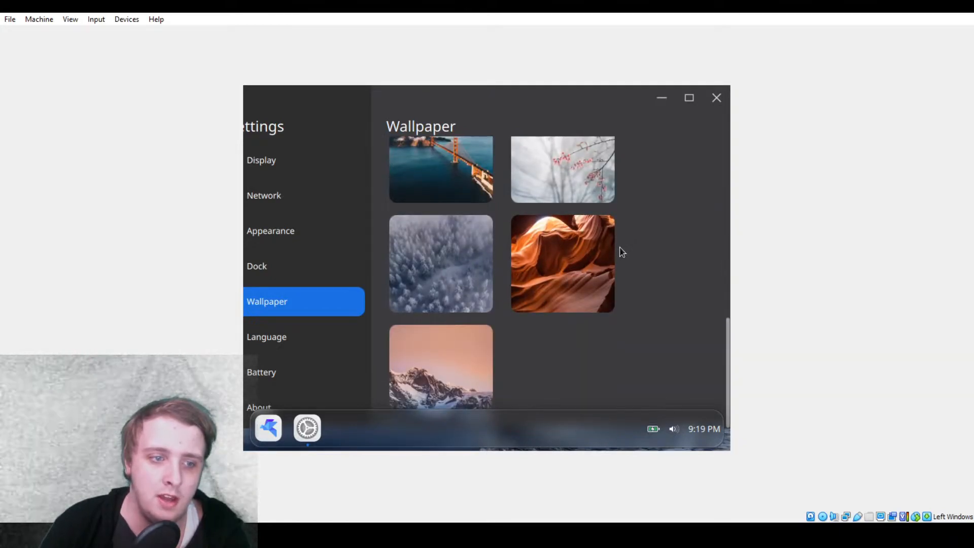
click(561, 264)
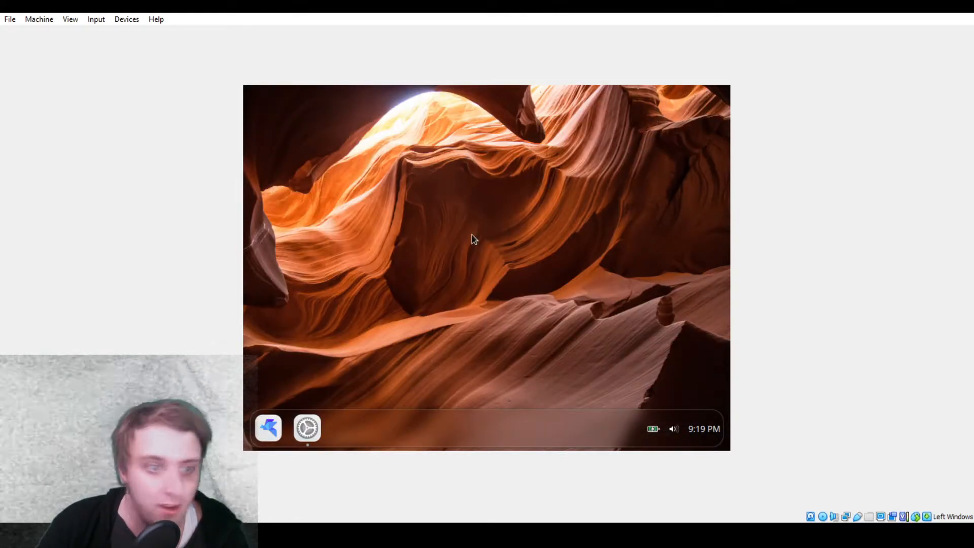
mouse_move(294, 378)
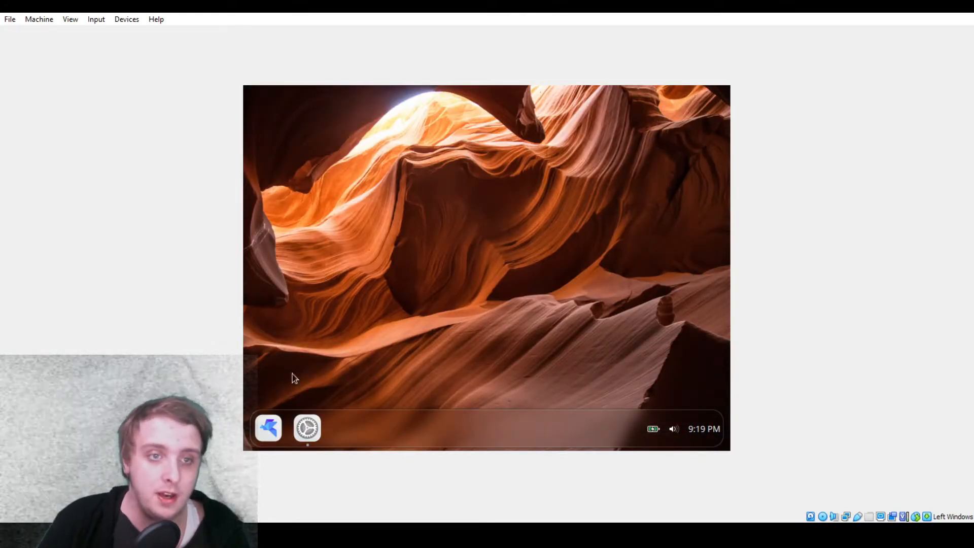
mouse_move(452, 273)
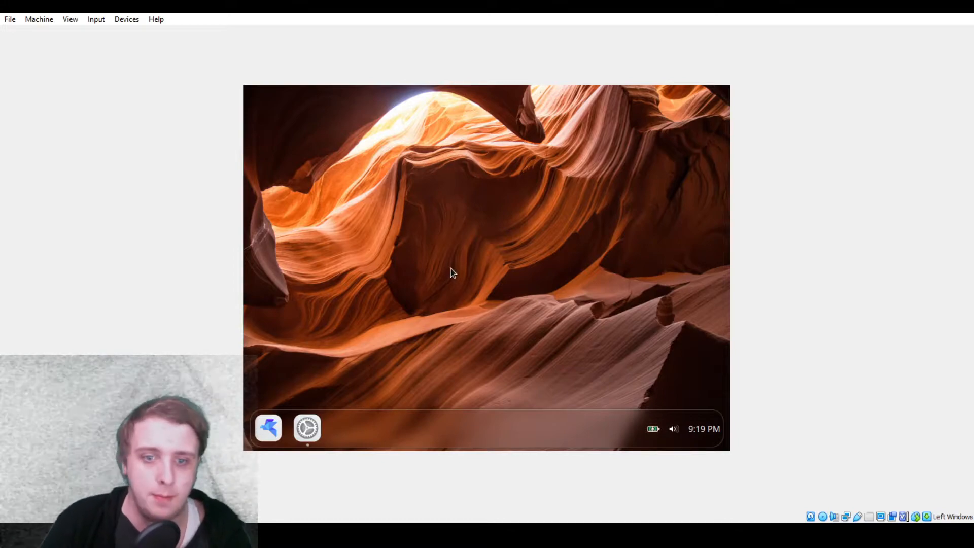
mouse_move(306, 427)
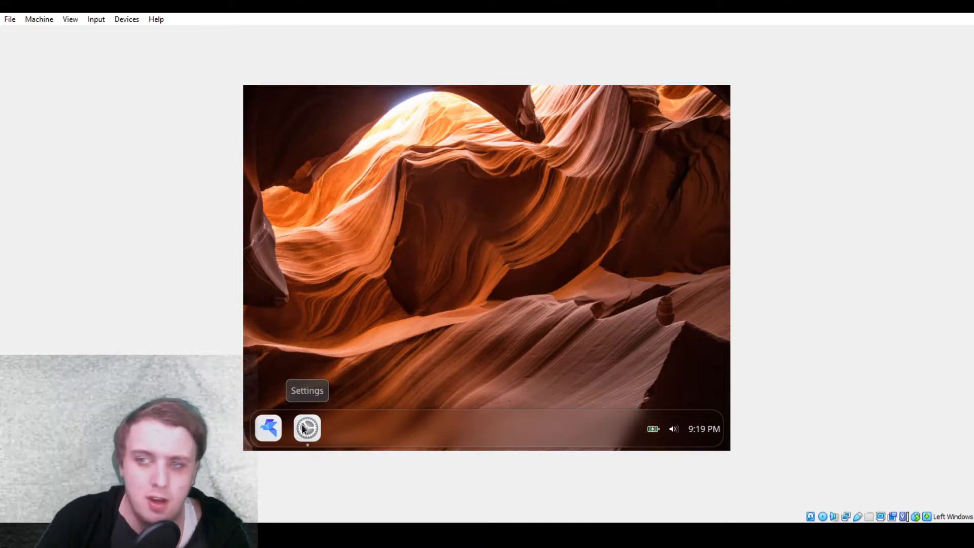
- On the Display page set scale to 100%, raising brightness to half then back to lowest
click(306, 427)
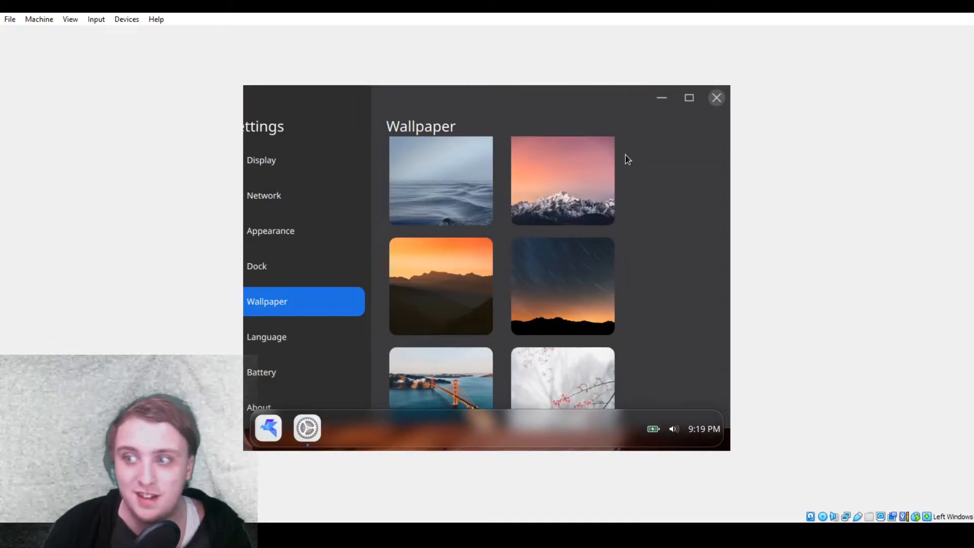
mouse_move(300, 166)
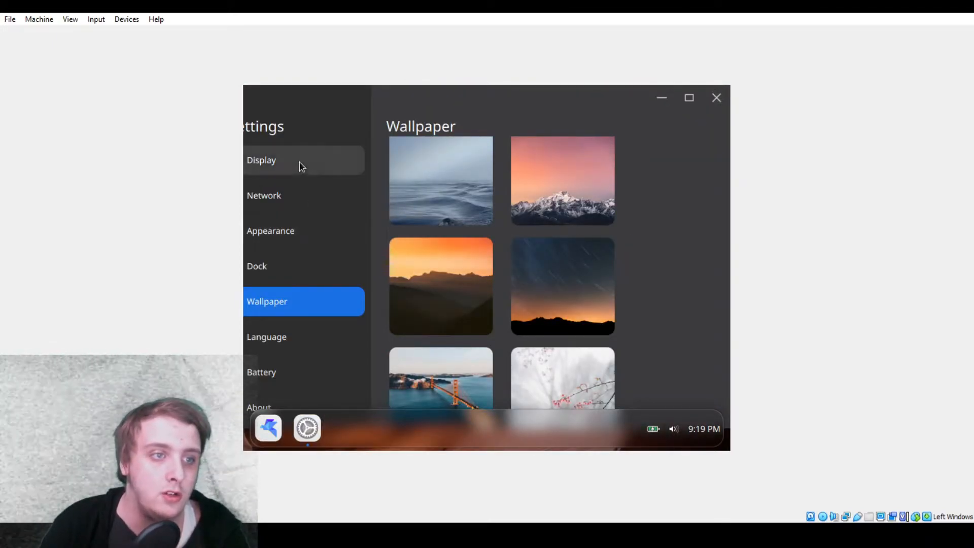
click(260, 159)
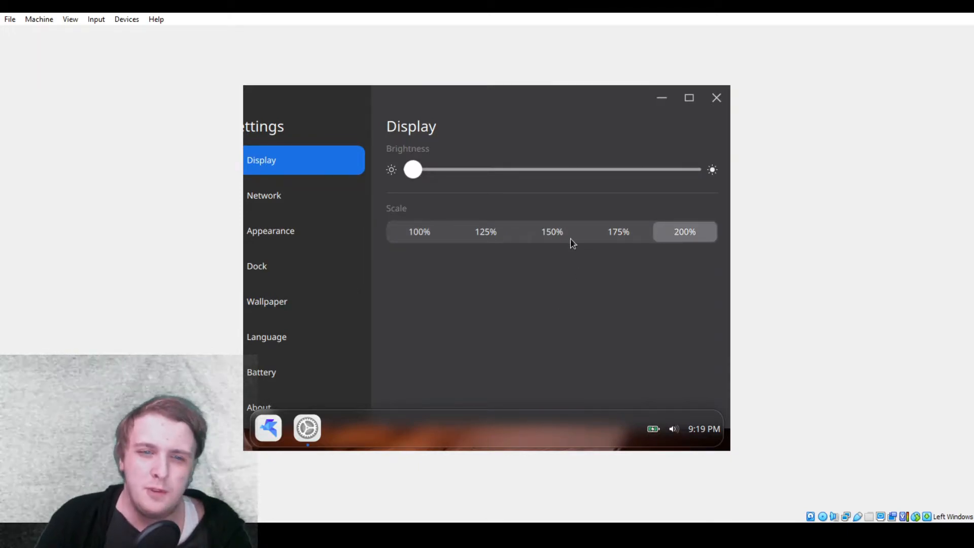
click(485, 232)
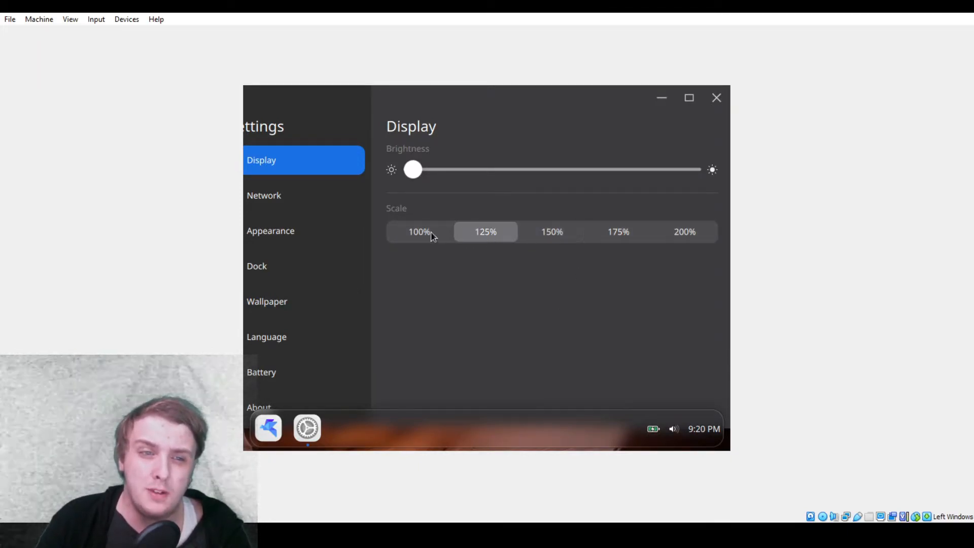
drag(413, 169, 574, 169)
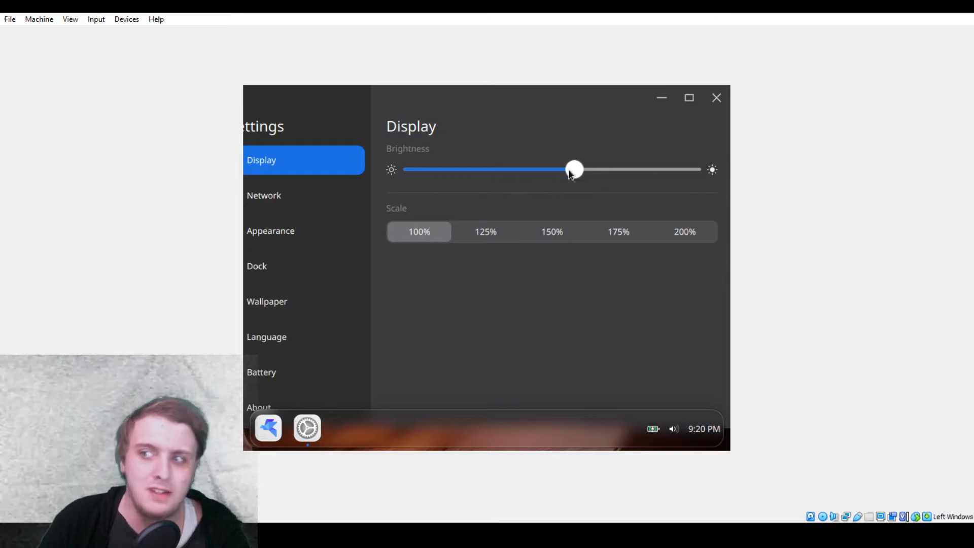
drag(573, 169, 412, 169)
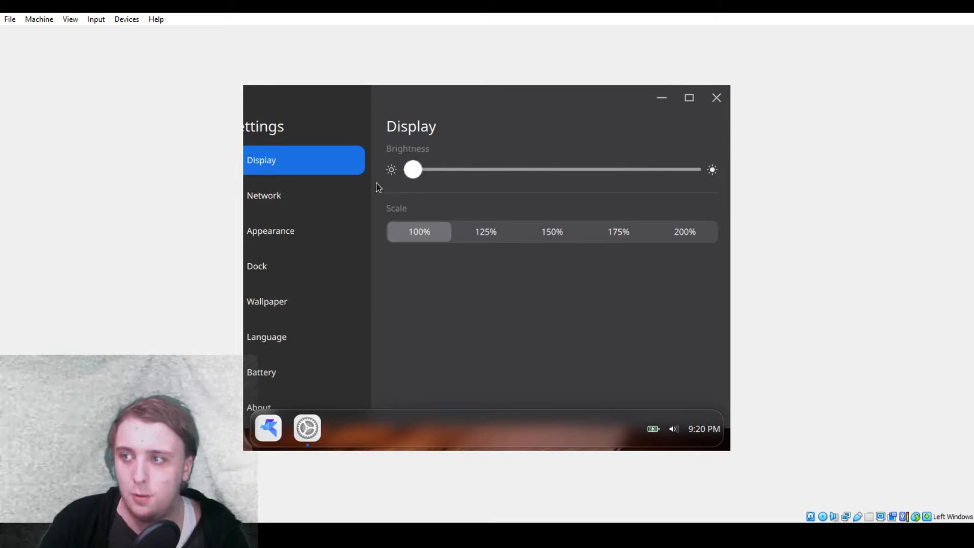
mouse_move(547, 217)
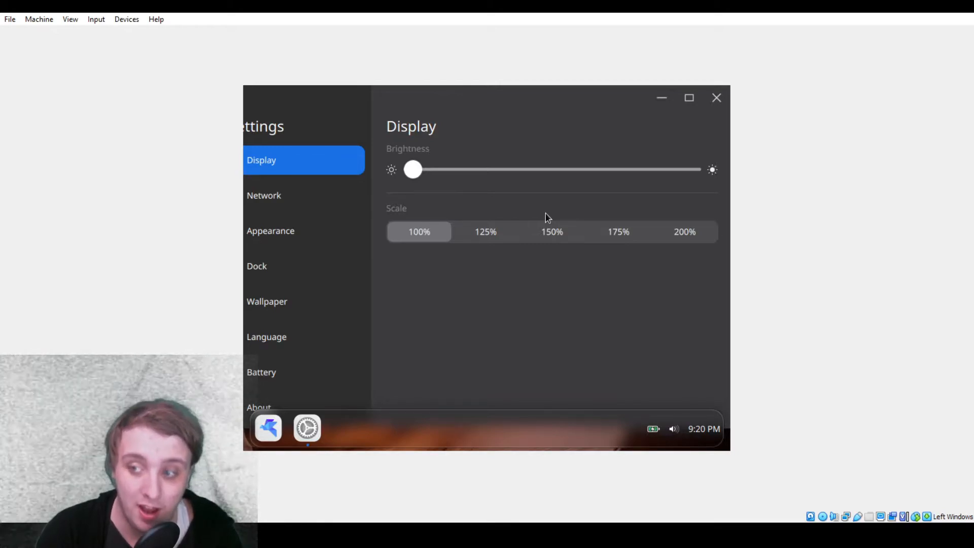
mouse_move(319, 193)
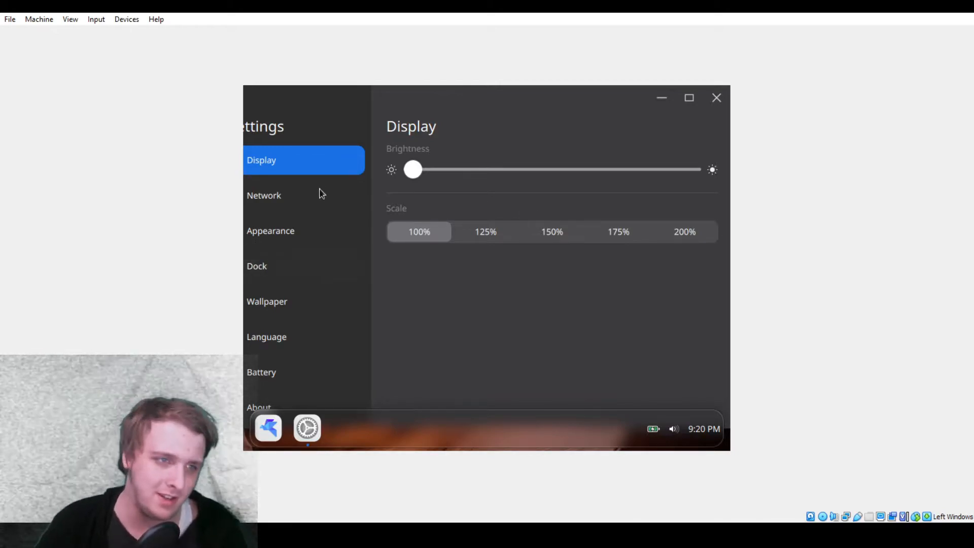
- On Appearance, try Light theme and red/orange accents, ending on Dark theme with blue accent
click(264, 194)
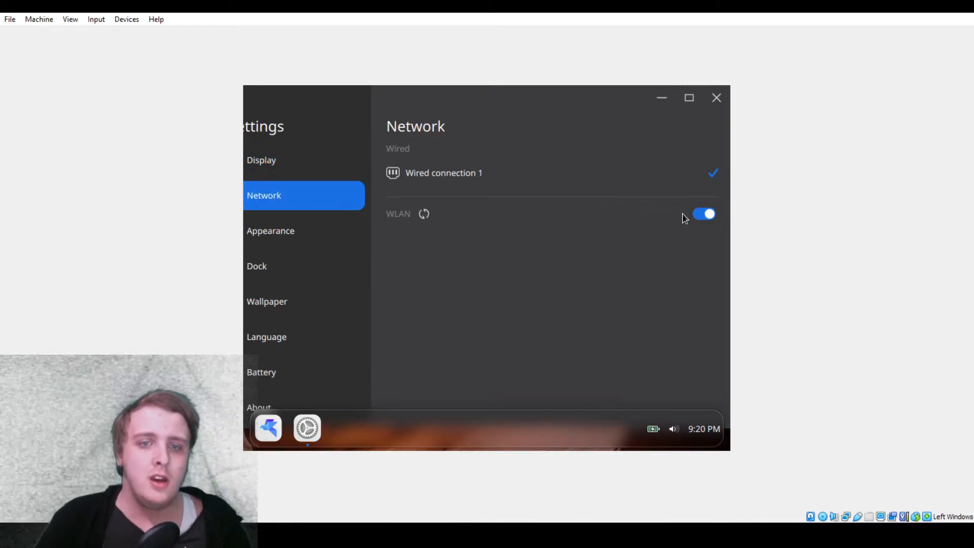
click(270, 230)
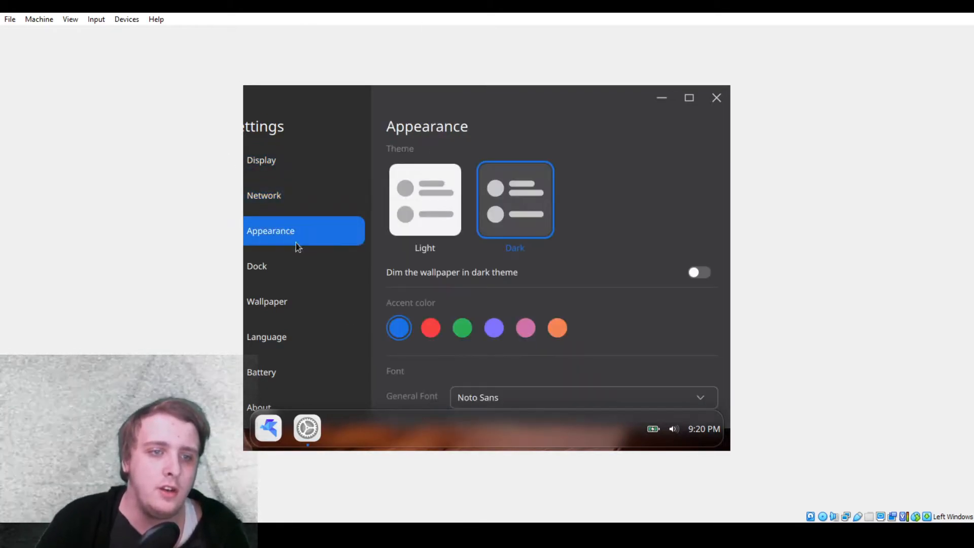
click(425, 198)
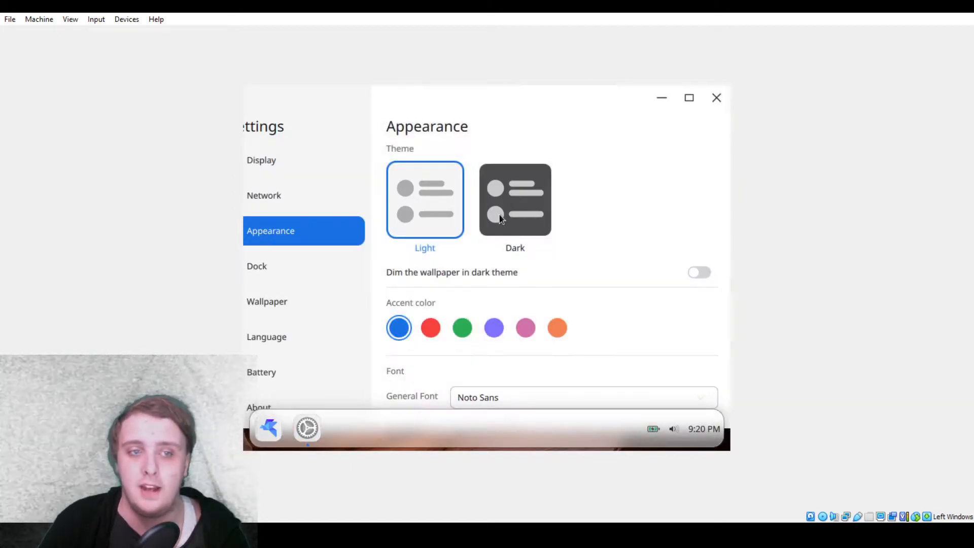
click(515, 199)
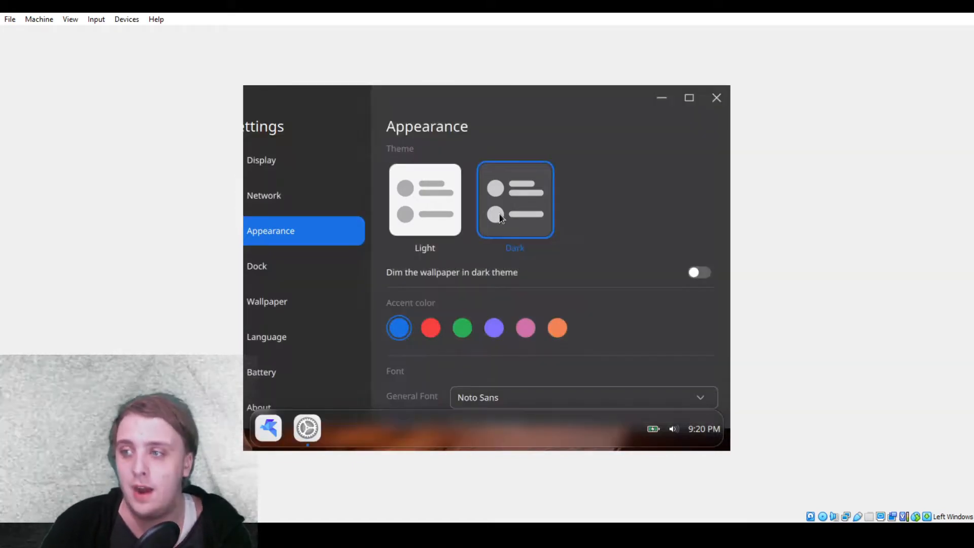
click(430, 328)
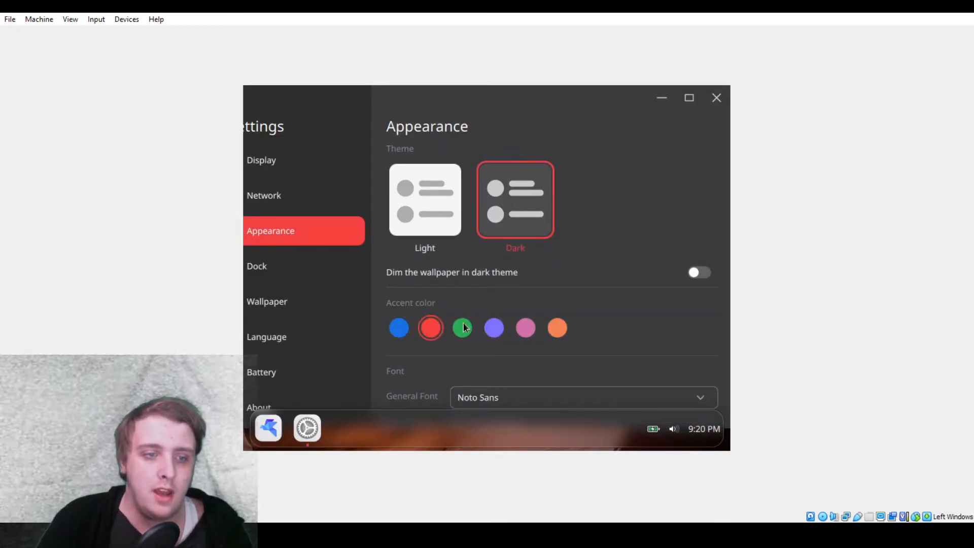
click(557, 327)
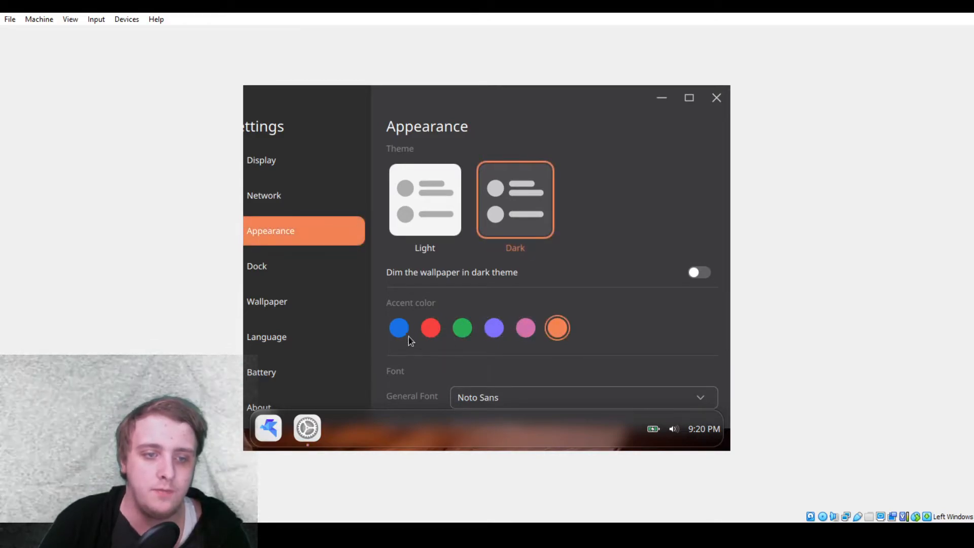
click(397, 328)
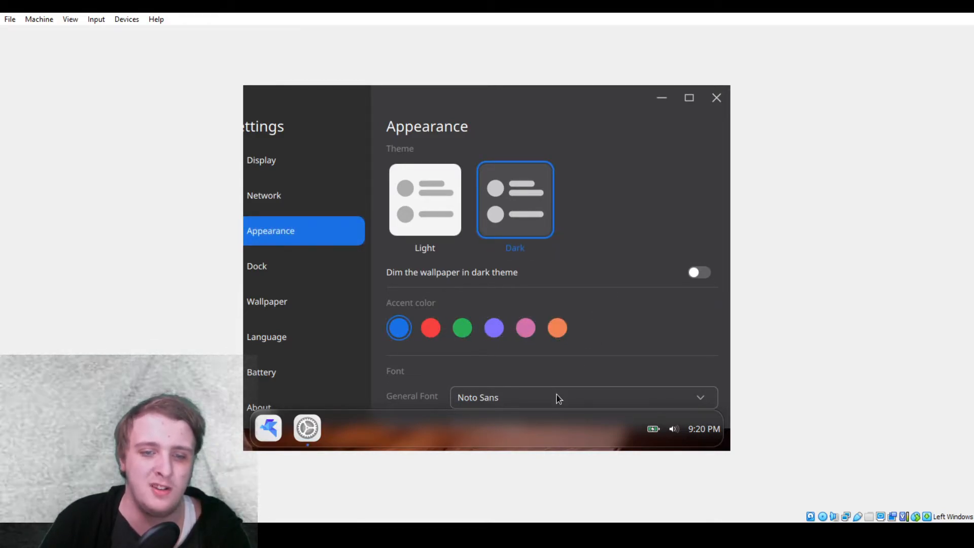
- Change the general interface font to Noto Serif Lao from the font list
click(583, 397)
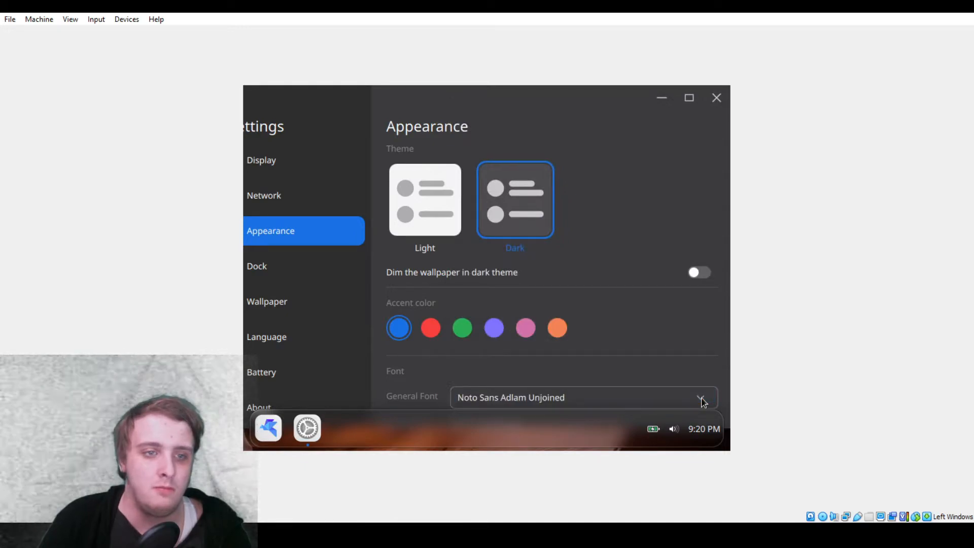
click(701, 397)
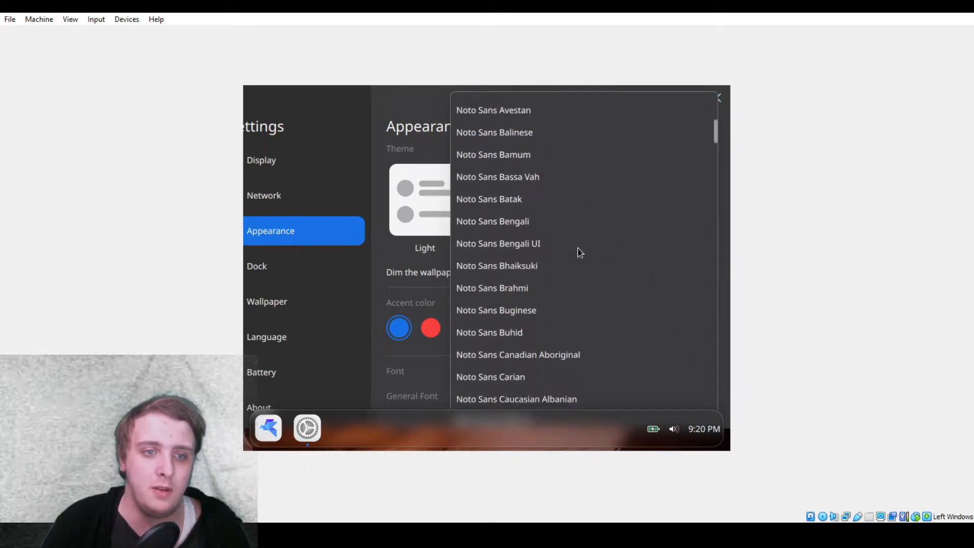
scroll(down, 3)
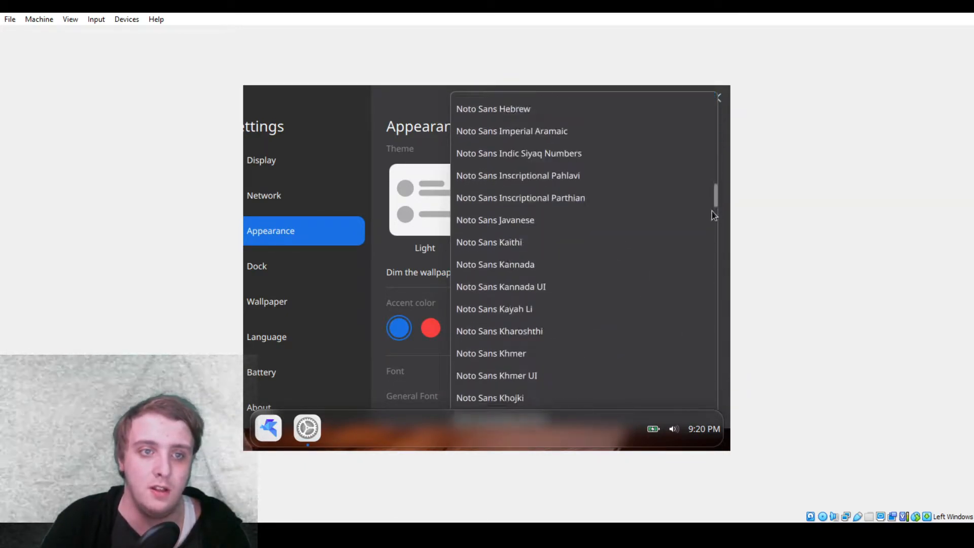
scroll(down, 3)
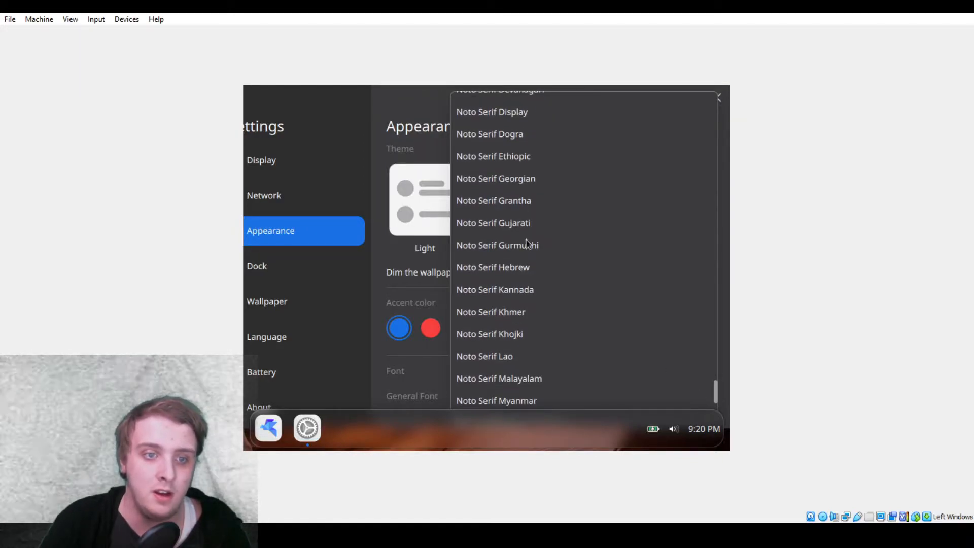
click(493, 267)
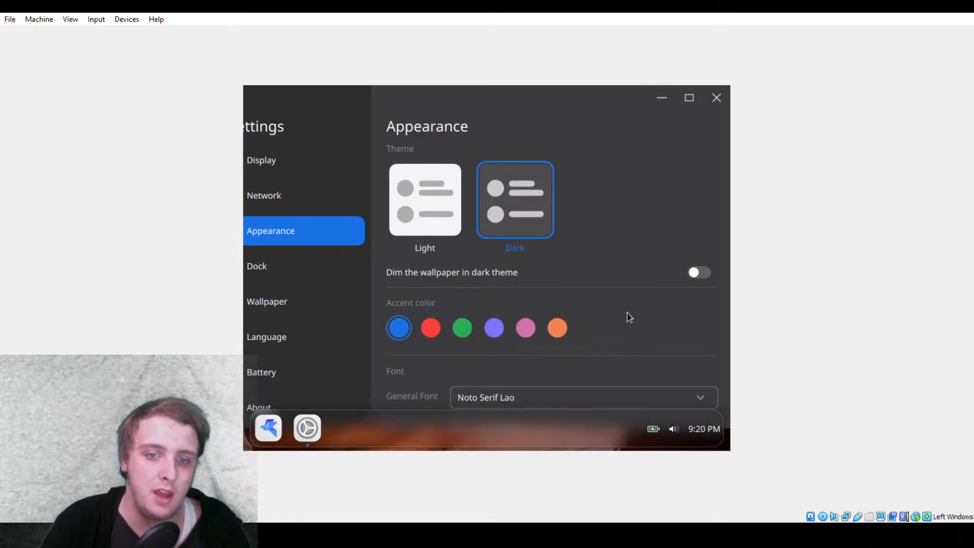
mouse_move(582, 296)
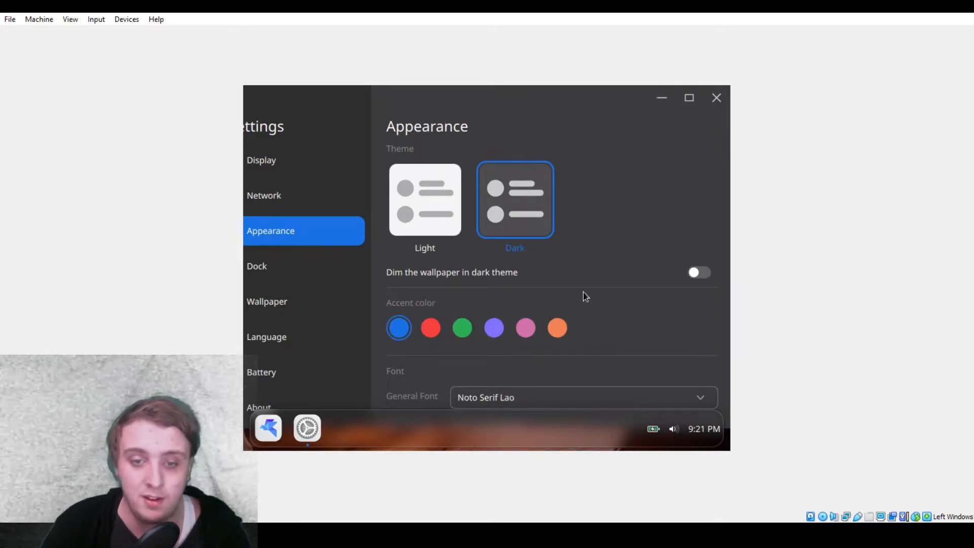
mouse_move(683, 356)
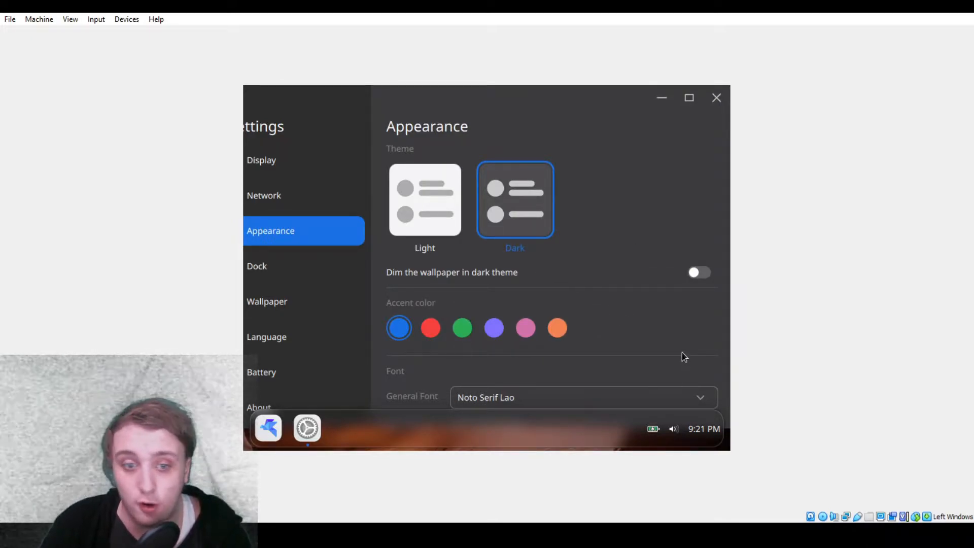
- From the tray quick settings, raise volume to full then drag it down to mute
click(702, 428)
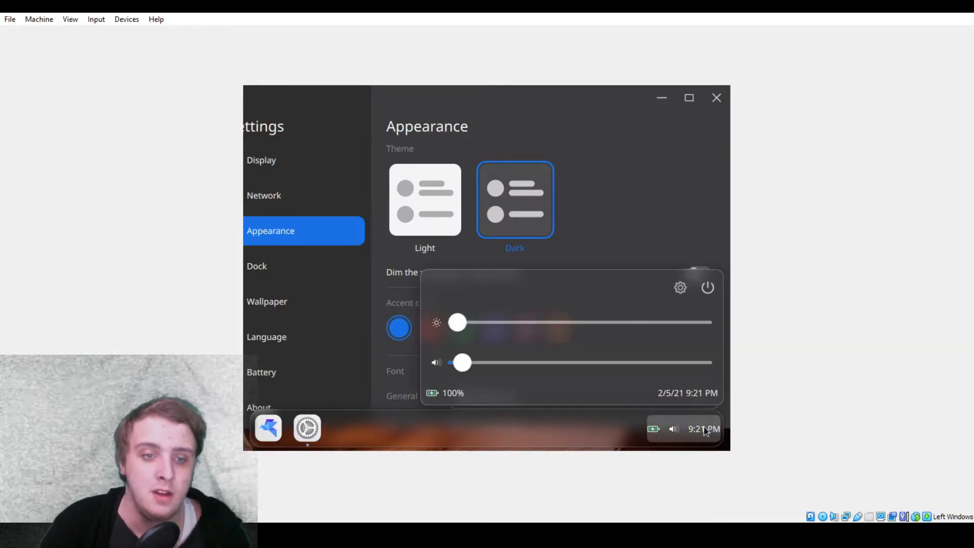
drag(462, 363, 702, 363)
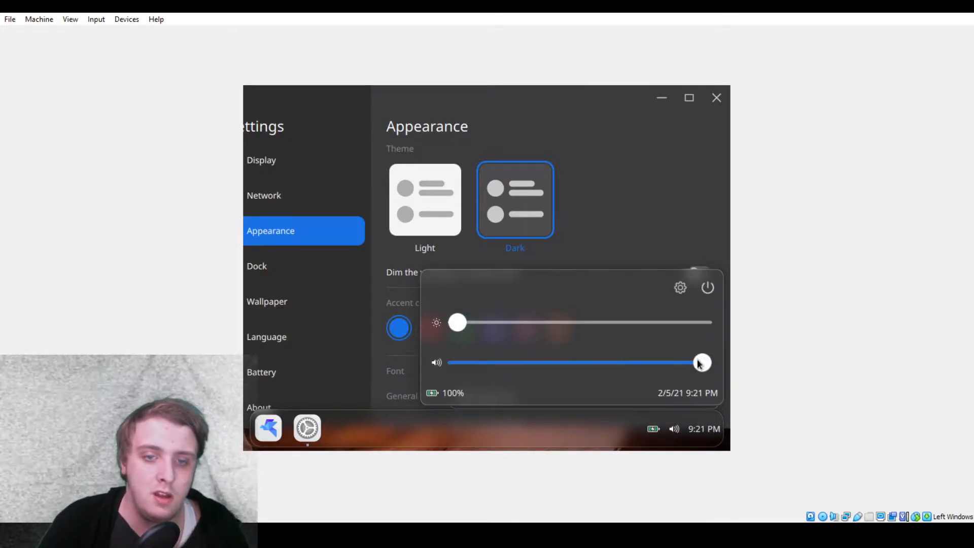
drag(701, 362, 456, 362)
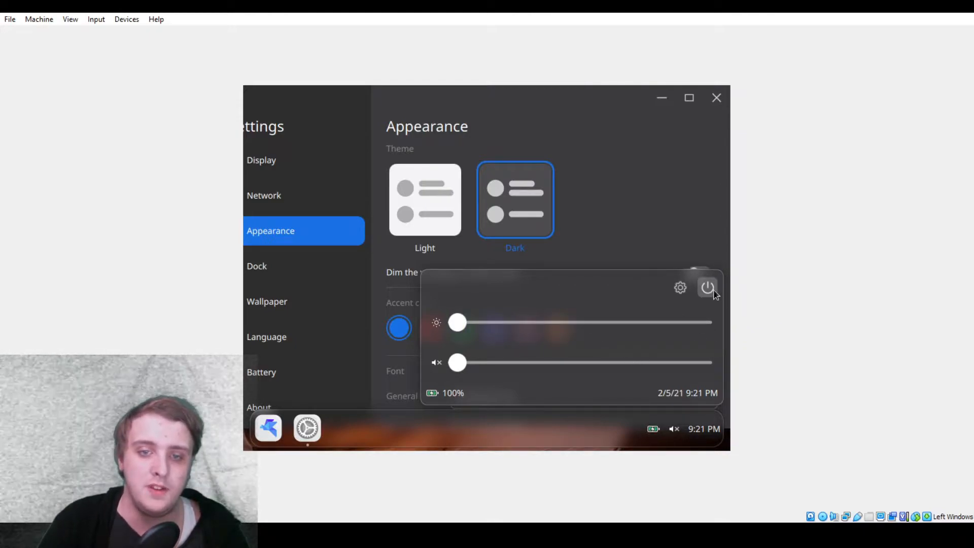
click(706, 287)
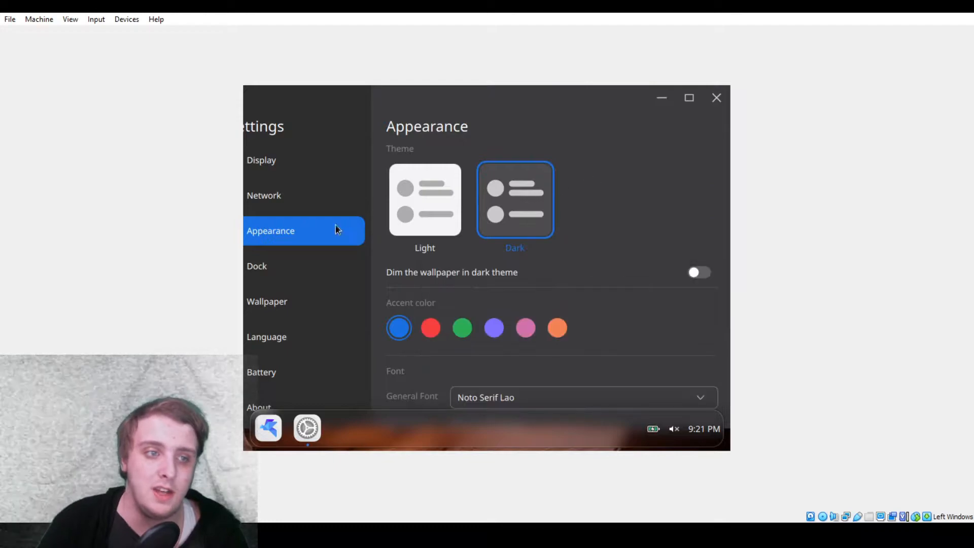
- Pass through the Dock page to the About page with Arch Linux and kernel details
click(257, 266)
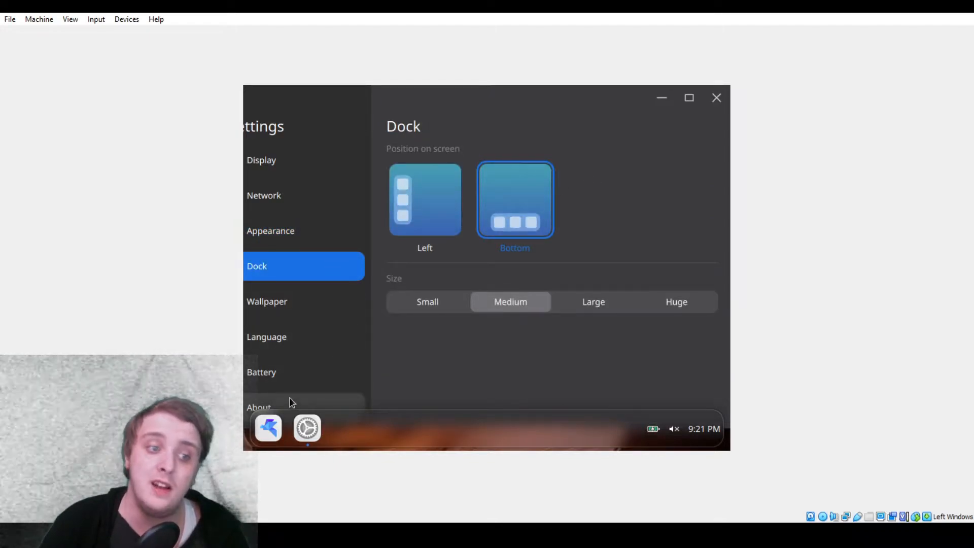
click(259, 407)
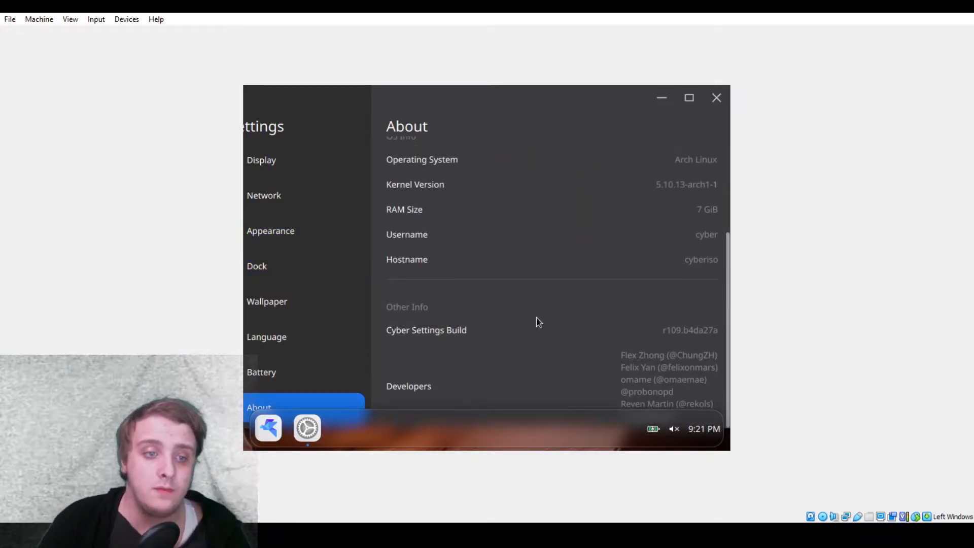
mouse_move(653, 363)
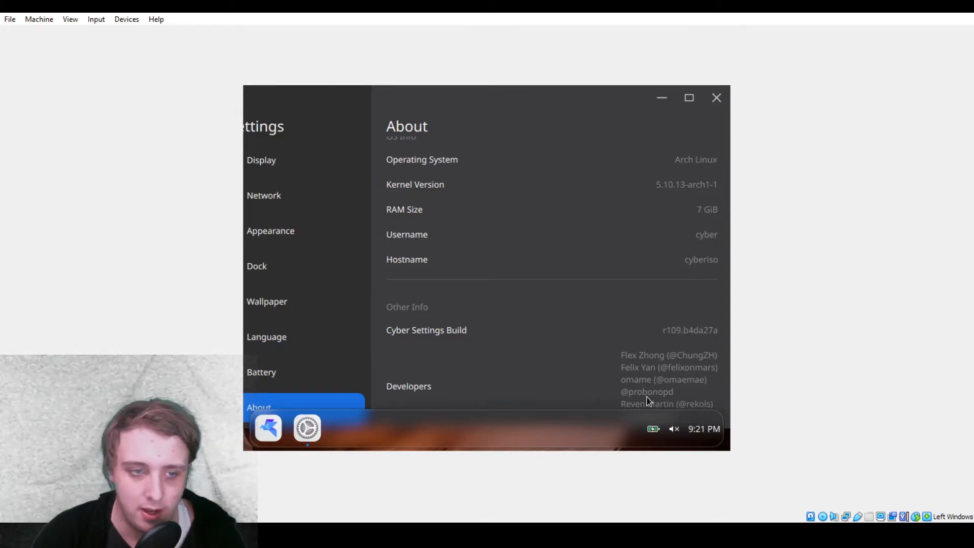
mouse_move(664, 415)
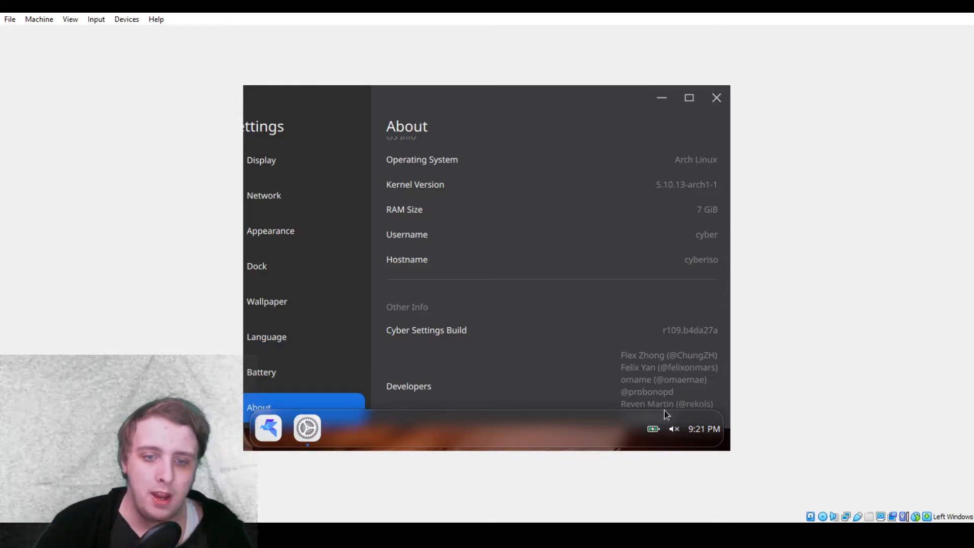
mouse_move(312, 304)
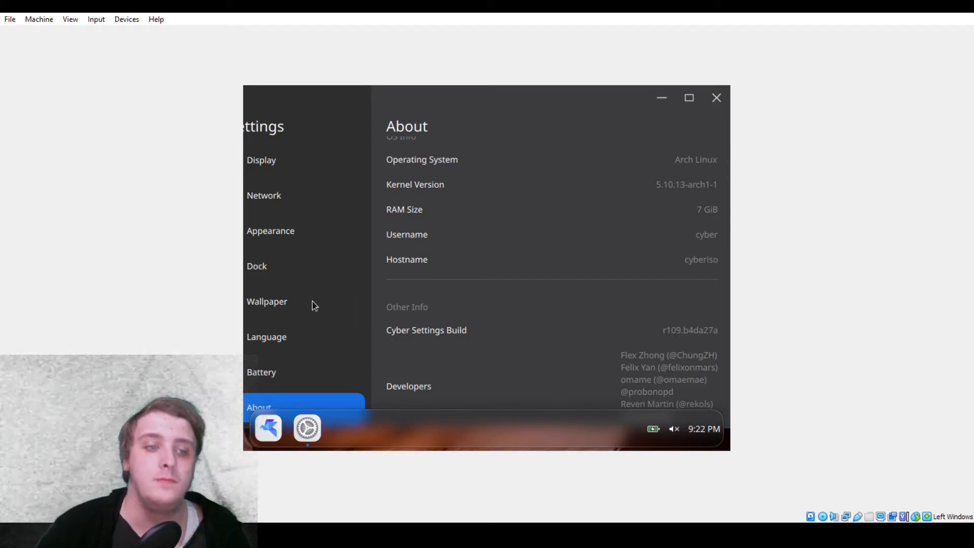
- View the Battery and Language pages, then return to the Wallpaper gallery
click(262, 371)
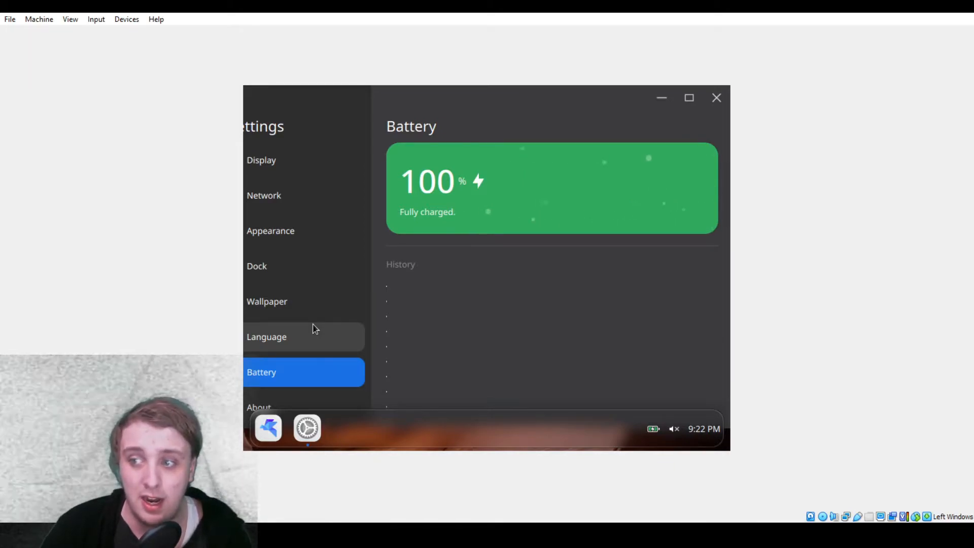
click(266, 337)
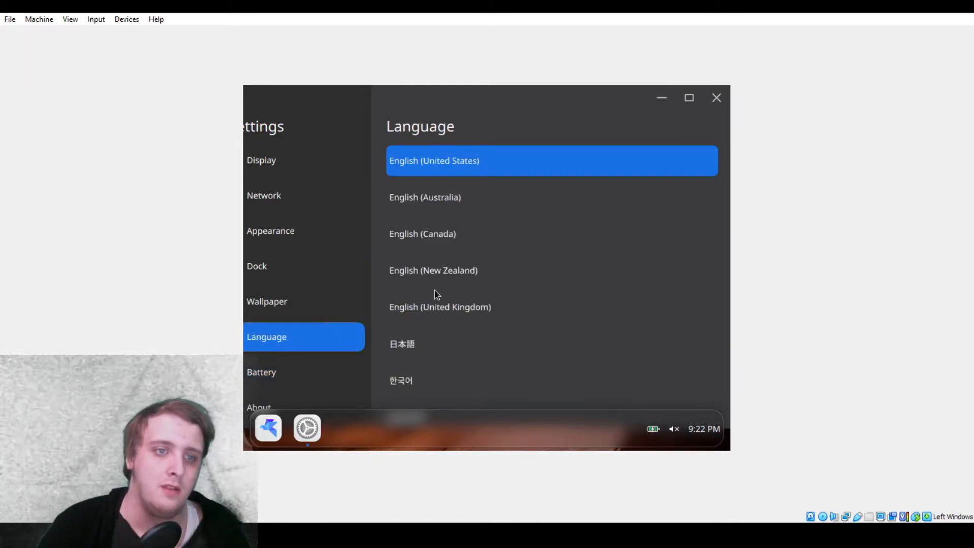
scroll(down, 3)
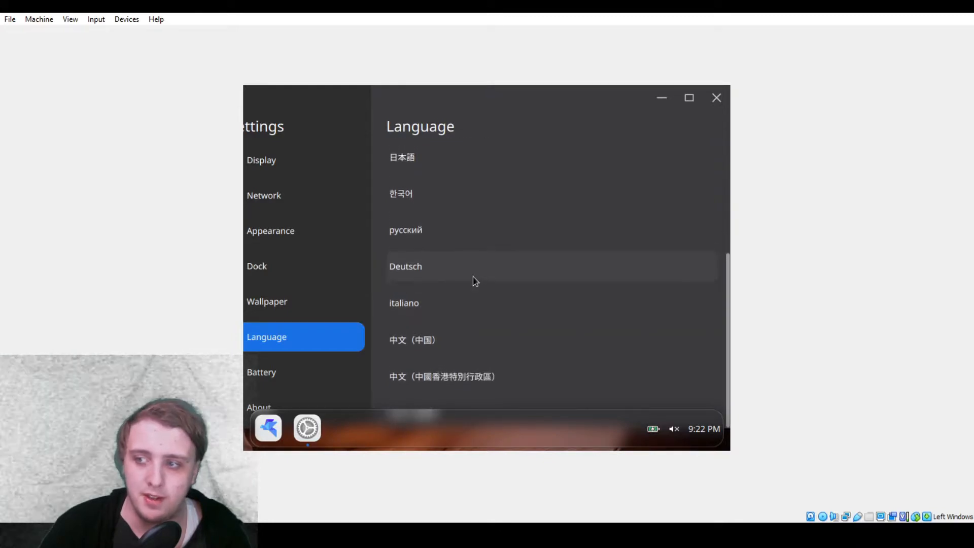
mouse_move(503, 240)
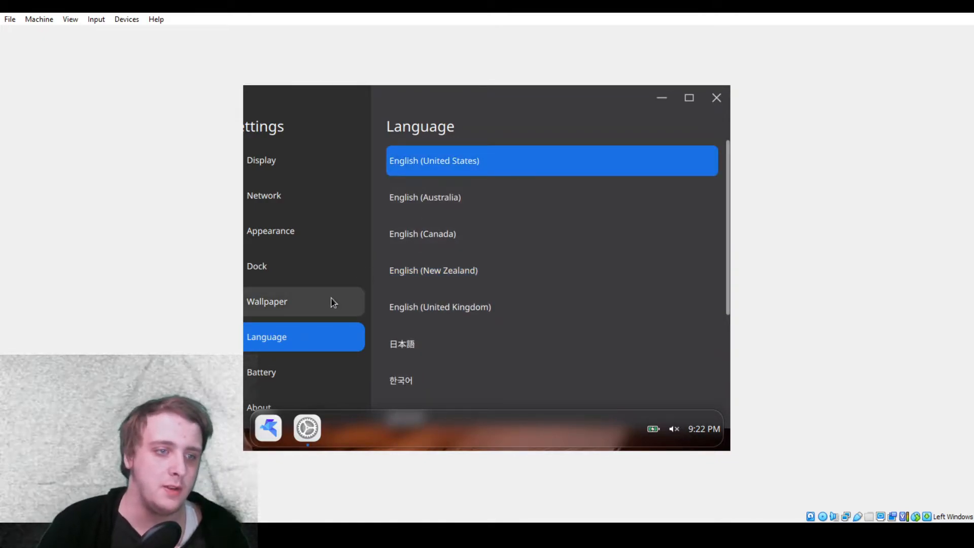
click(267, 301)
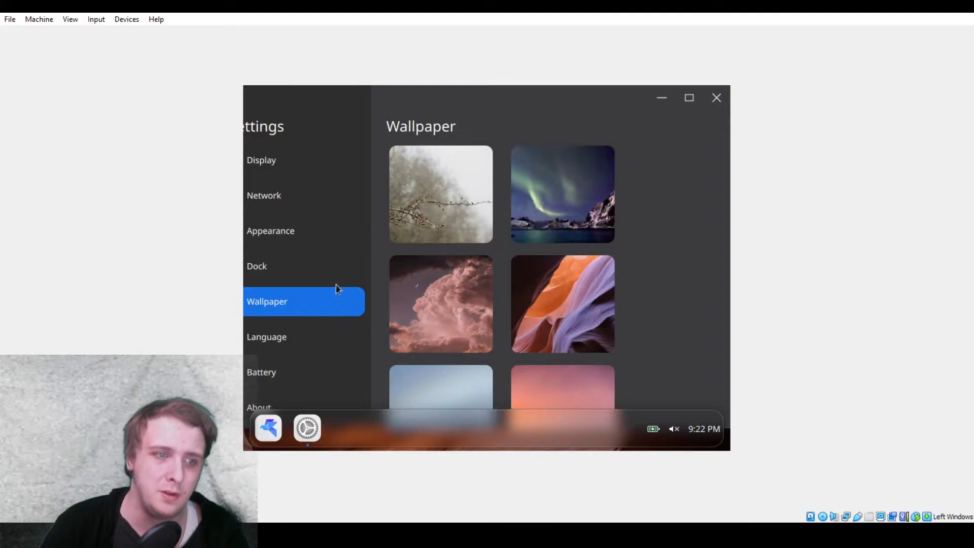
- On the Dock page try left position and small/huge sizes, ending with dock at Bottom
click(257, 266)
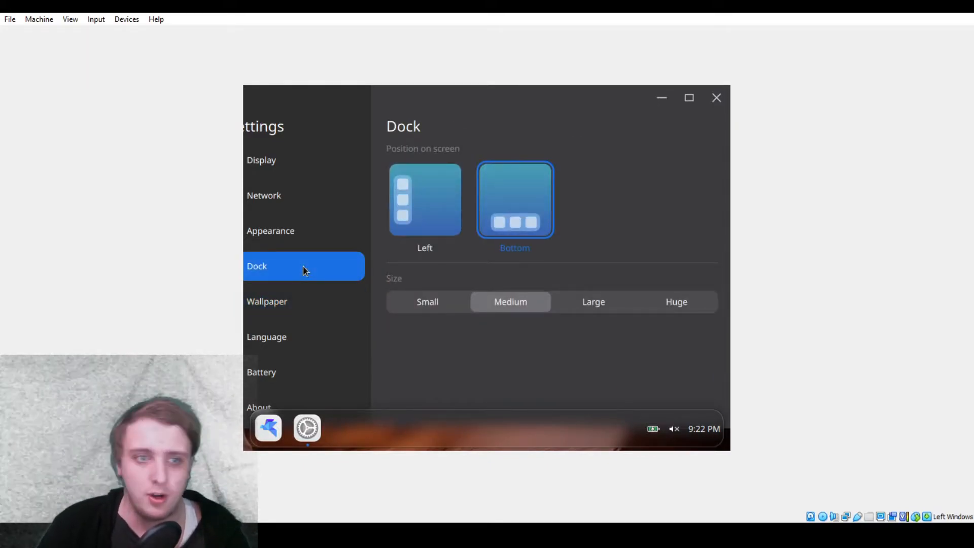
click(424, 200)
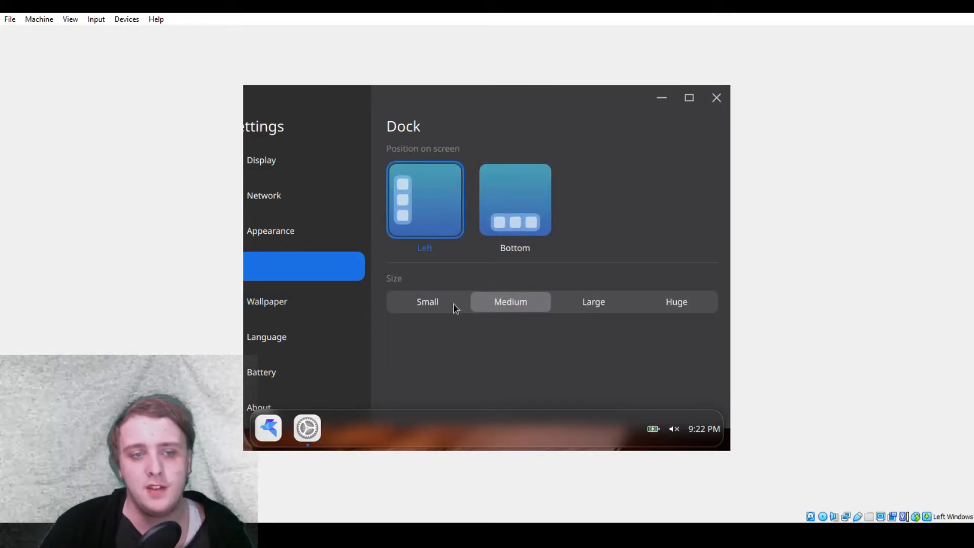
click(427, 303)
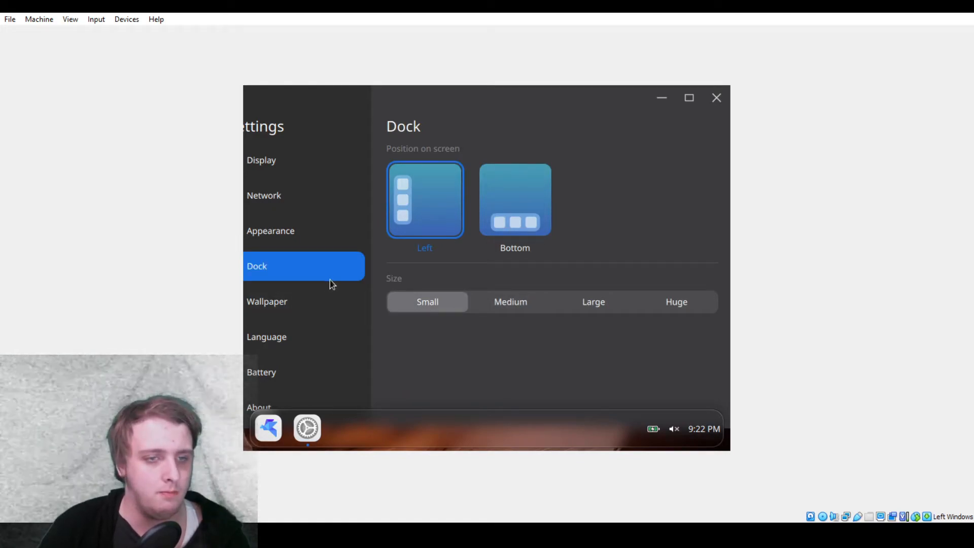
mouse_move(342, 280)
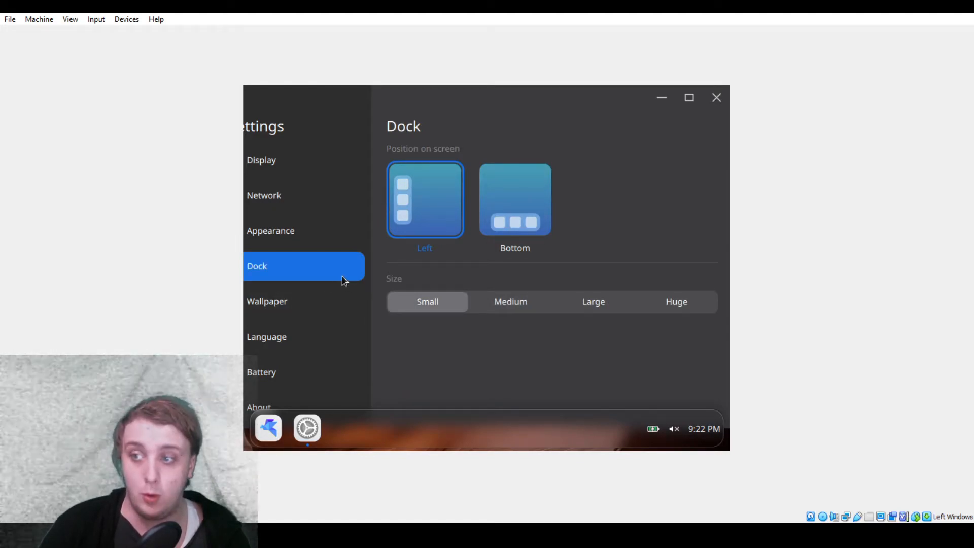
click(676, 302)
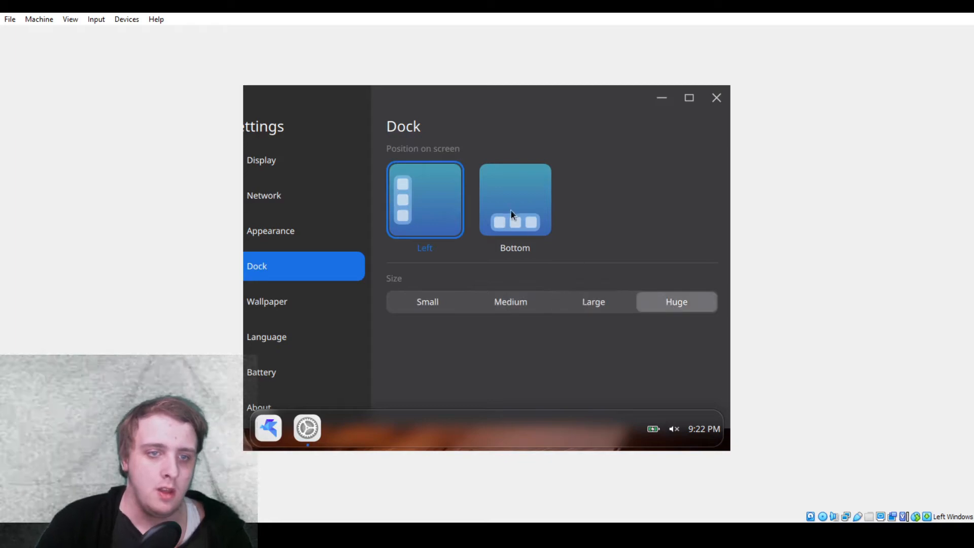
click(515, 200)
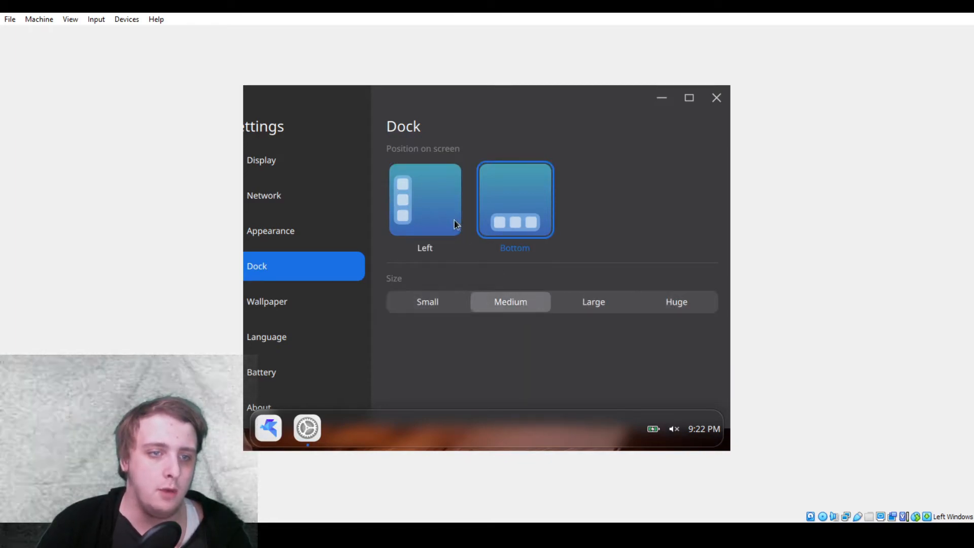
click(424, 200)
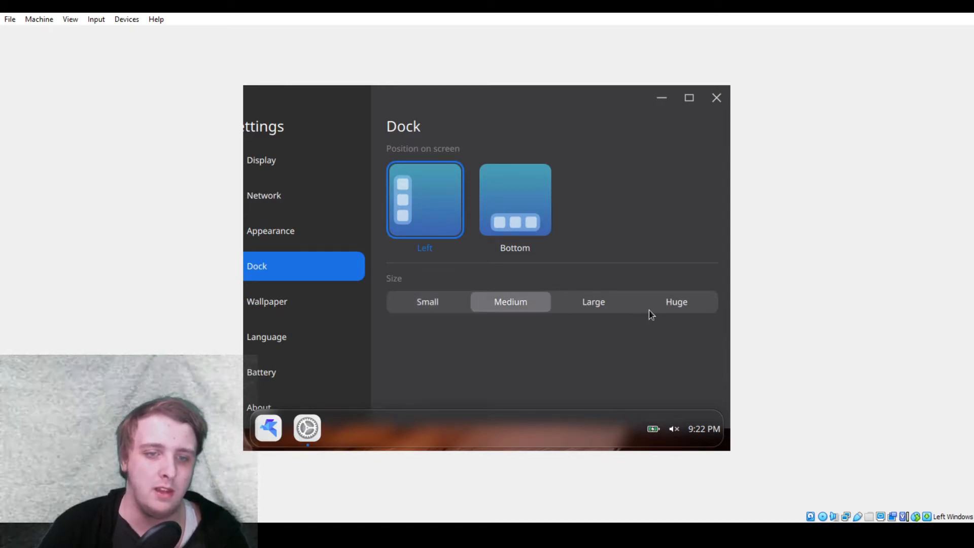
mouse_move(450, 311)
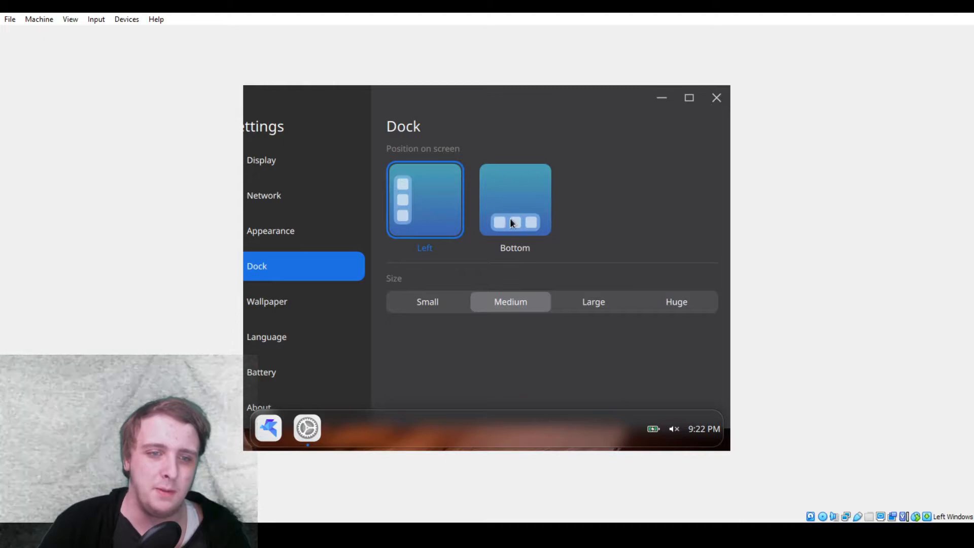
click(514, 200)
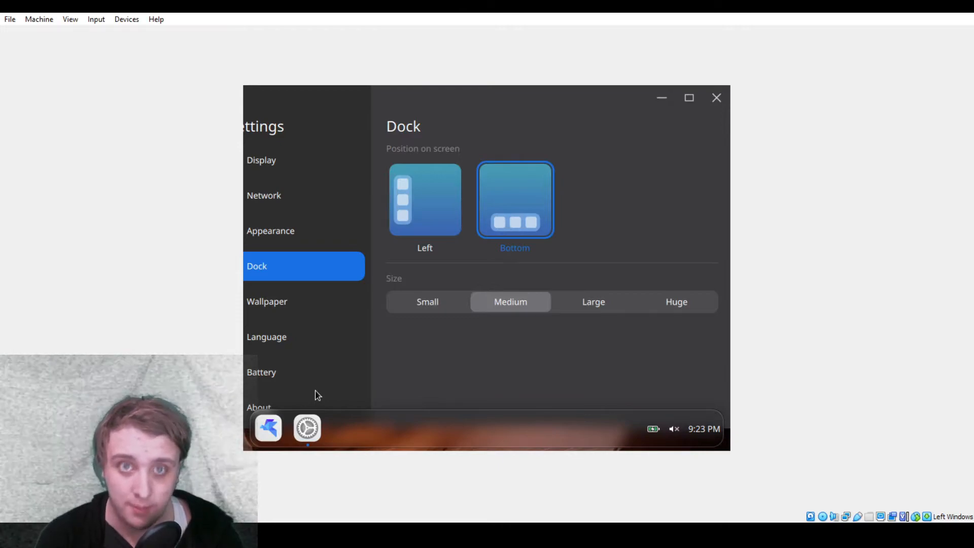
mouse_move(505, 411)
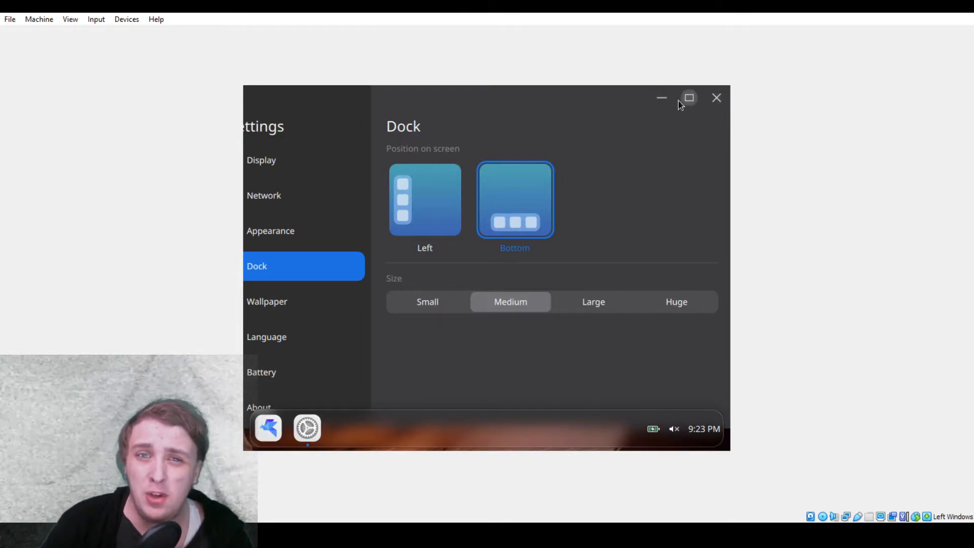
mouse_move(296, 159)
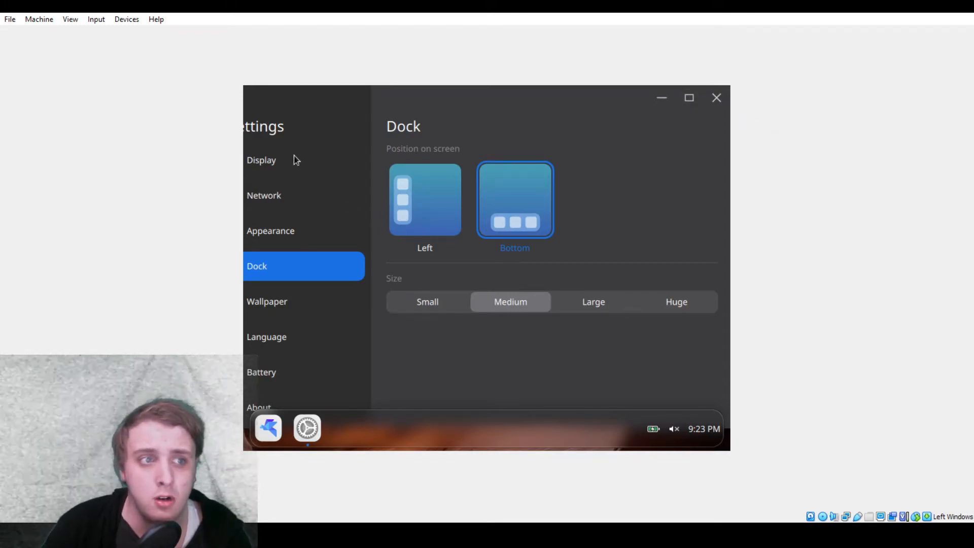
mouse_move(267, 133)
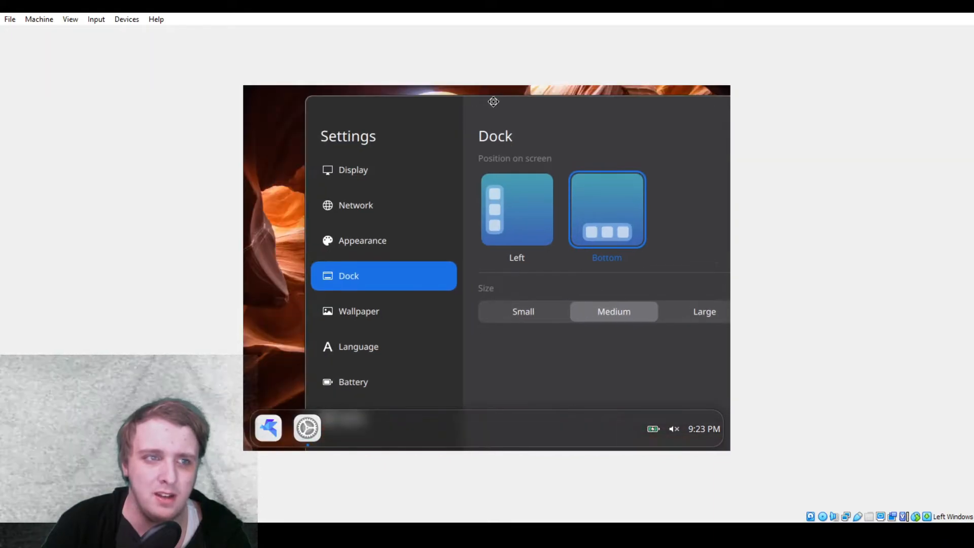
- Move the Settings window aside and close it
click(643, 187)
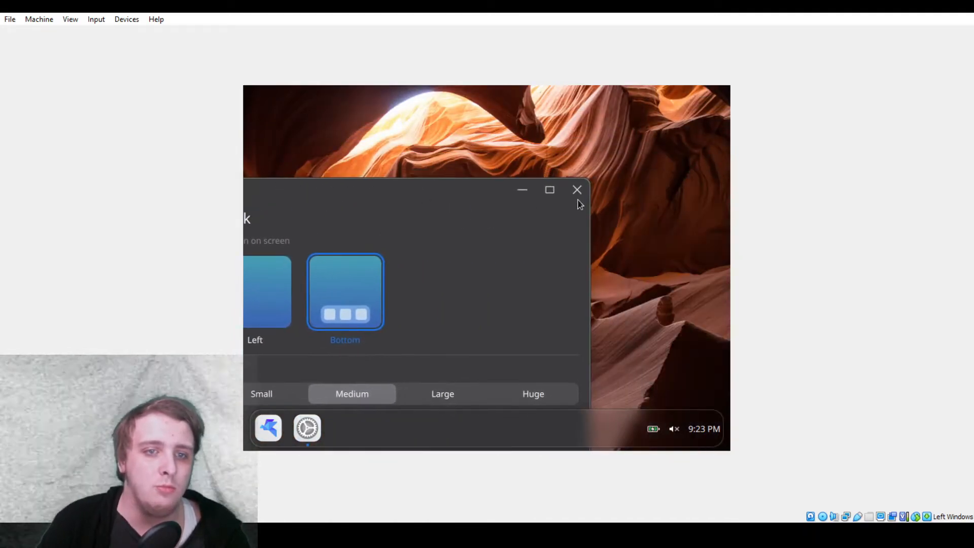
click(576, 189)
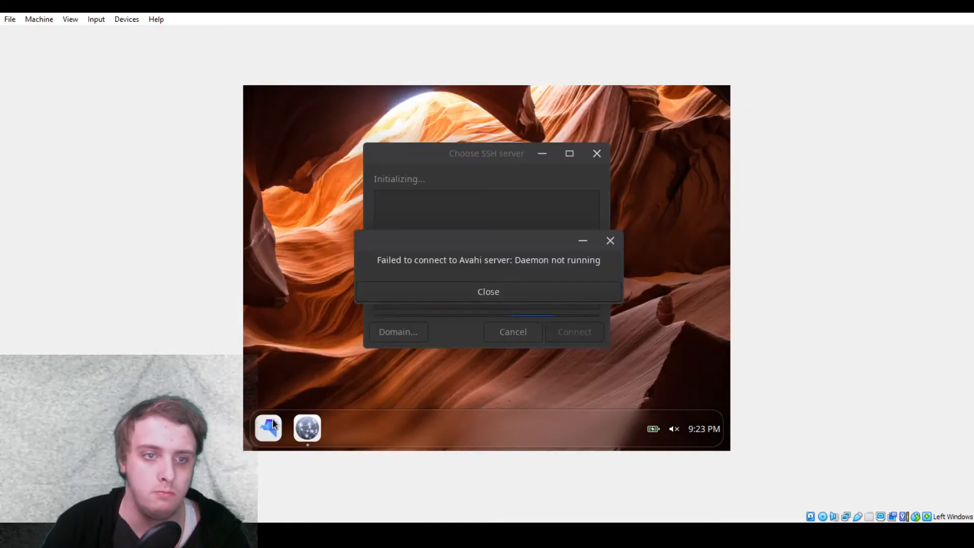
- Dismiss the Avahi daemon connection error popup
click(487, 291)
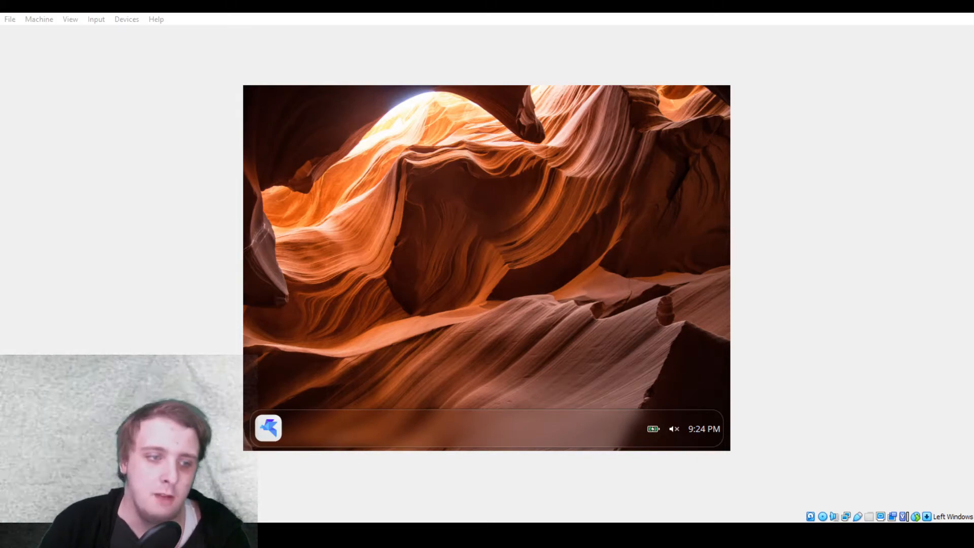
- Launch Calculator from the app launcher and enter 1 + 1 to get the result 2
click(266, 428)
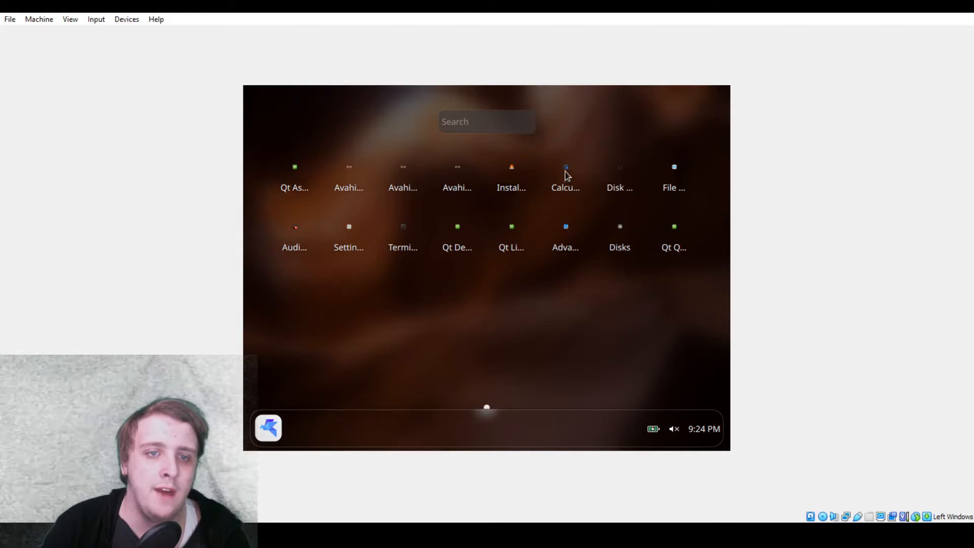
click(564, 177)
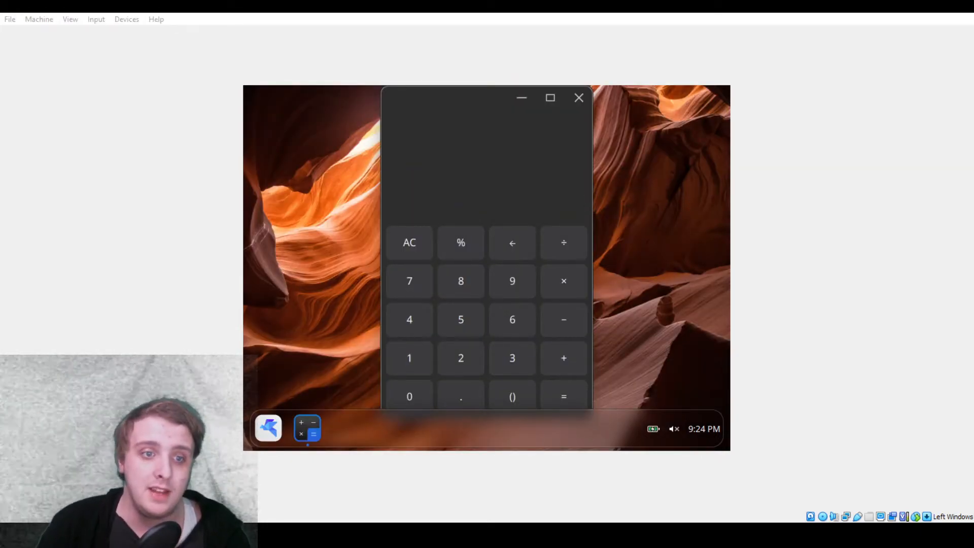
click(409, 358)
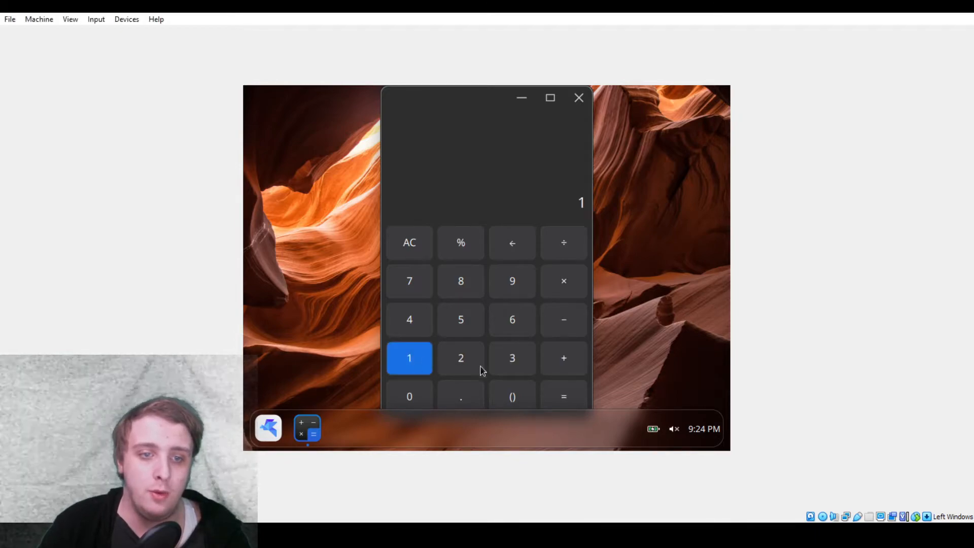
click(563, 396)
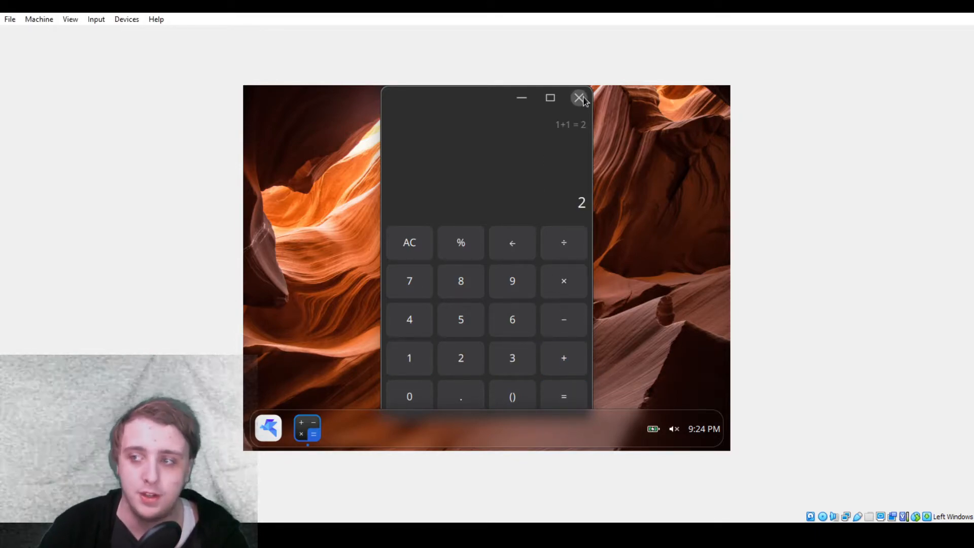
mouse_move(588, 101)
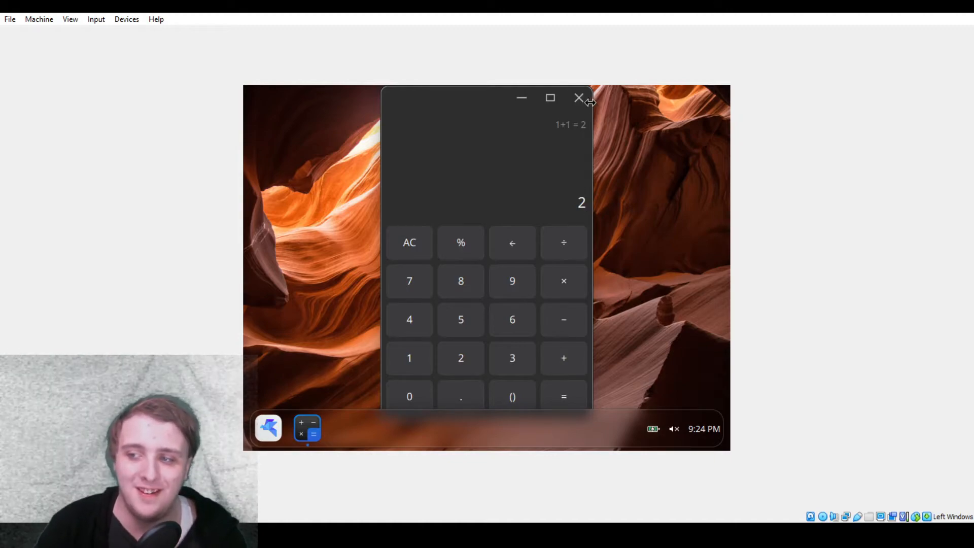
click(579, 97)
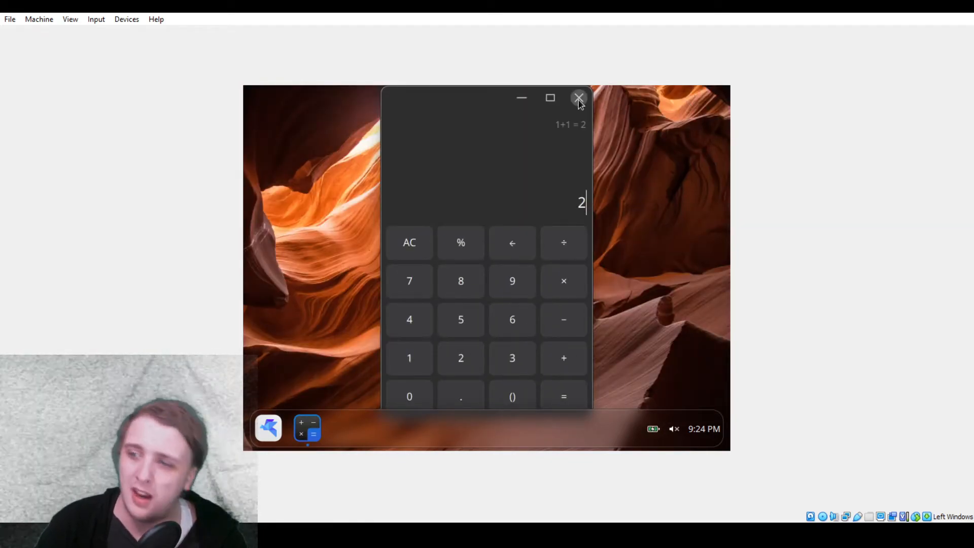
- Close the calculator window, leaving the app launcher grid visible
click(578, 97)
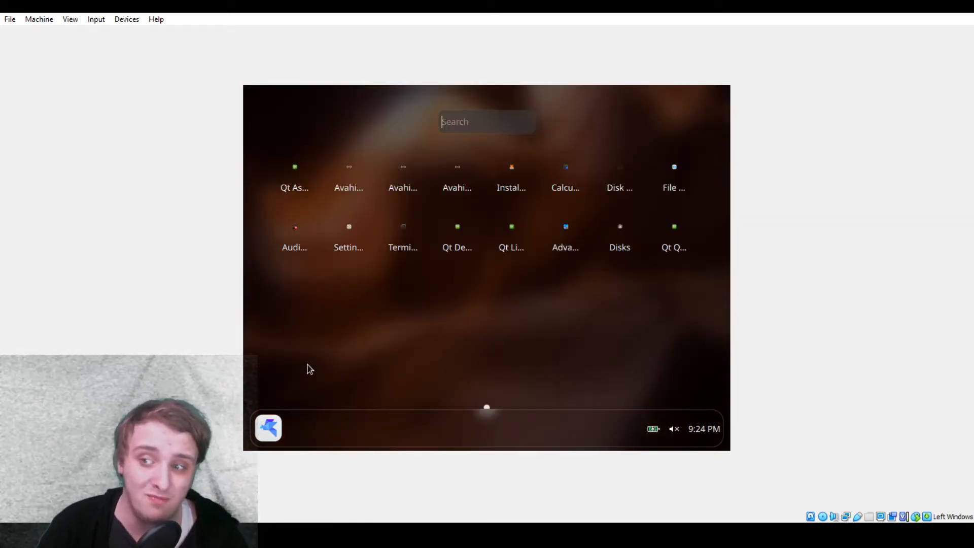
mouse_move(357, 275)
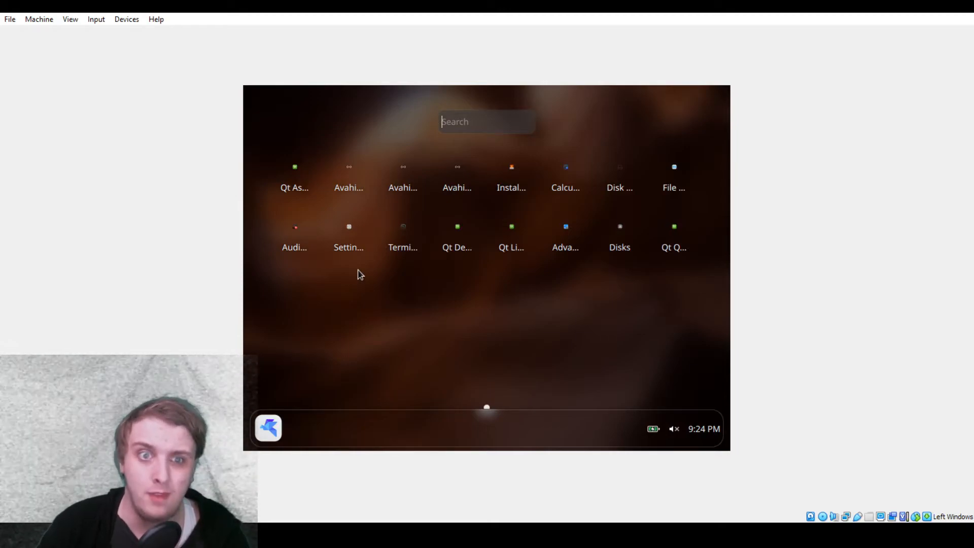
mouse_move(621, 175)
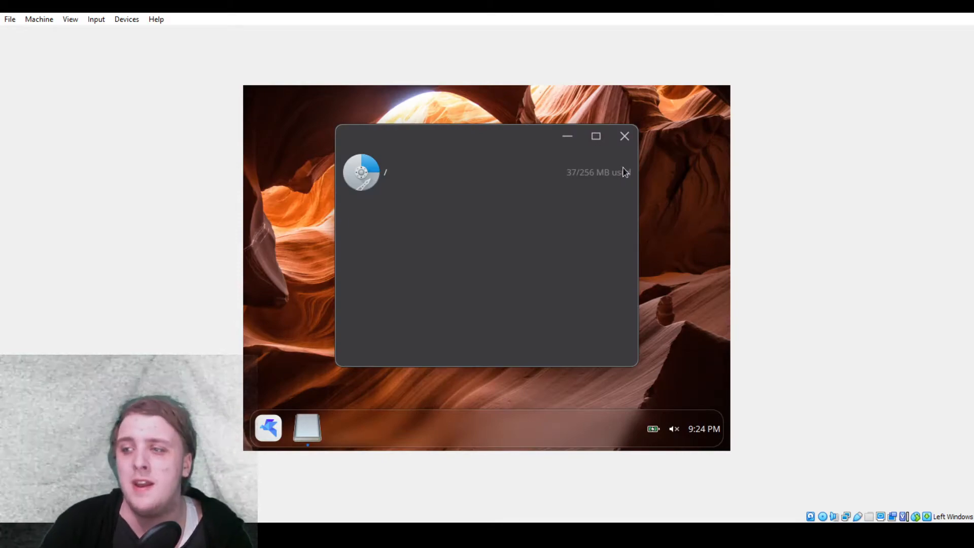
mouse_move(600, 172)
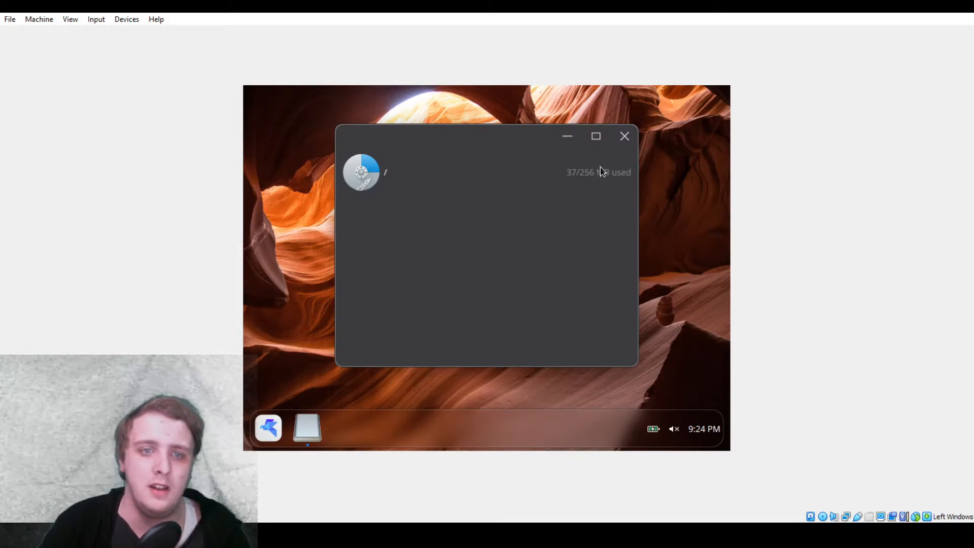
mouse_move(585, 180)
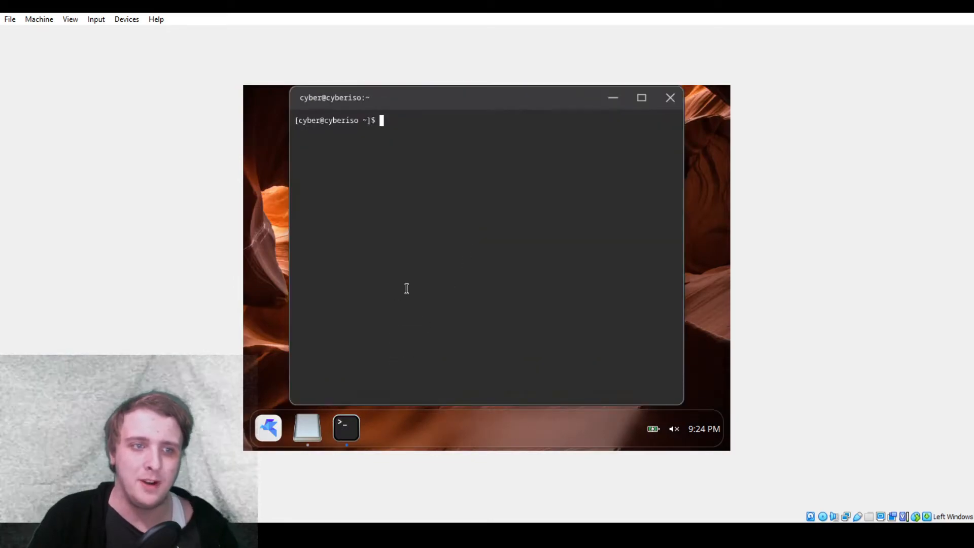
- Run free -h and df -h in the terminal to list memory (7.4Gi) and mounted filesystems
text(free -h)
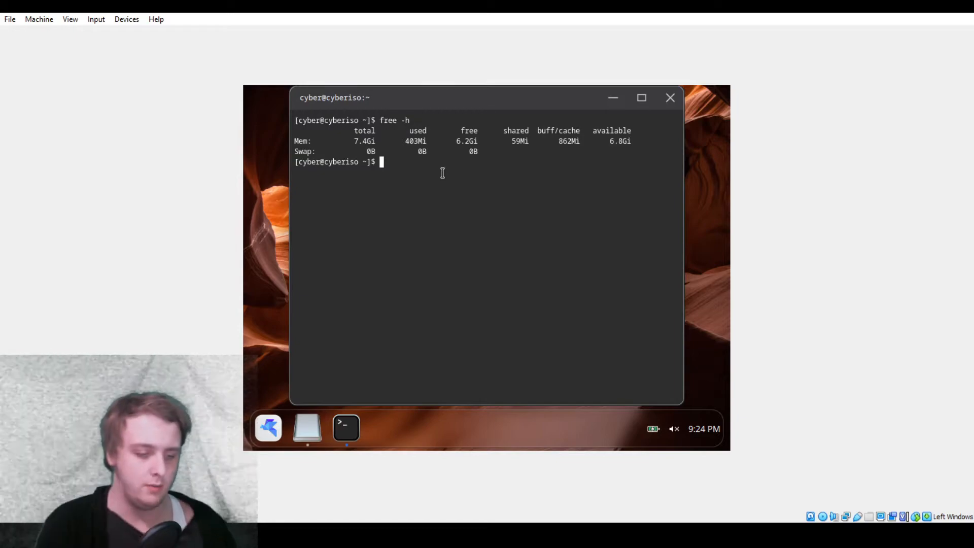
text(df -h)
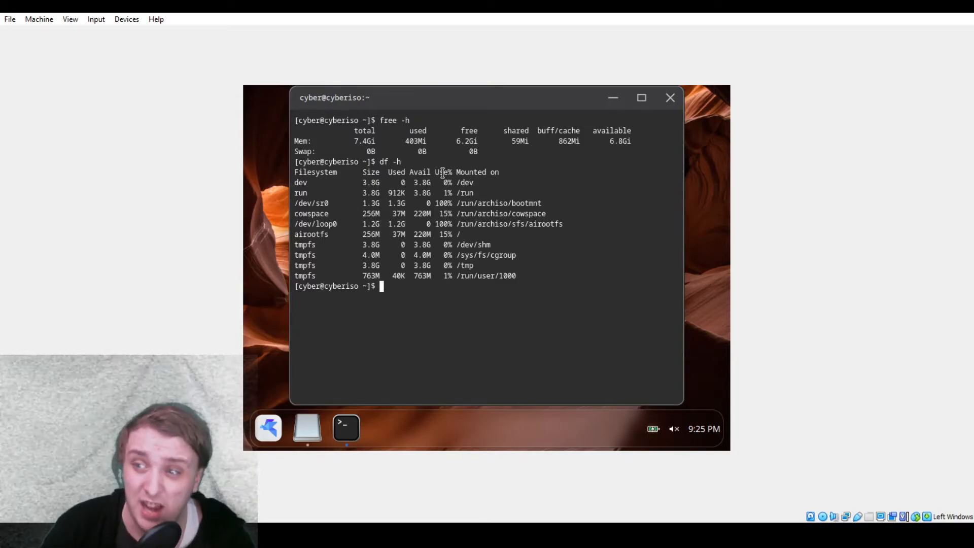
mouse_move(524, 330)
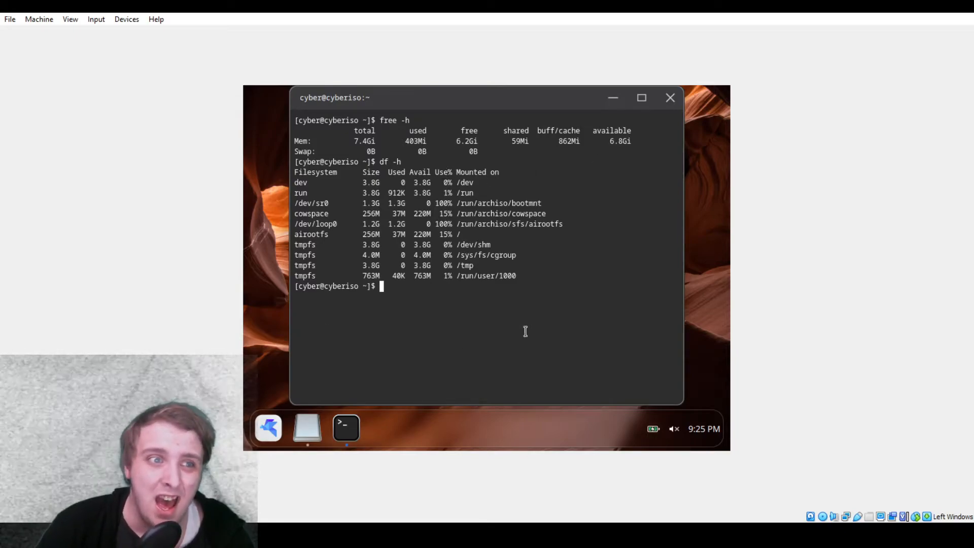
mouse_move(450, 169)
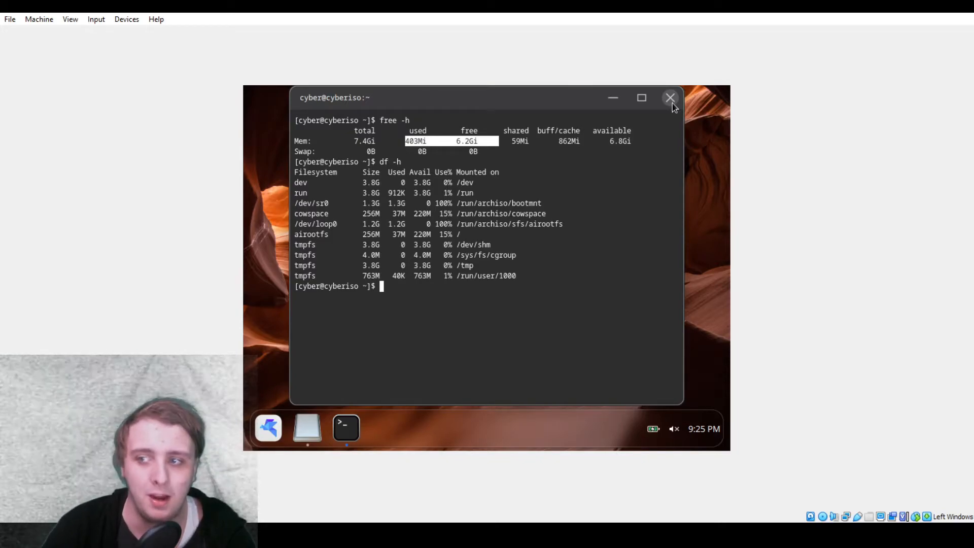
- Close the terminal, leaving the disk usage window showing 37/256 MB used on root
click(669, 98)
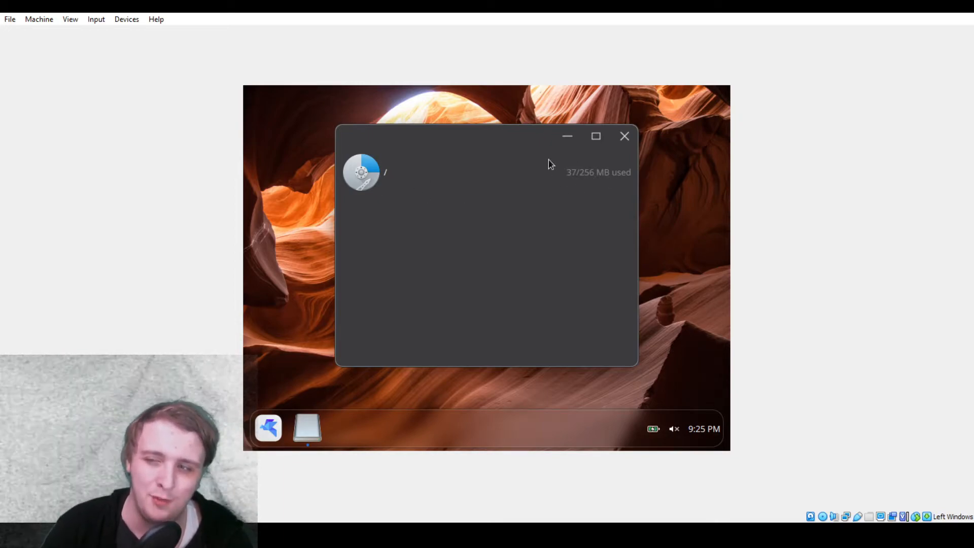
mouse_move(682, 150)
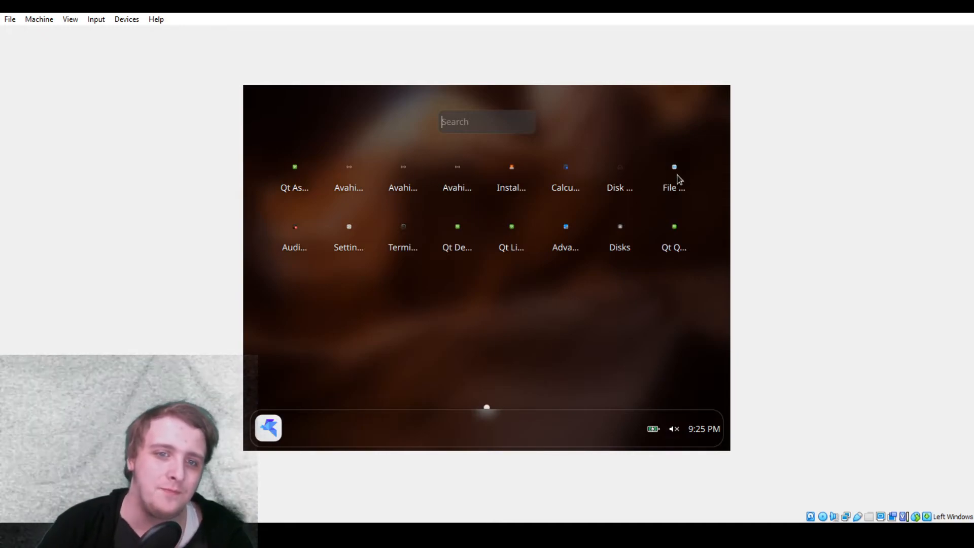
- Launch Files from the launcher, showing the empty /home/cyber folder
click(674, 176)
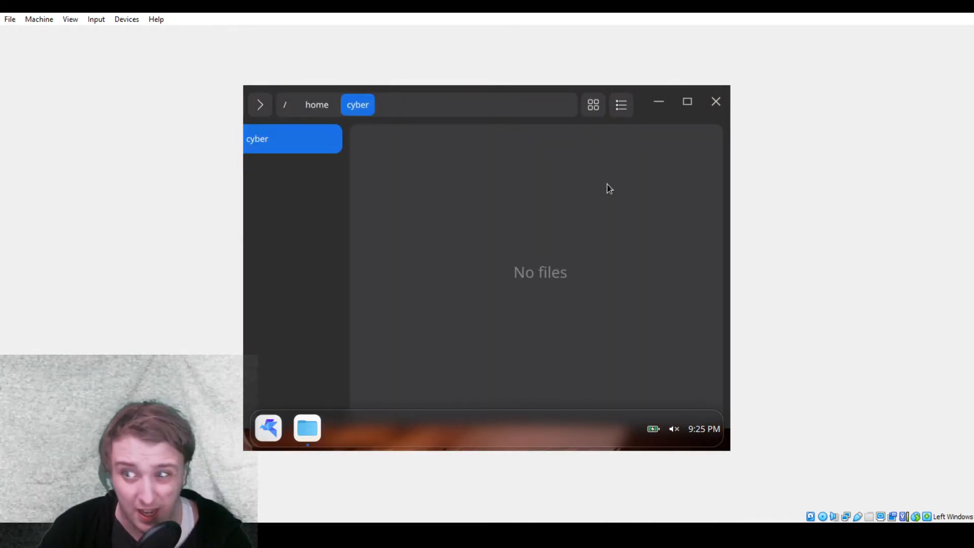
mouse_move(721, 124)
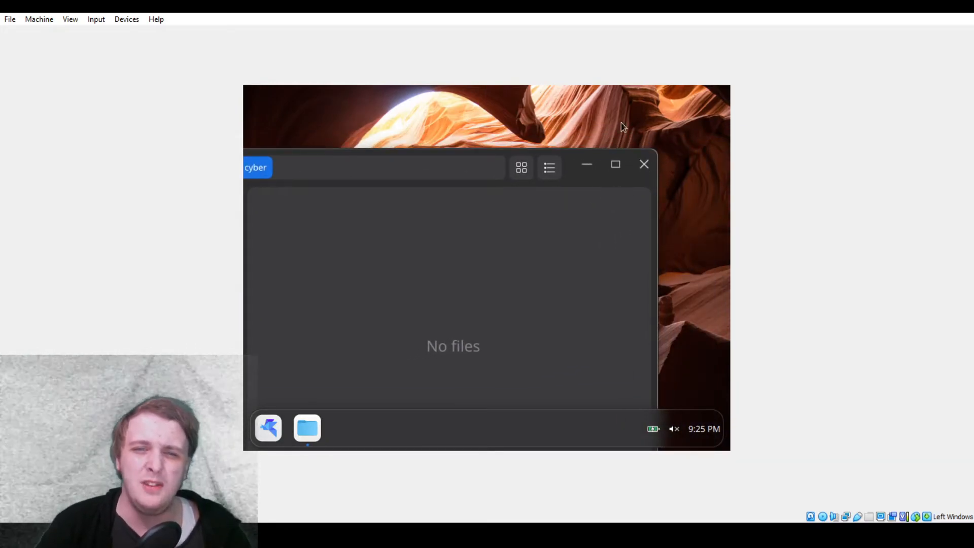
mouse_move(661, 205)
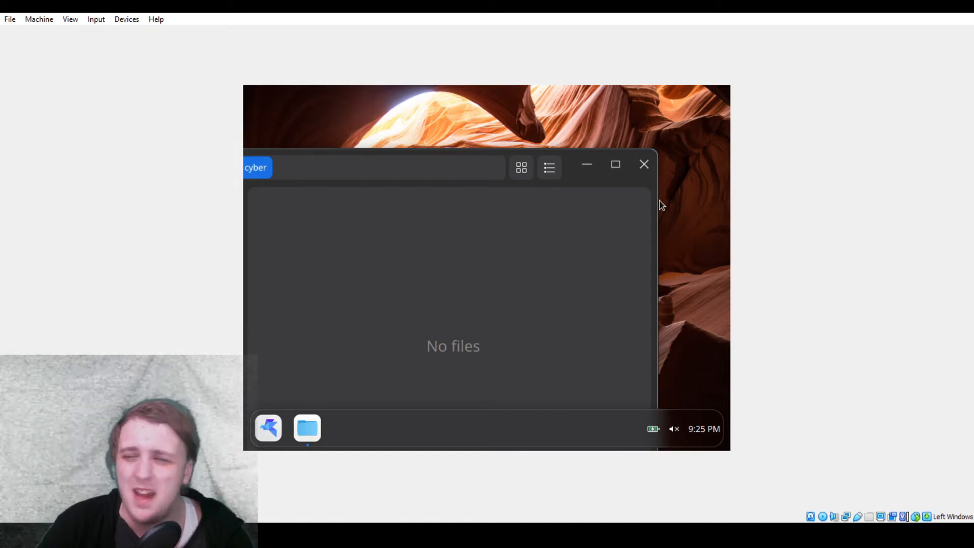
mouse_move(656, 199)
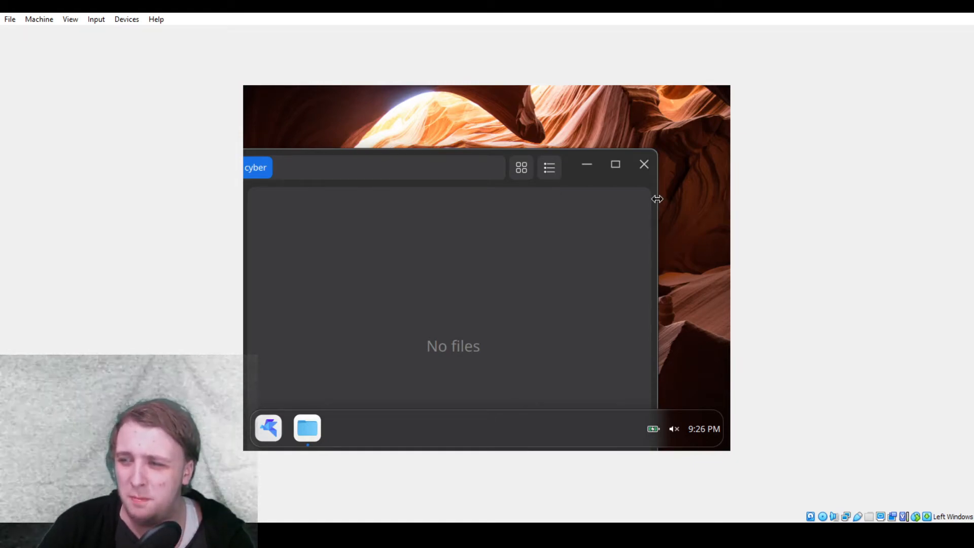
mouse_move(738, 165)
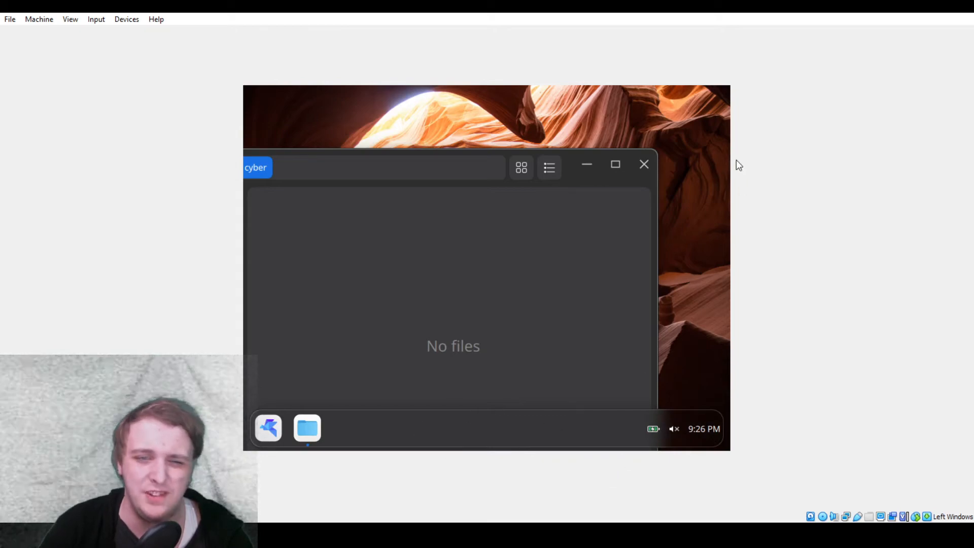
mouse_move(427, 188)
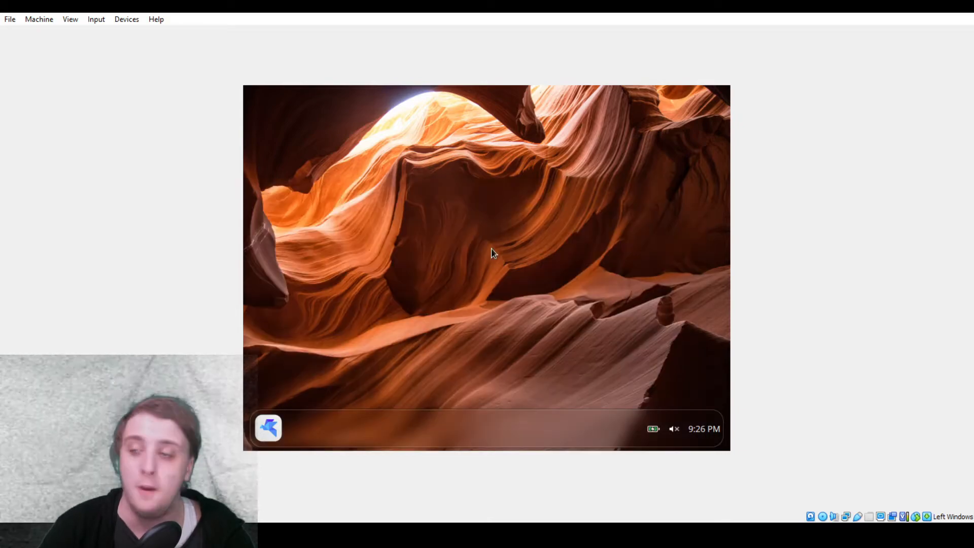
mouse_move(280, 450)
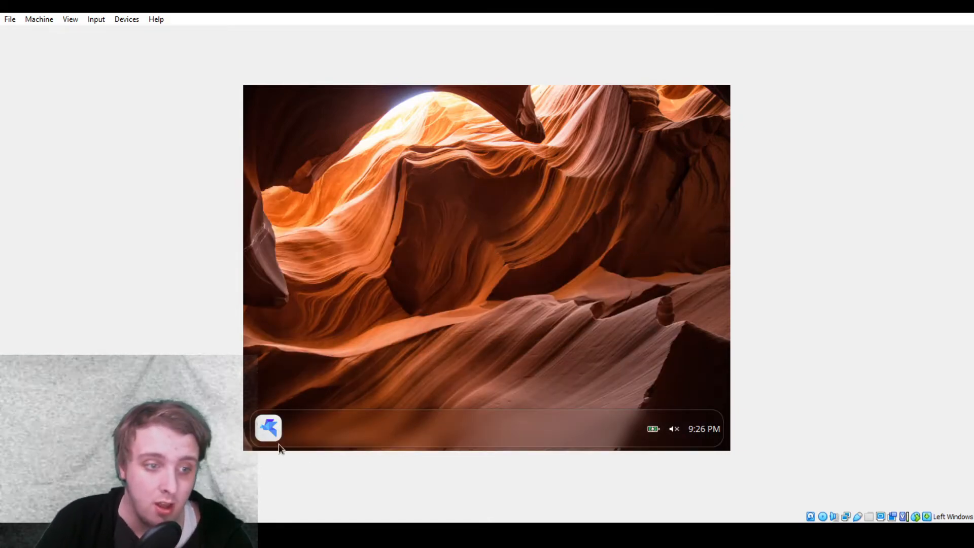
click(268, 428)
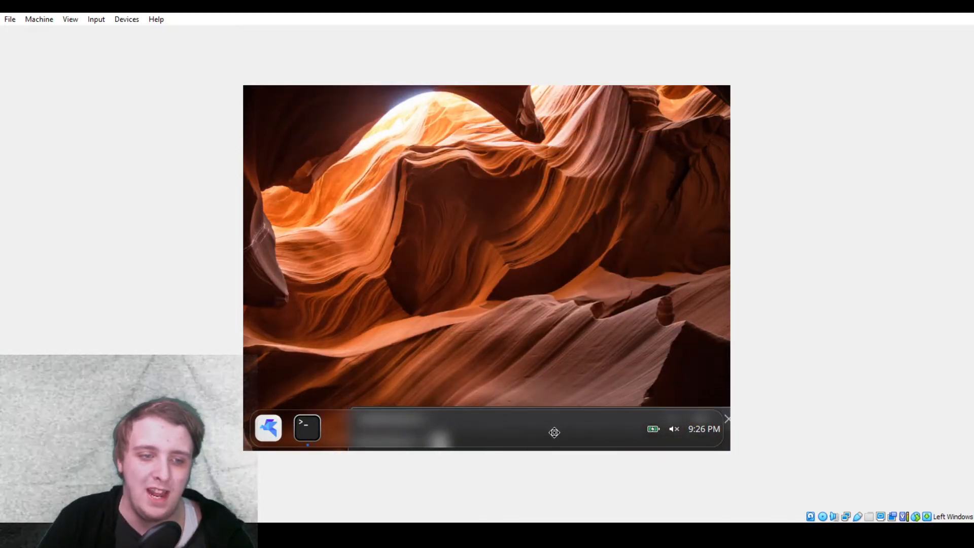
click(306, 427)
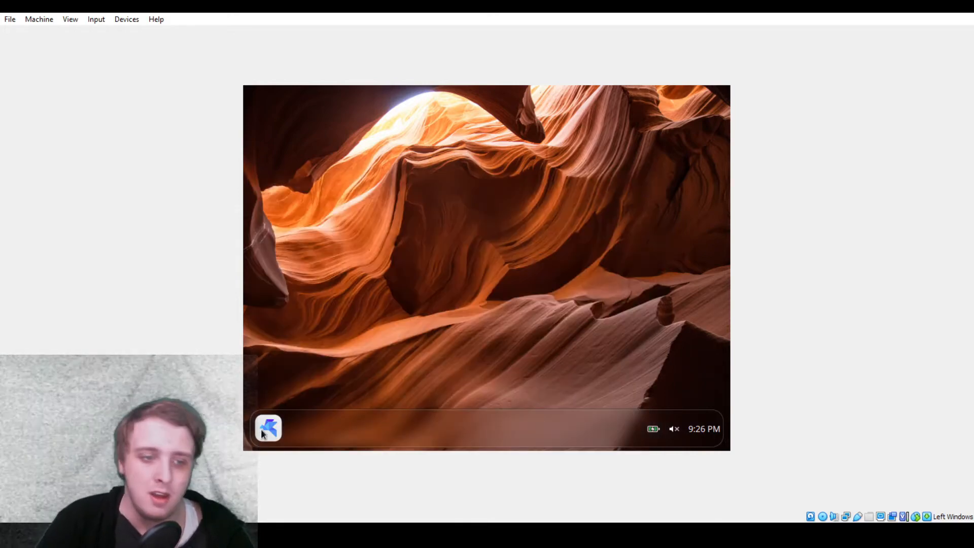
mouse_move(535, 409)
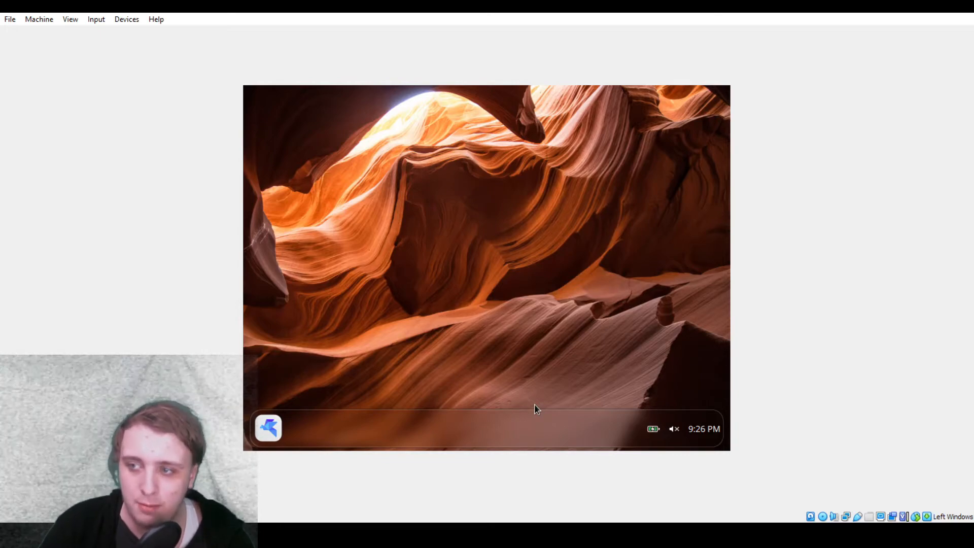
mouse_move(430, 403)
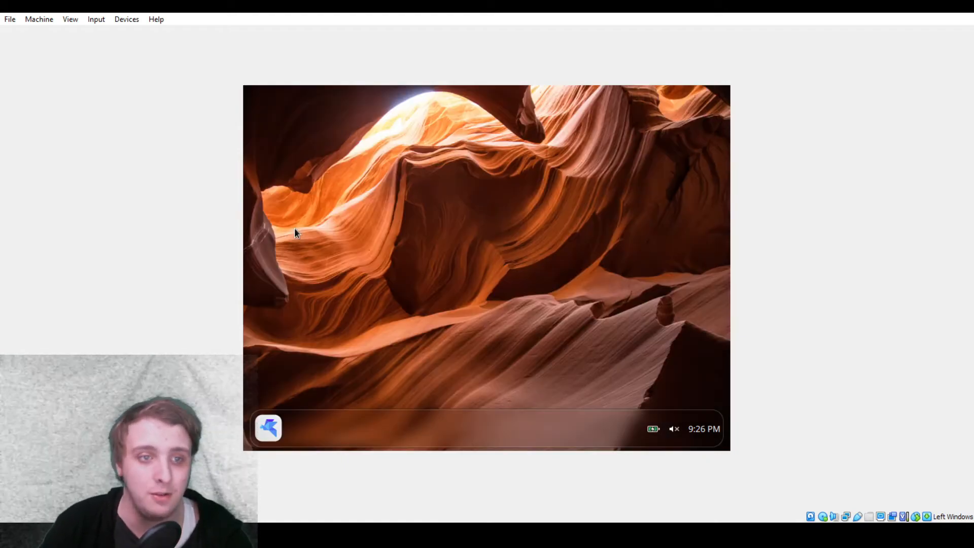
click(267, 427)
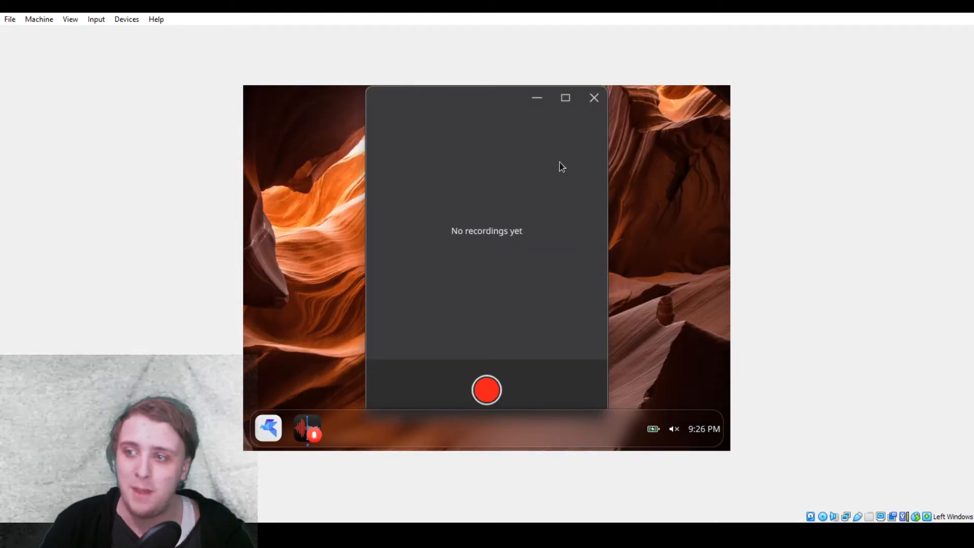
click(486, 390)
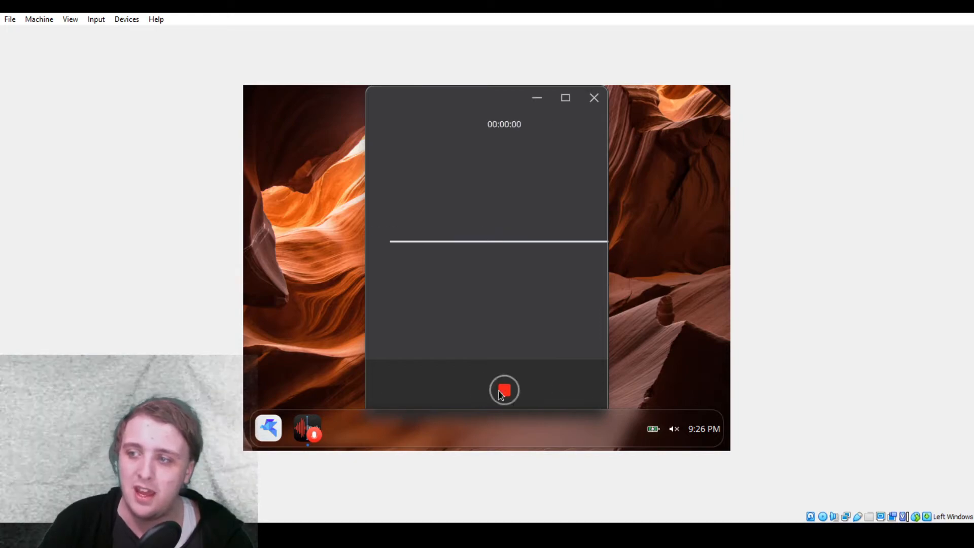
click(504, 390)
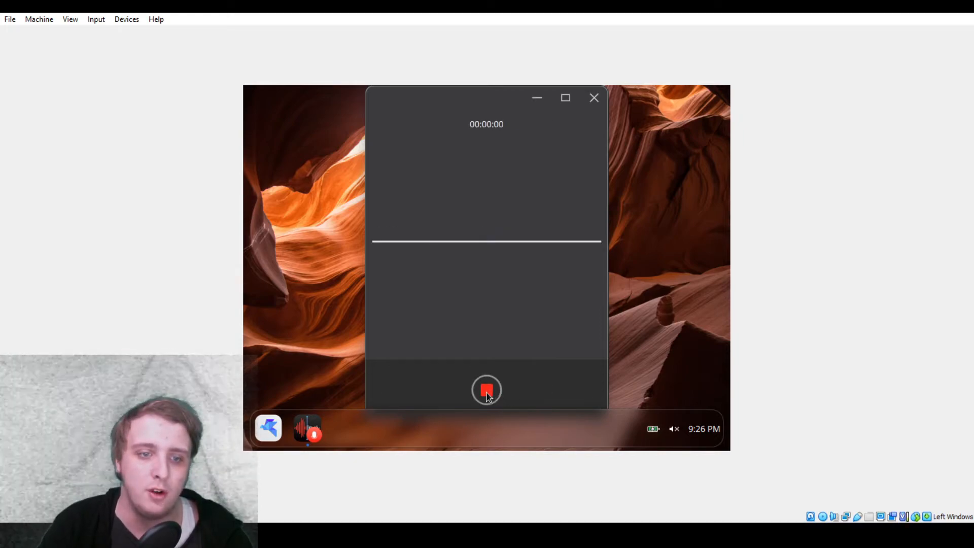
click(486, 389)
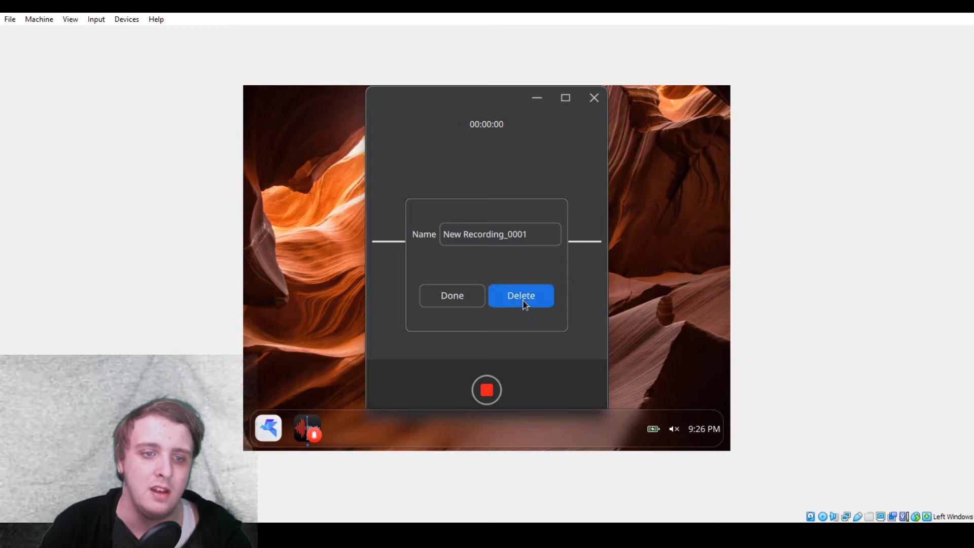
click(520, 295)
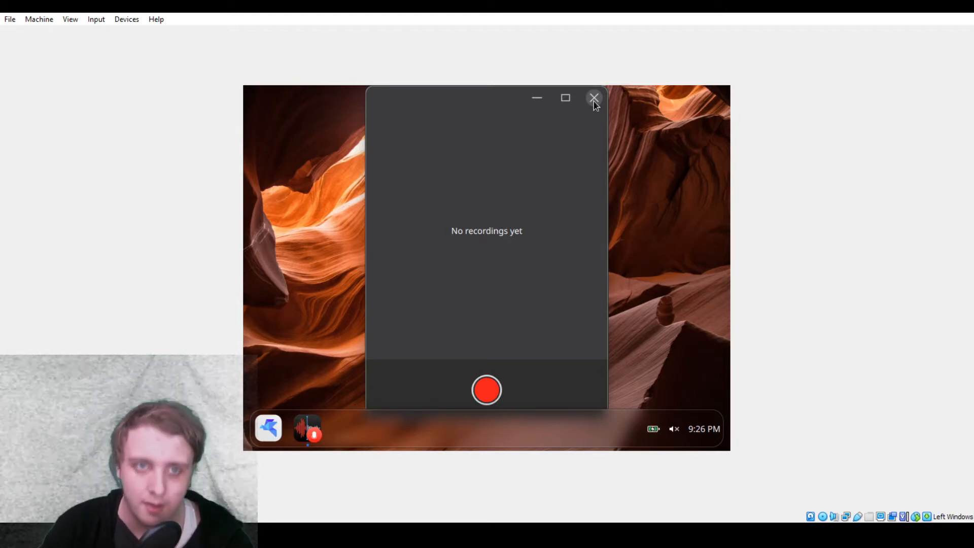
click(593, 98)
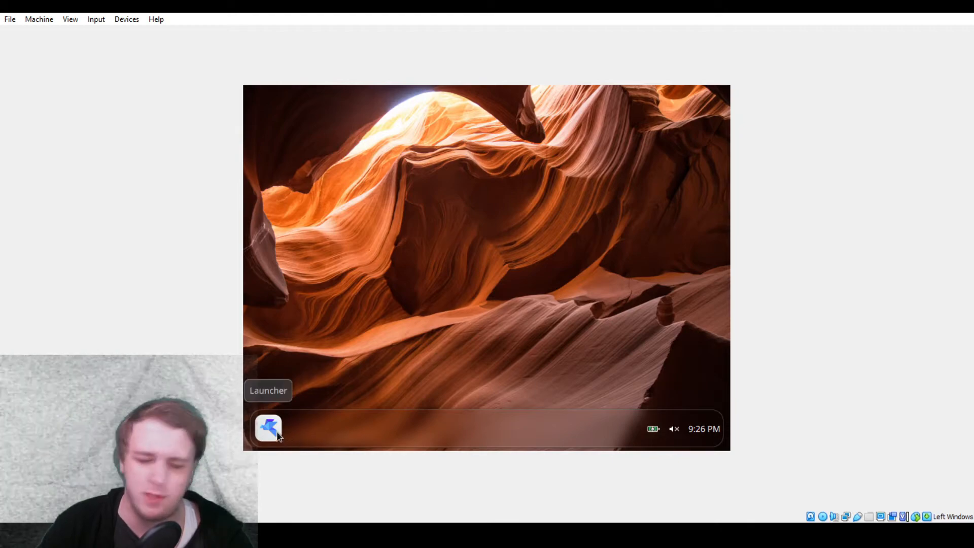
click(268, 428)
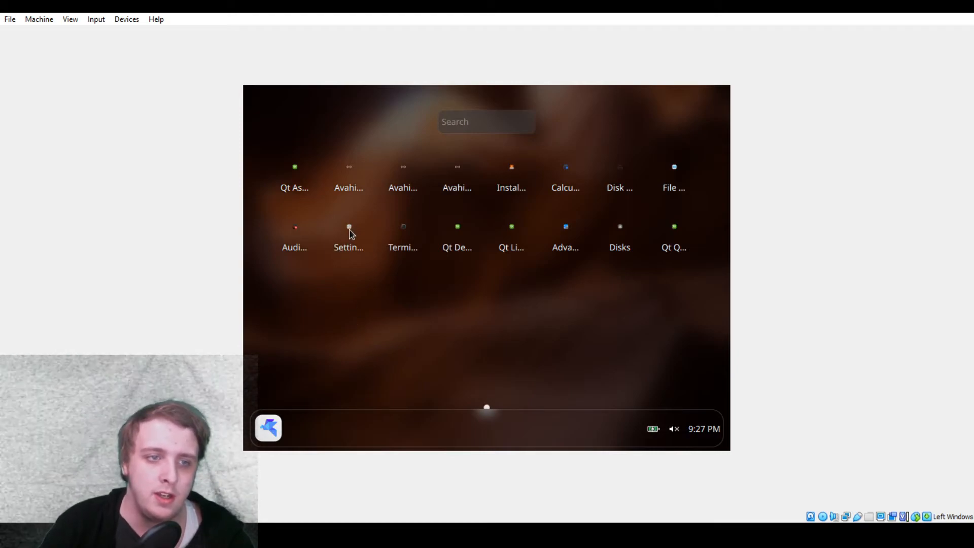
click(347, 237)
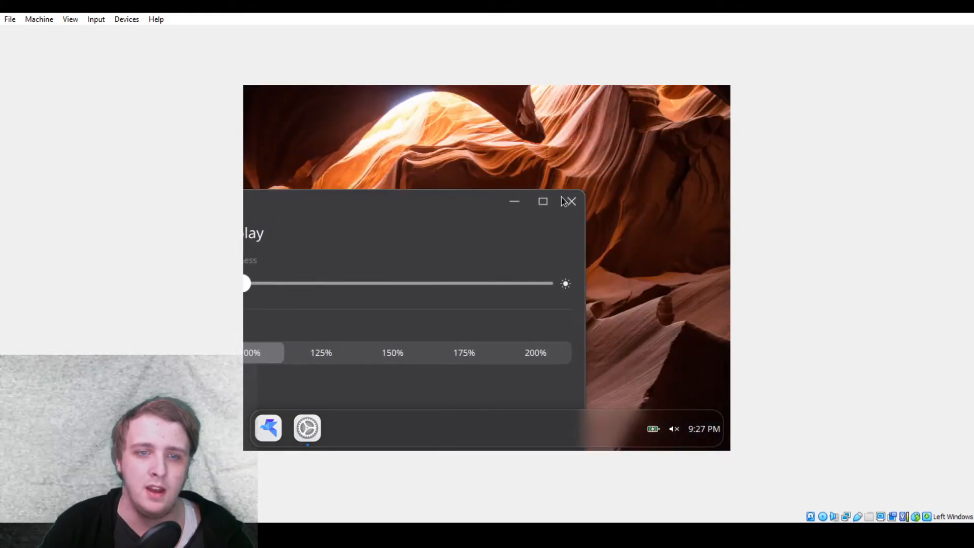
click(570, 201)
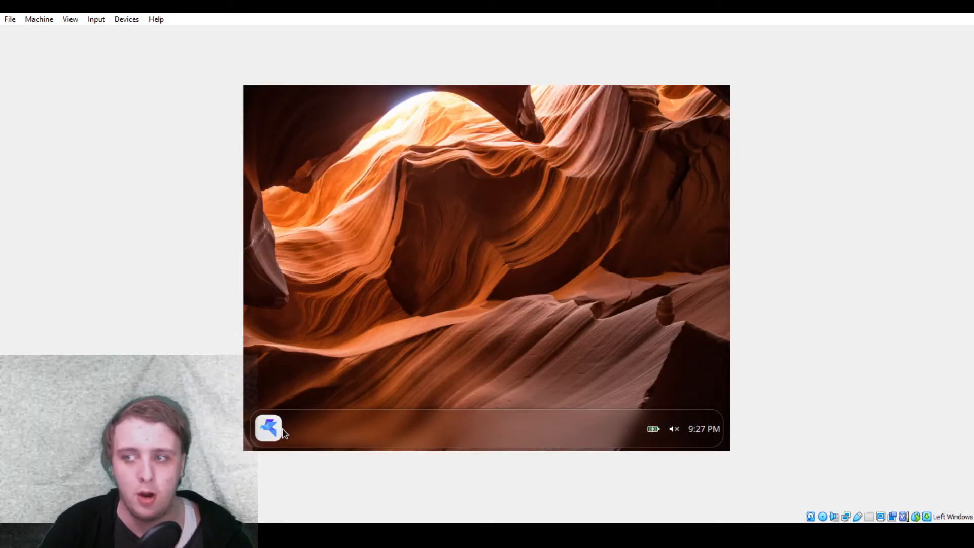
click(268, 428)
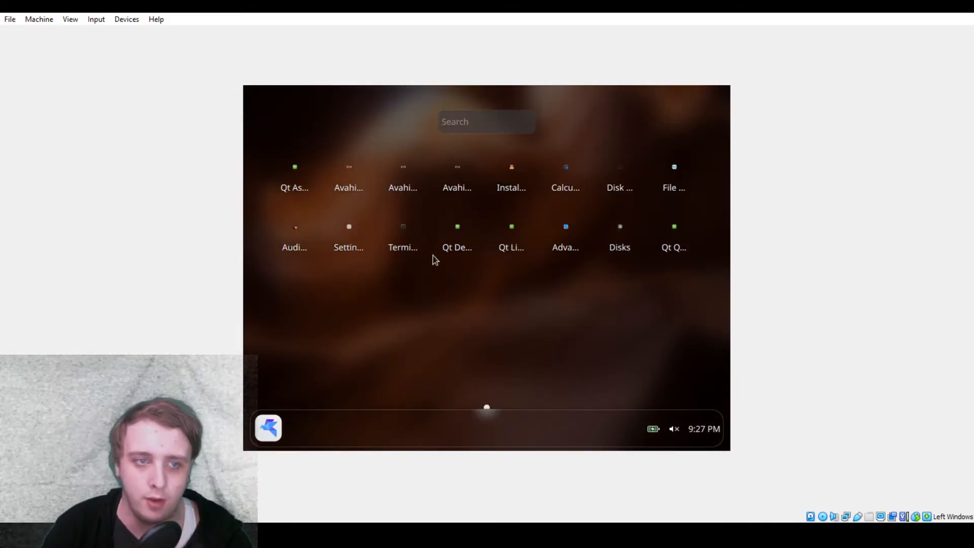
mouse_move(460, 235)
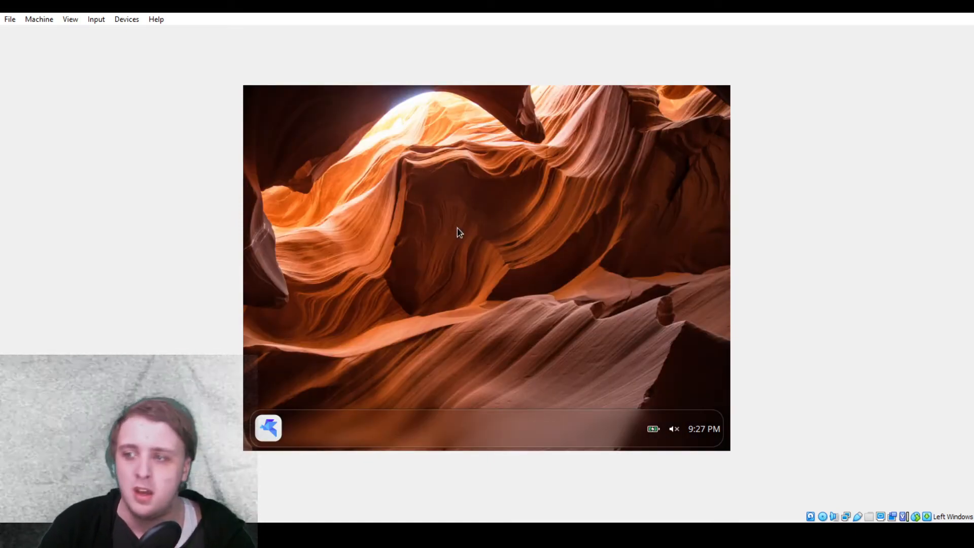
mouse_move(287, 424)
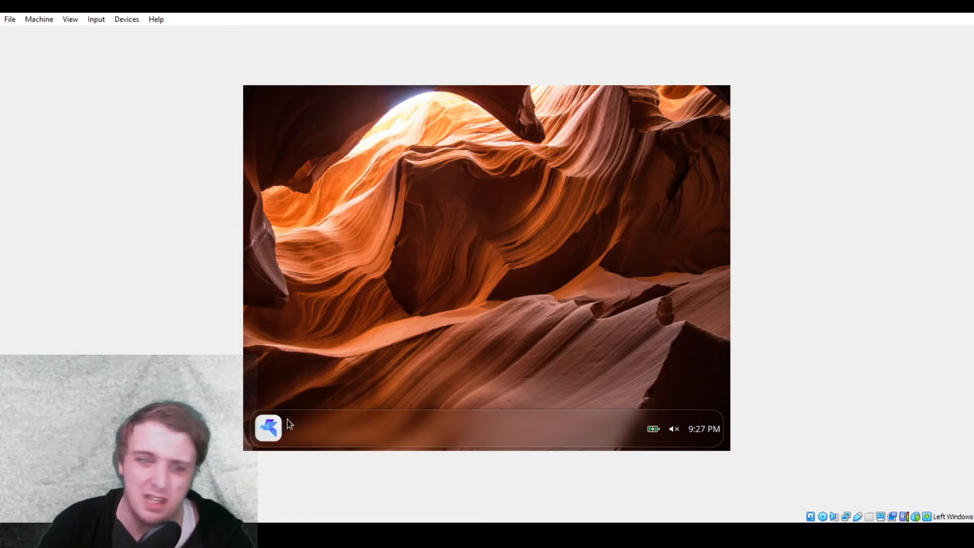
- Launch Qt Designer and look through its Widget Box panel
click(266, 428)
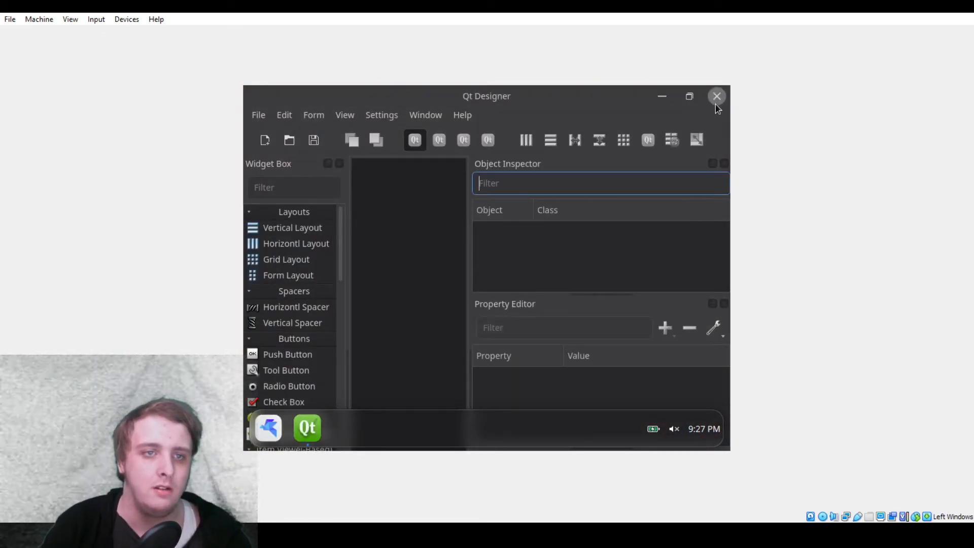
mouse_move(716, 96)
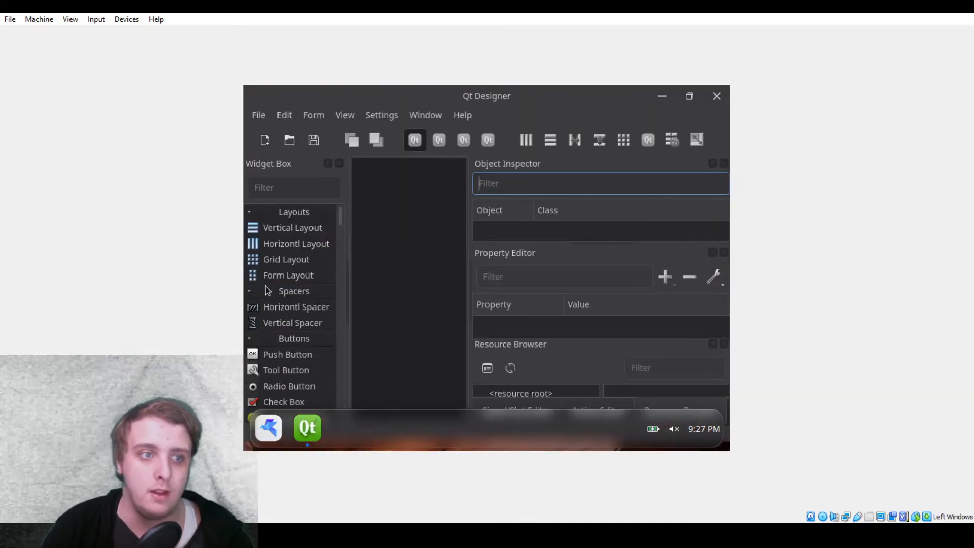
scroll(down, 3)
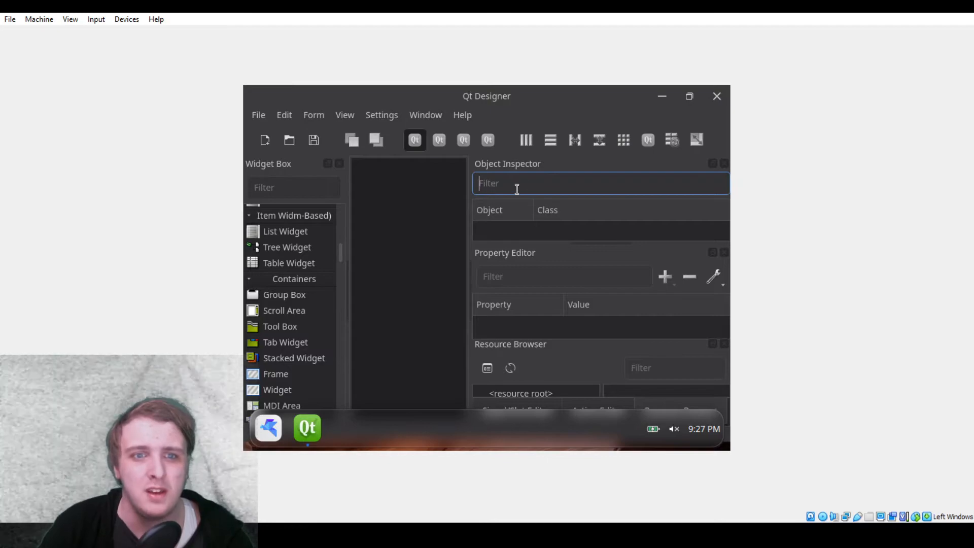
mouse_move(562, 259)
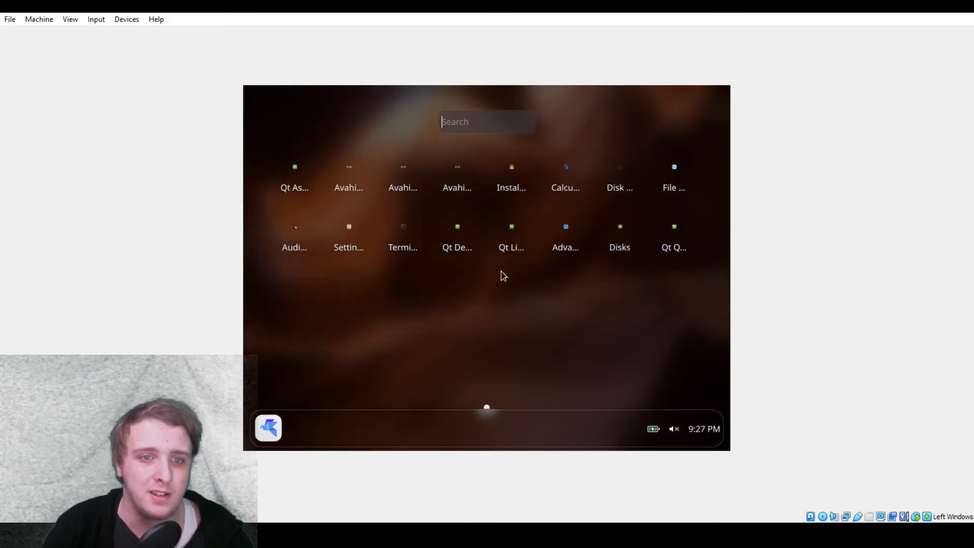
mouse_move(615, 264)
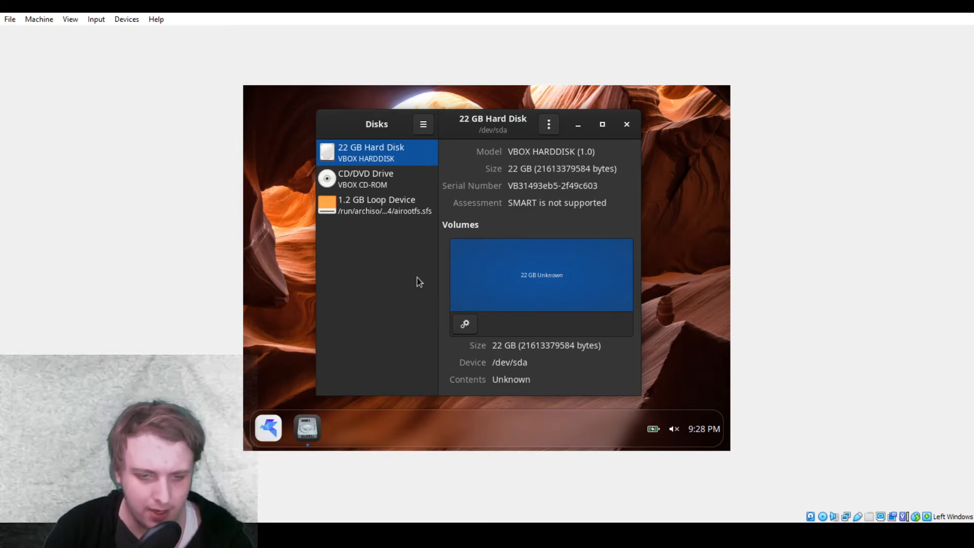
mouse_move(433, 283)
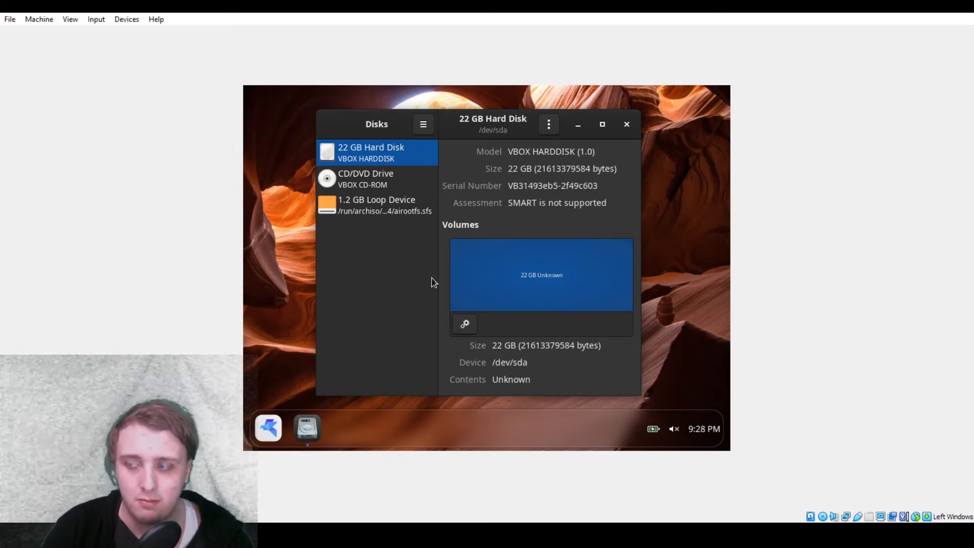
mouse_move(636, 131)
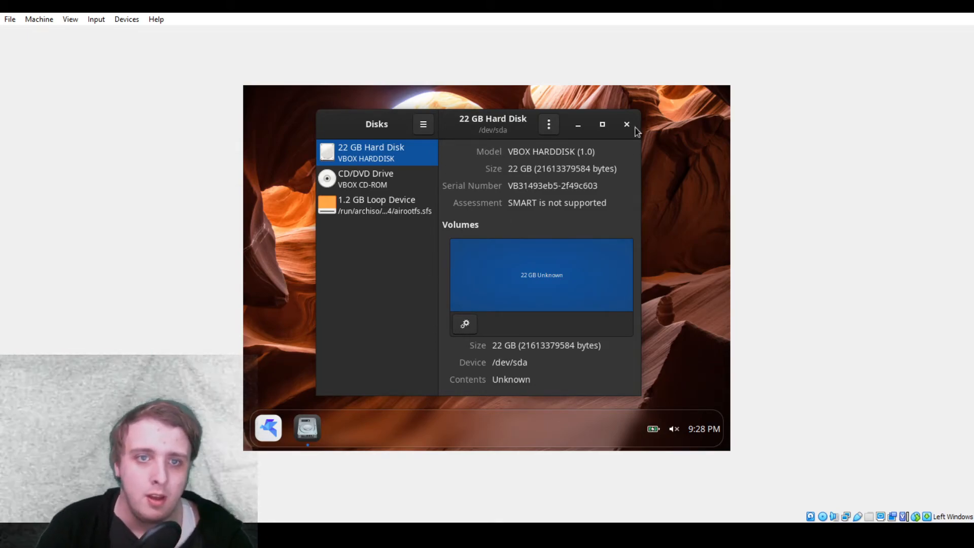
- Close the Disks app after viewing the VM's disks
click(423, 123)
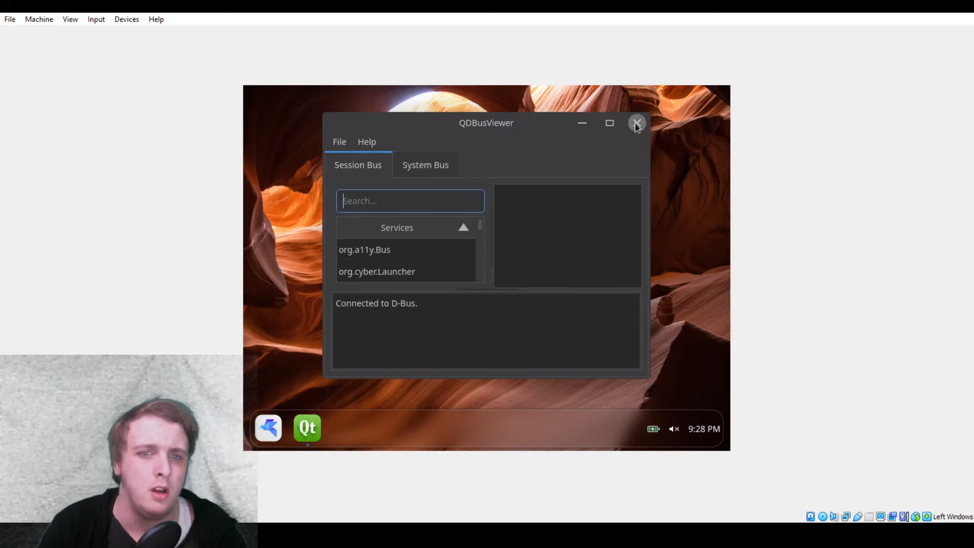
- Close the D-Bus viewer and run sudo pacman -S firefox in the terminal
click(636, 123)
text(sudo pa)
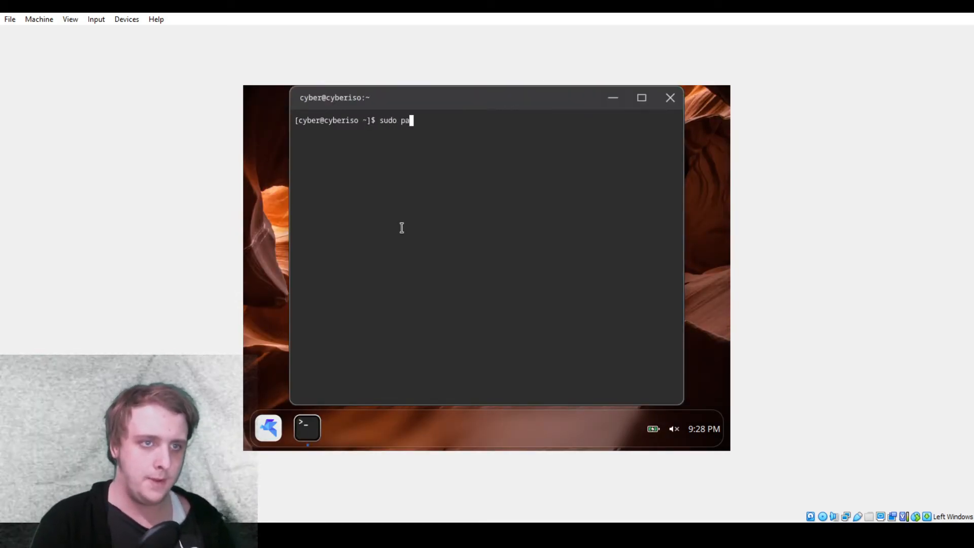
text(cman -S)
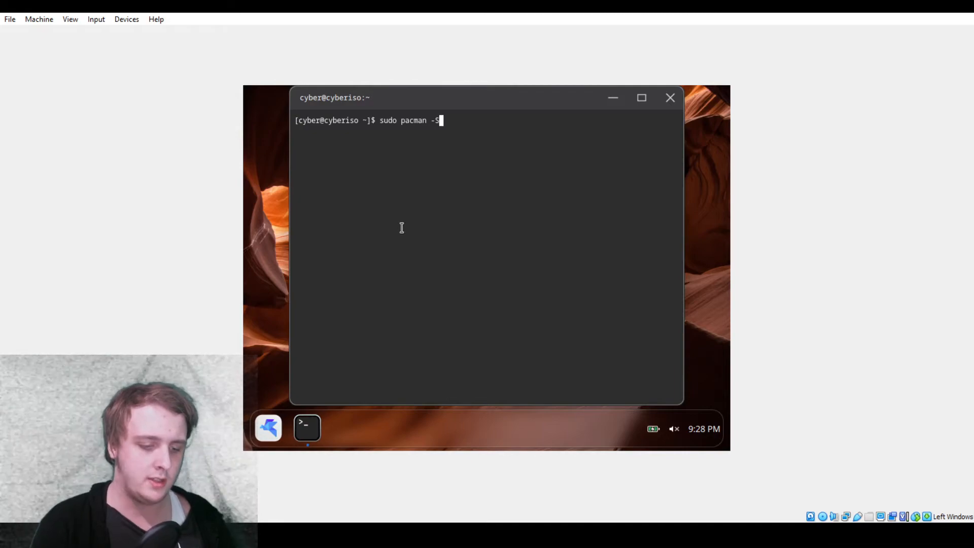
text(f)
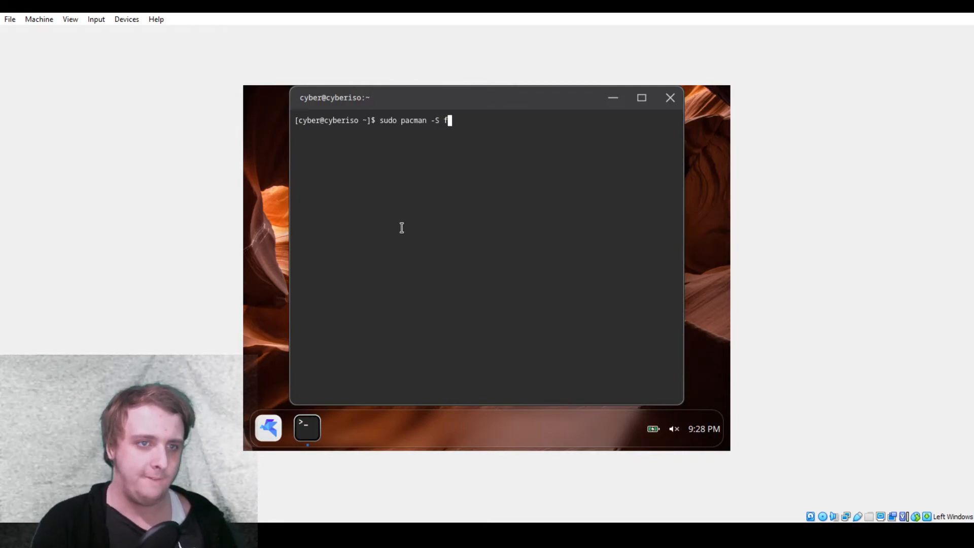
text(irefox)
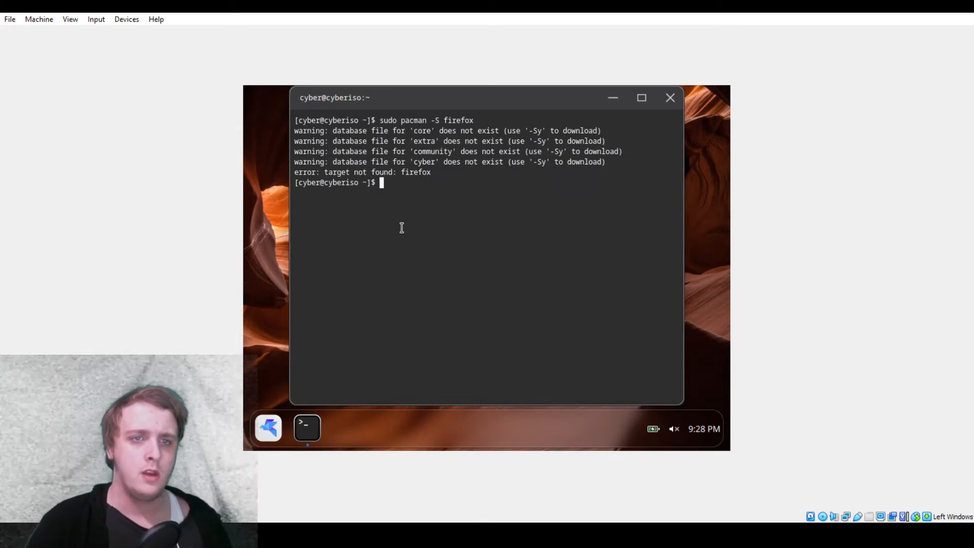
text(sudo pacman -S firefox)
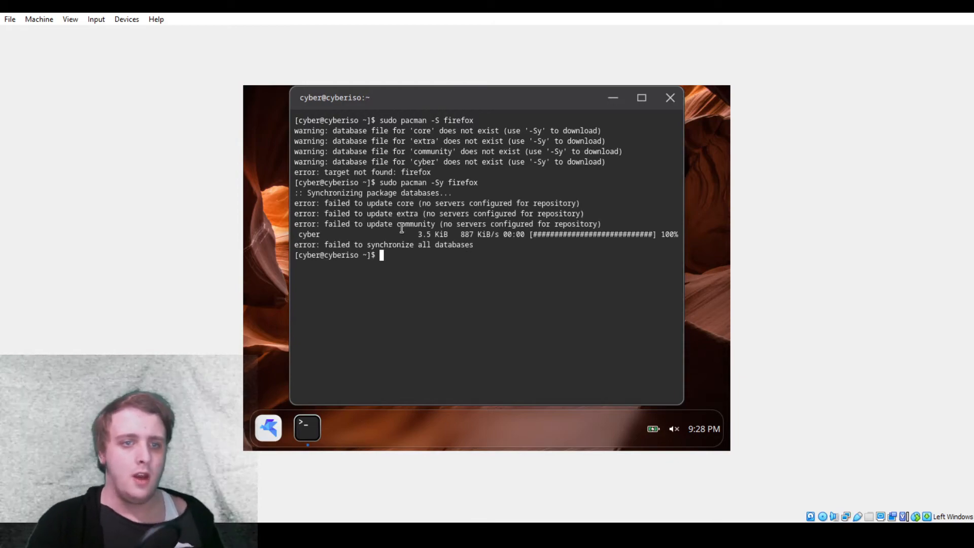
mouse_move(420, 272)
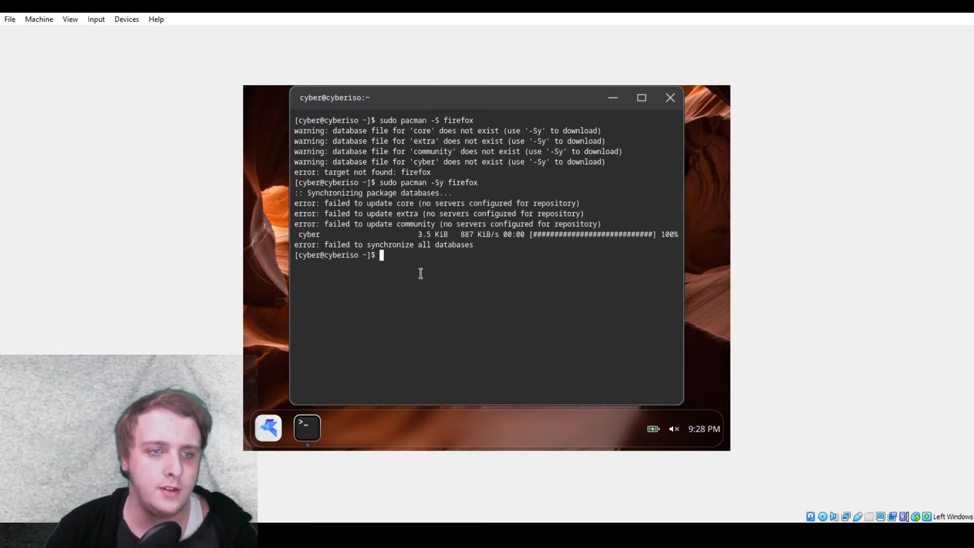
mouse_move(427, 288)
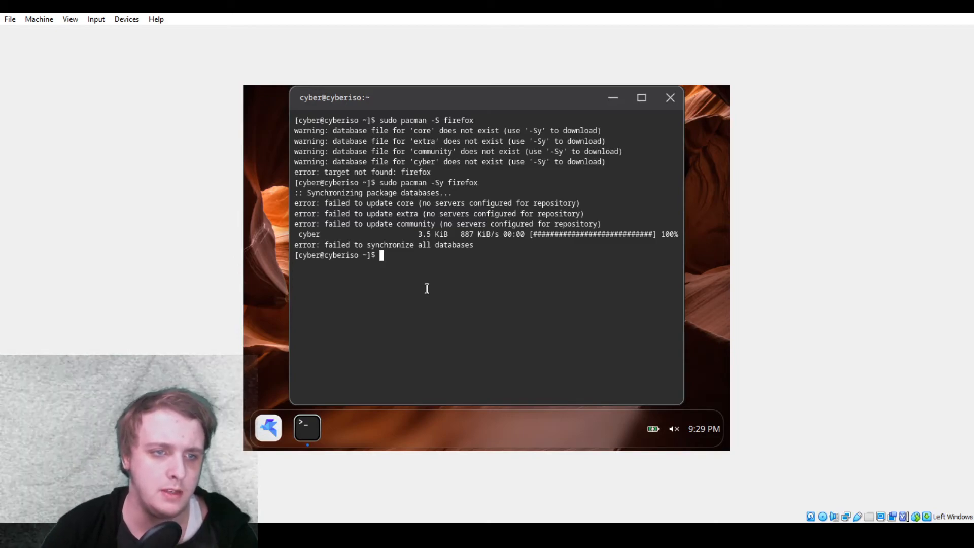
- Retry with sudo pacman -Sy firefox; it fails with no repository servers configured
text(sudo pacman -Sy firefox)
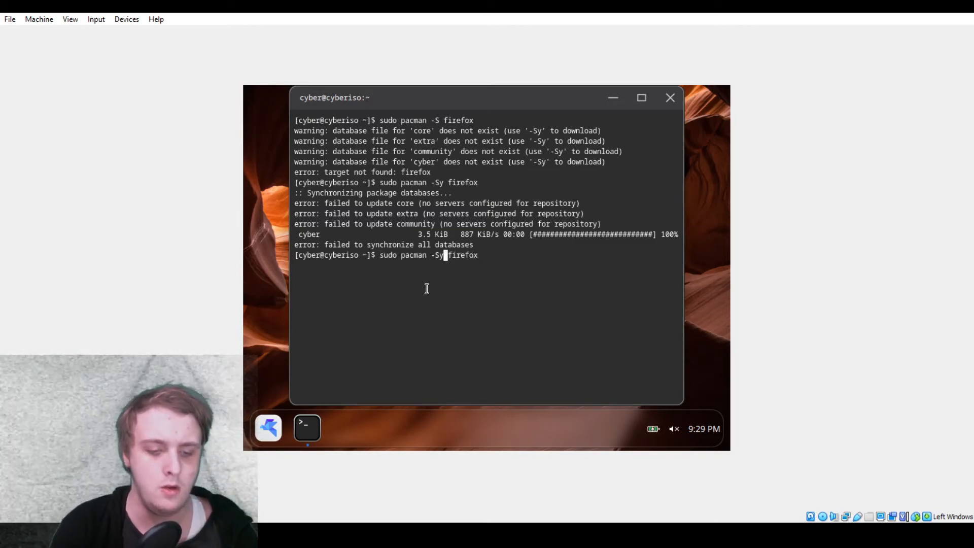
key(Return)
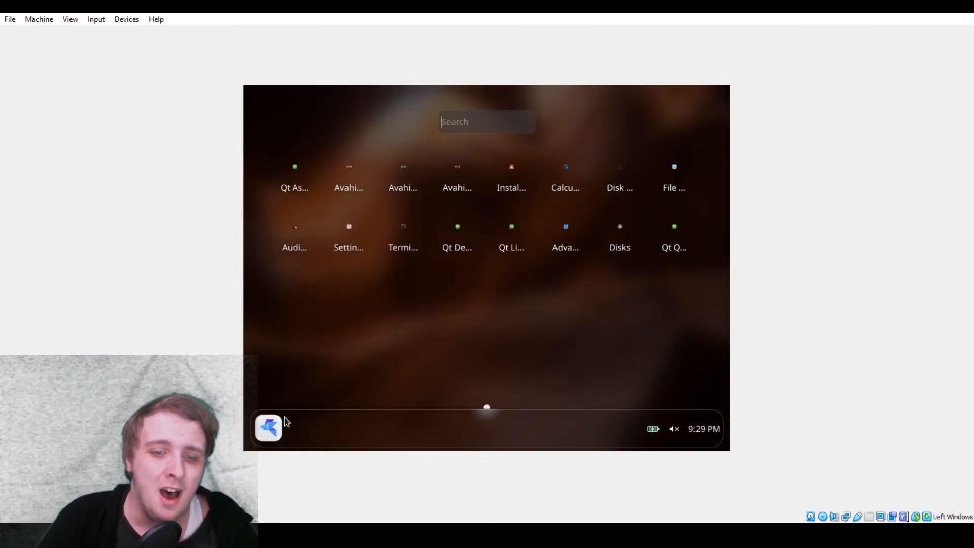
mouse_move(523, 306)
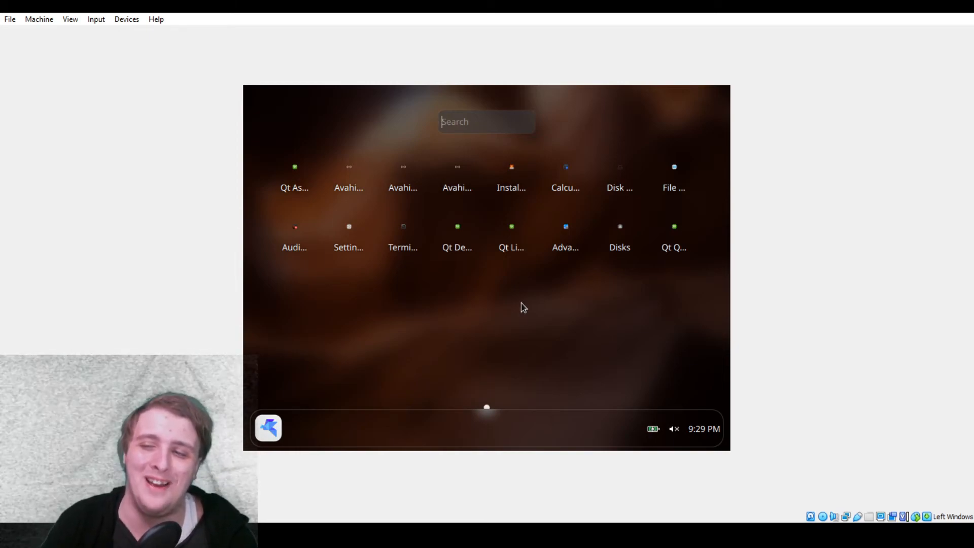
mouse_move(311, 389)
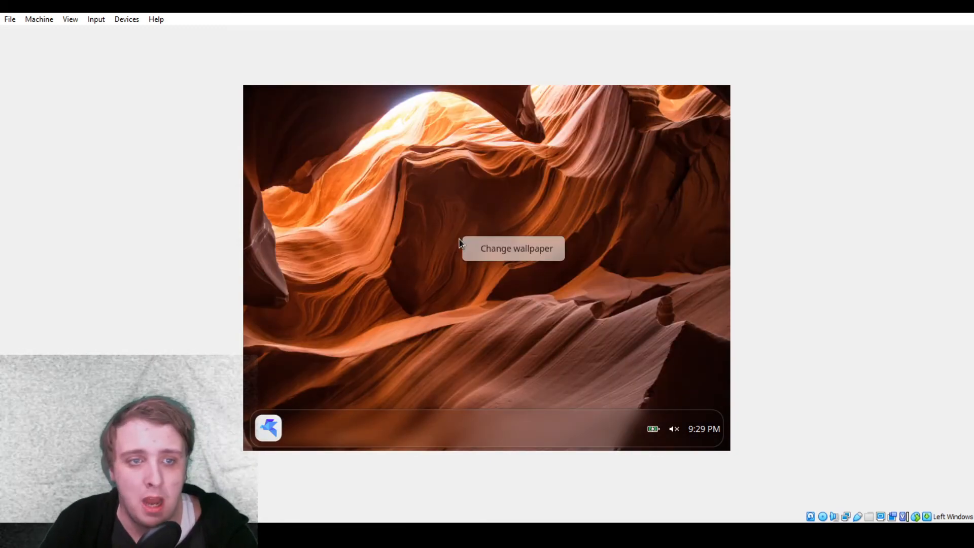
- Open Settings via Change wallpaper, view Language and Battery pages, and maximize the window
click(513, 248)
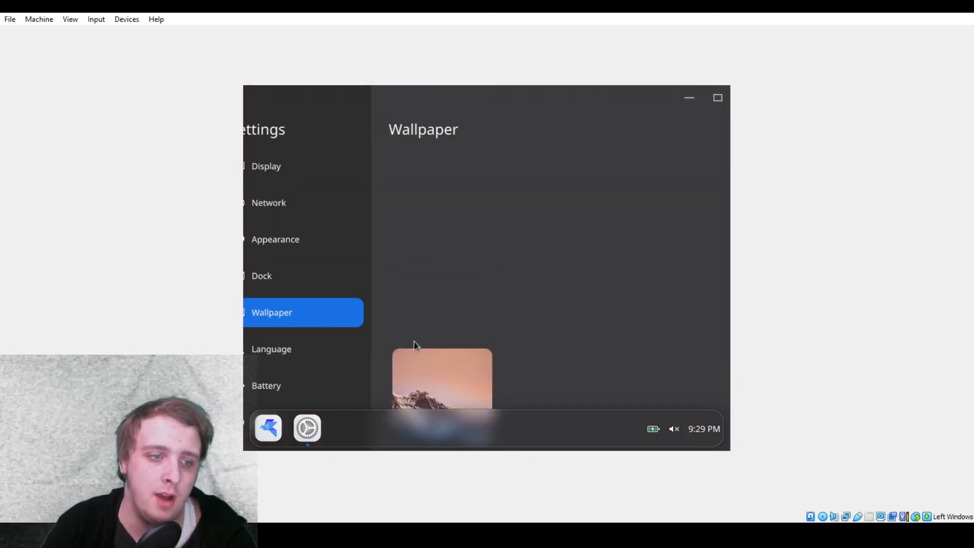
click(271, 348)
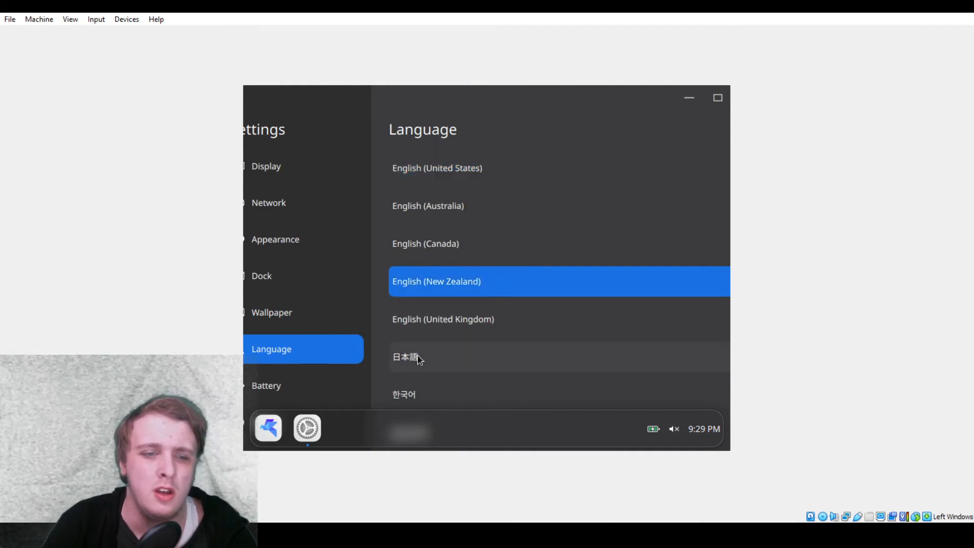
click(265, 385)
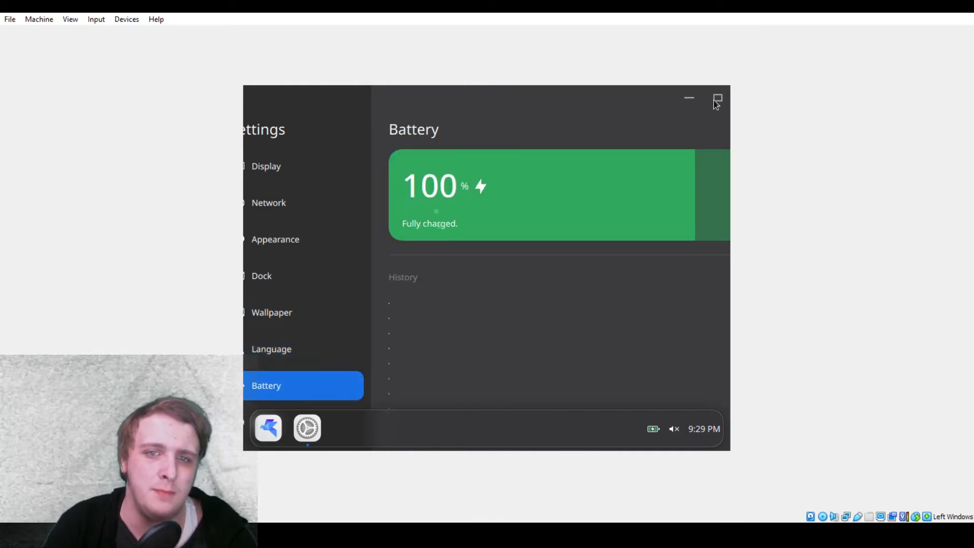
click(717, 100)
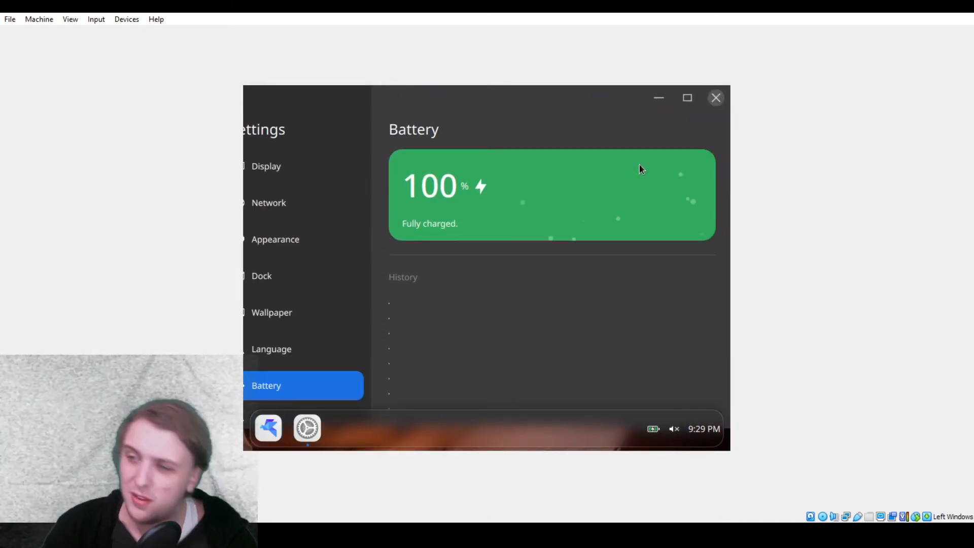
mouse_move(322, 322)
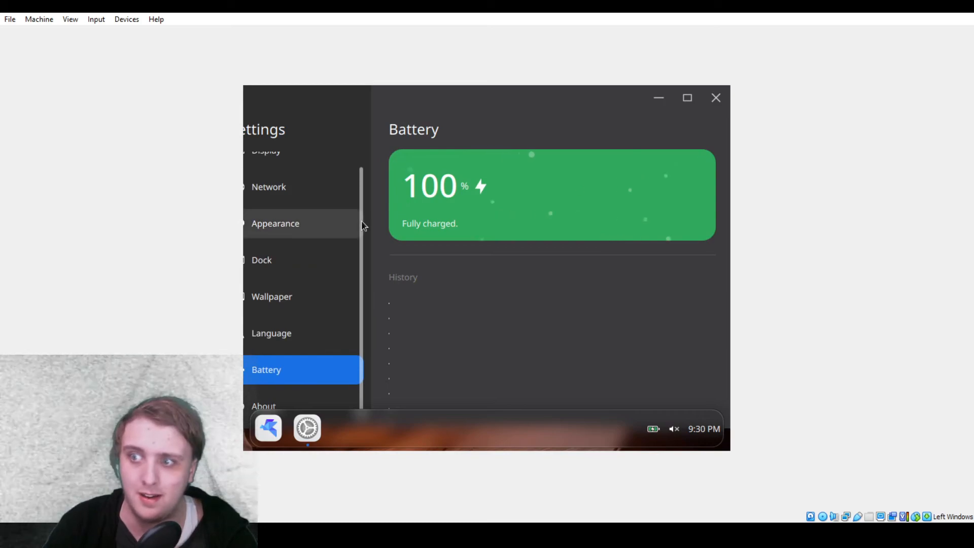
- Browse the About page, return to Battery, then show the Dock page set to Bottom, Medium size
click(264, 406)
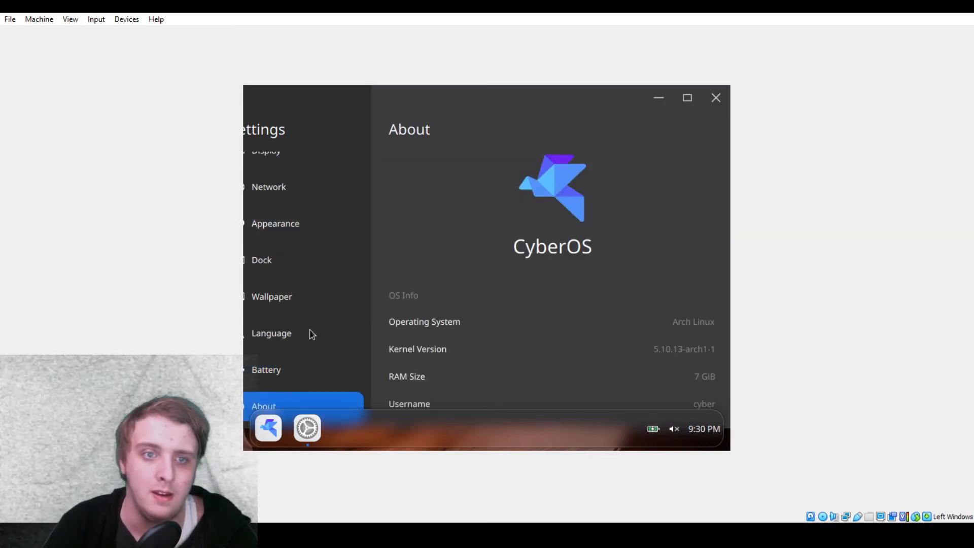
scroll(down, 3)
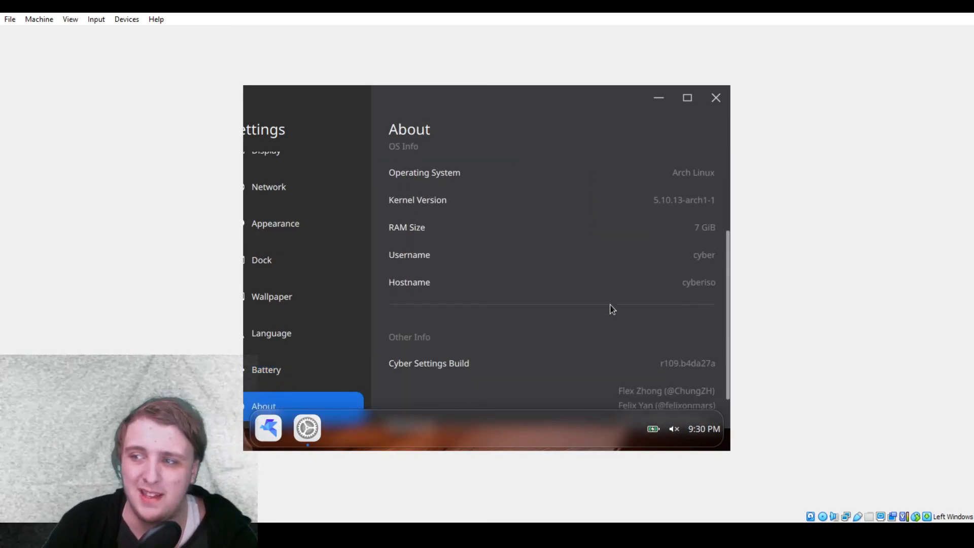
scroll(down, 3)
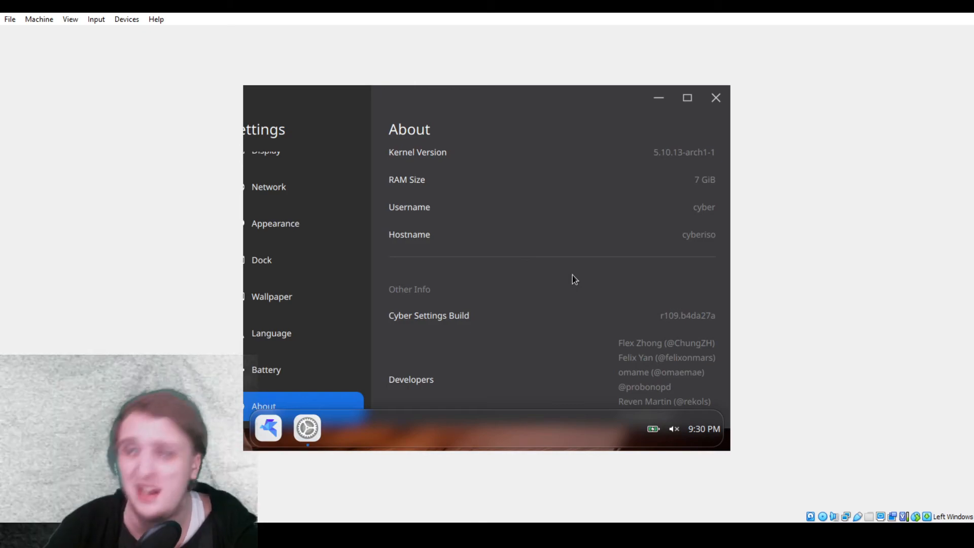
click(266, 369)
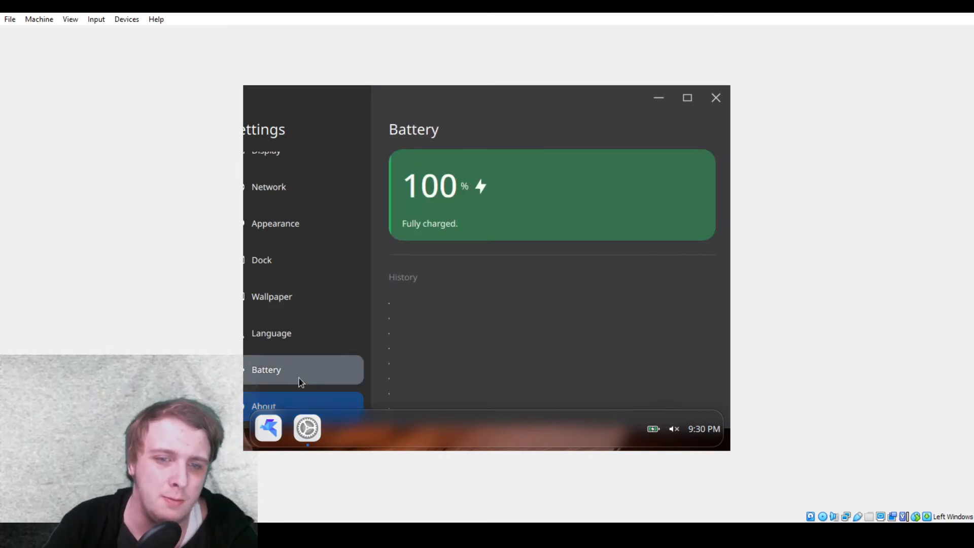
click(262, 259)
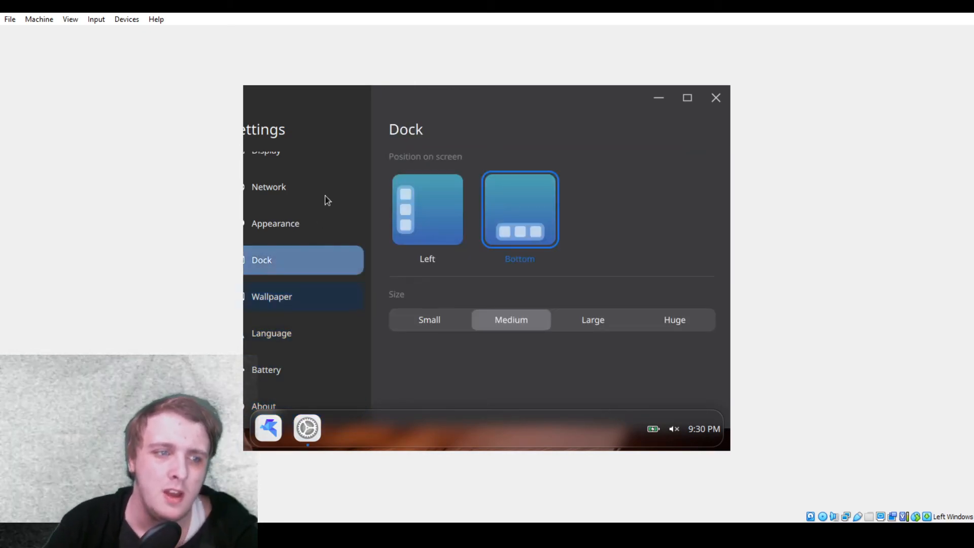
- Open the tray quick-settings panel showing brightness, volume and 100% battery
click(268, 186)
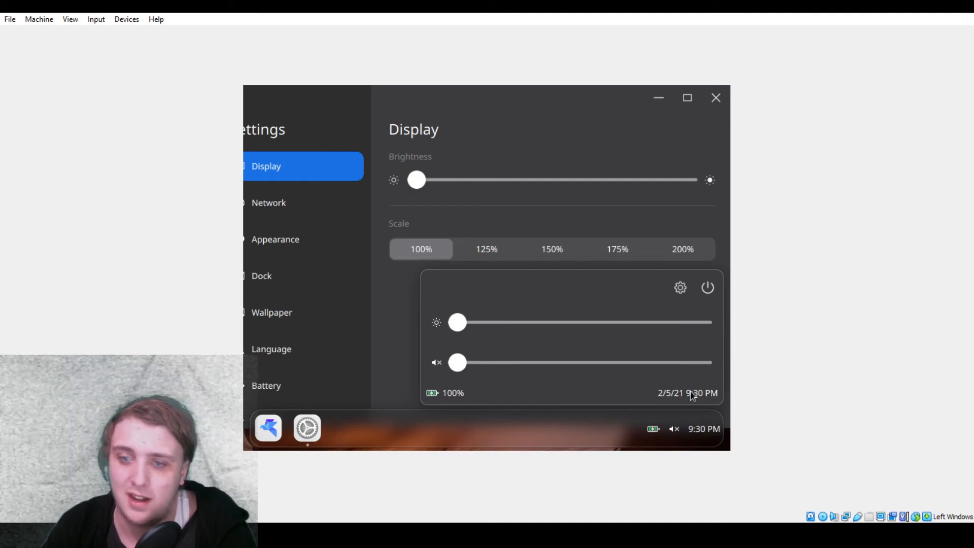
mouse_move(692, 403)
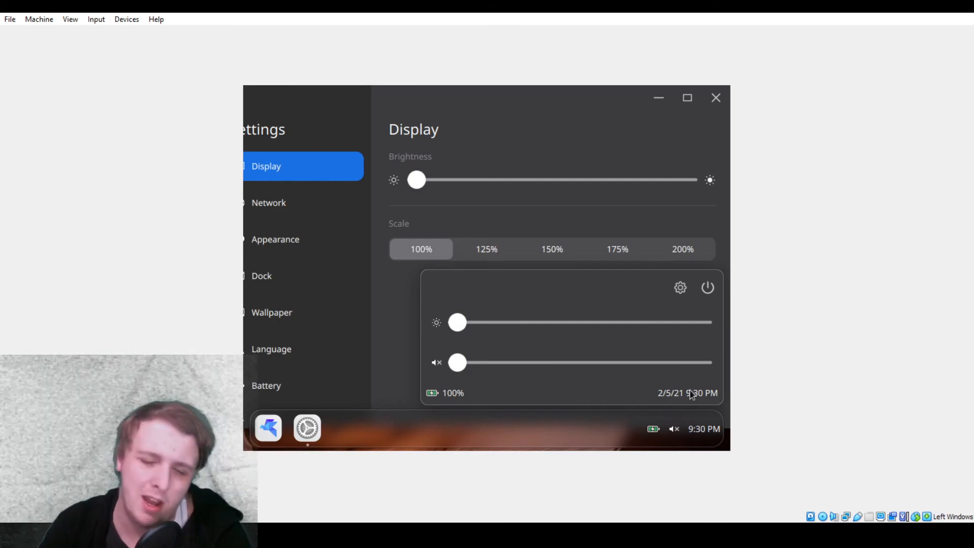
mouse_move(667, 399)
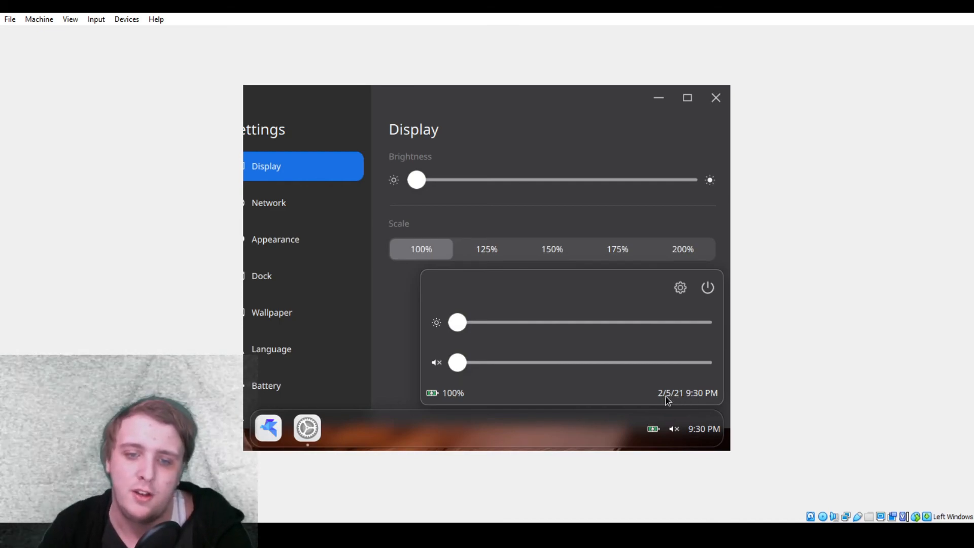
mouse_move(700, 275)
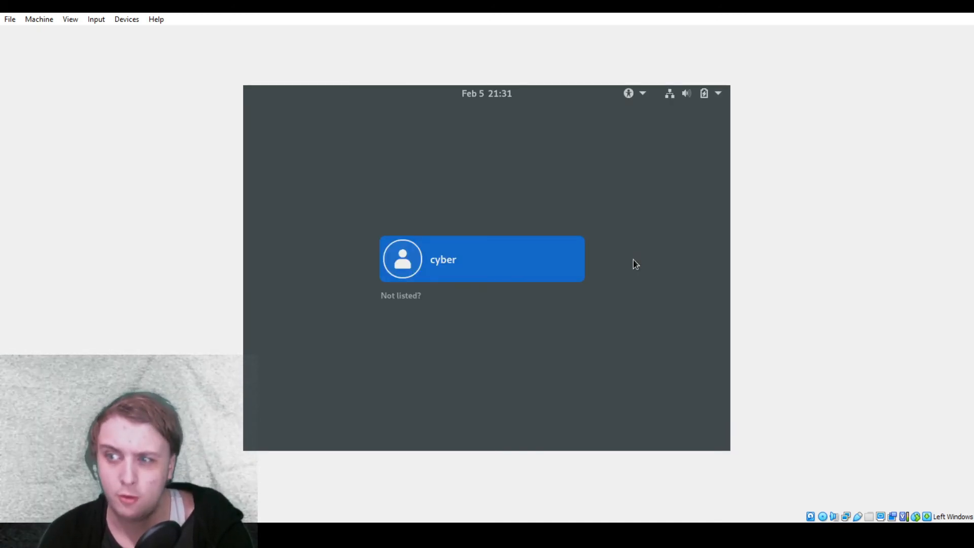
click(481, 258)
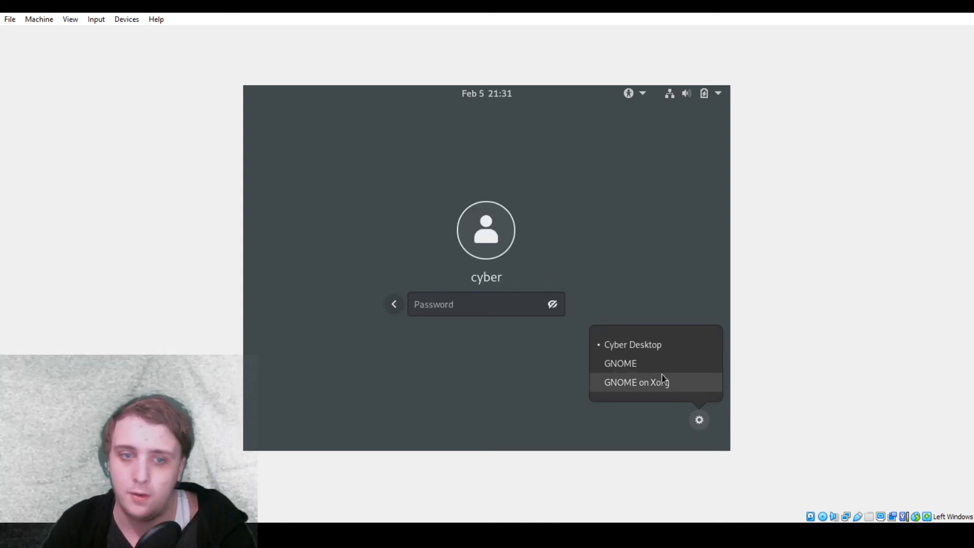
text(••)
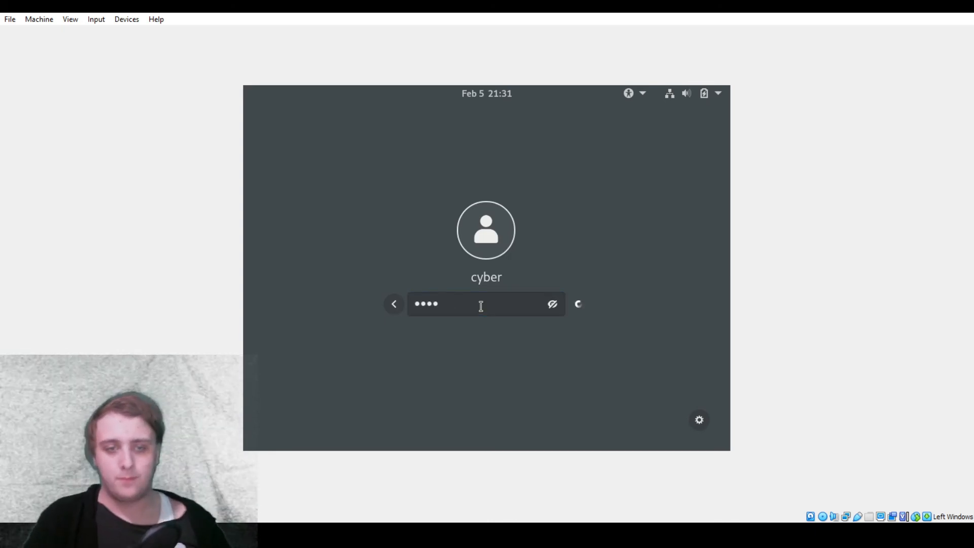
key(Return)
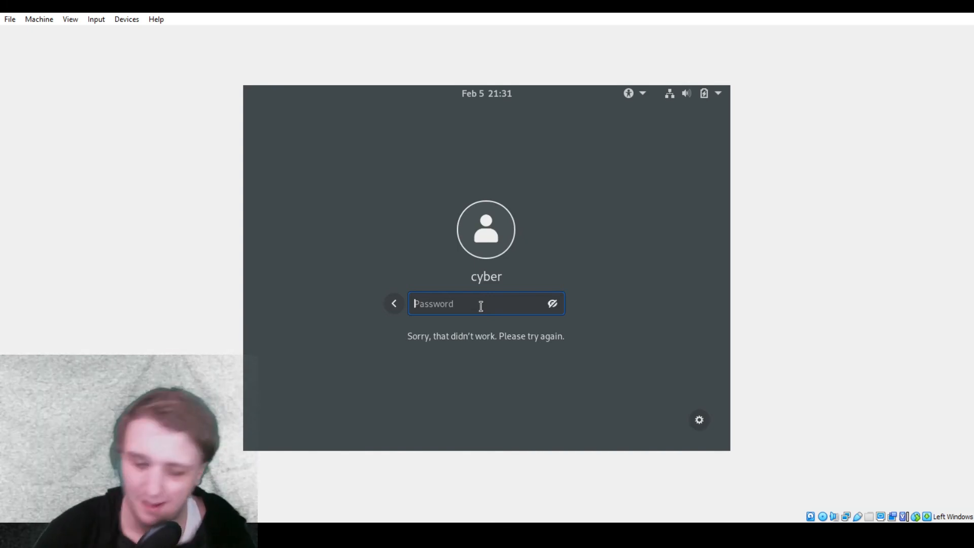
key(Return)
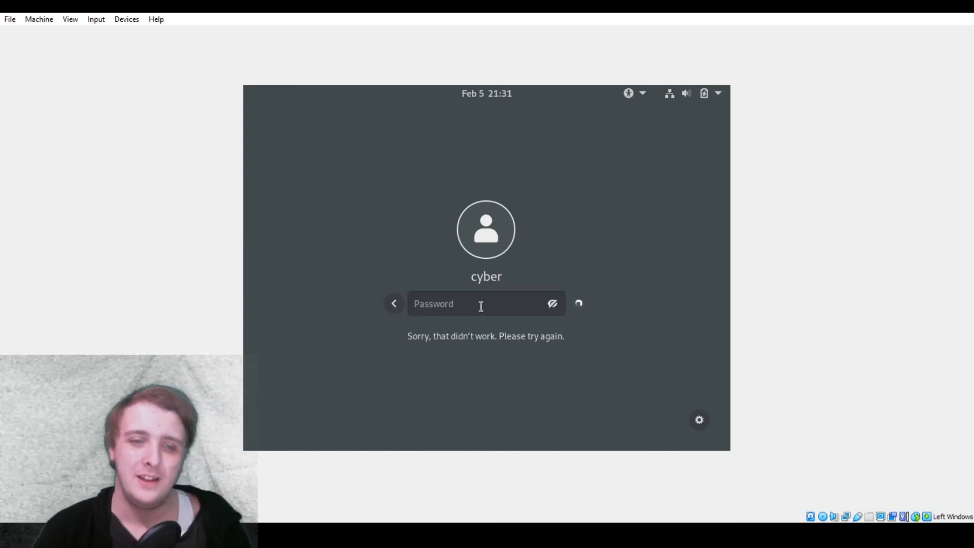
click(481, 303)
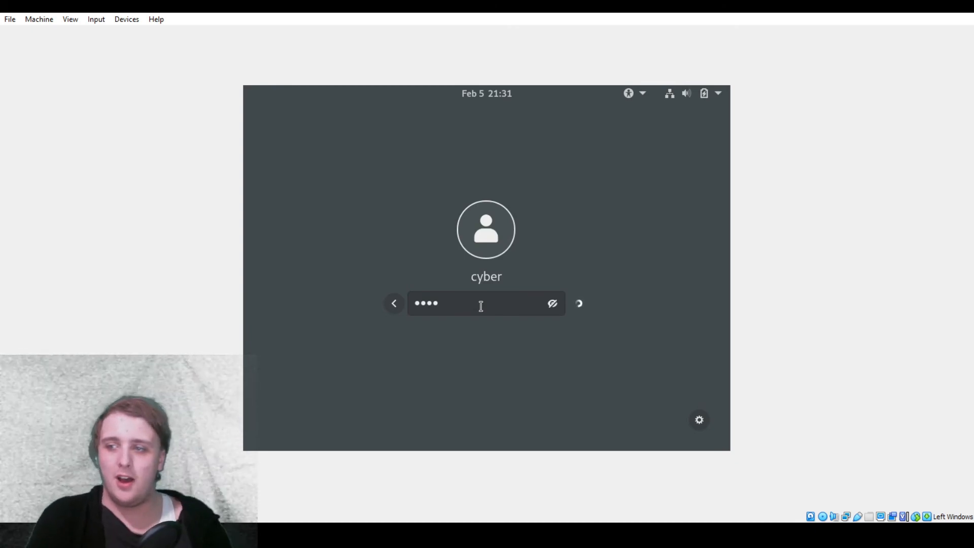
key(Return)
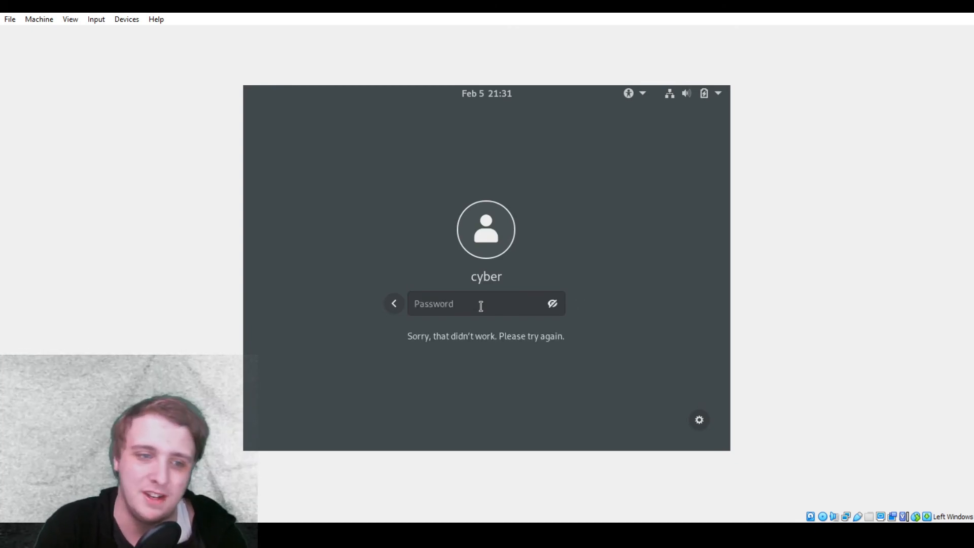
click(394, 303)
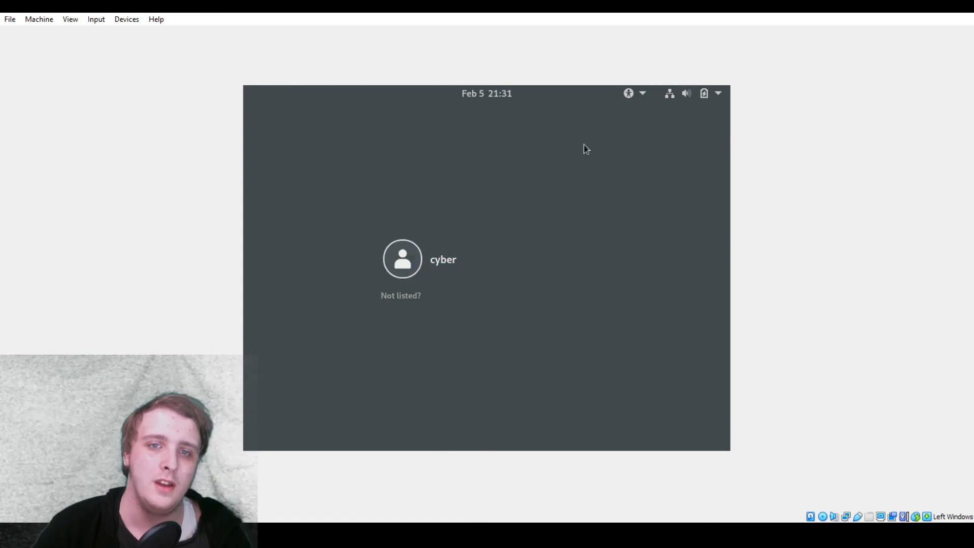
click(443, 258)
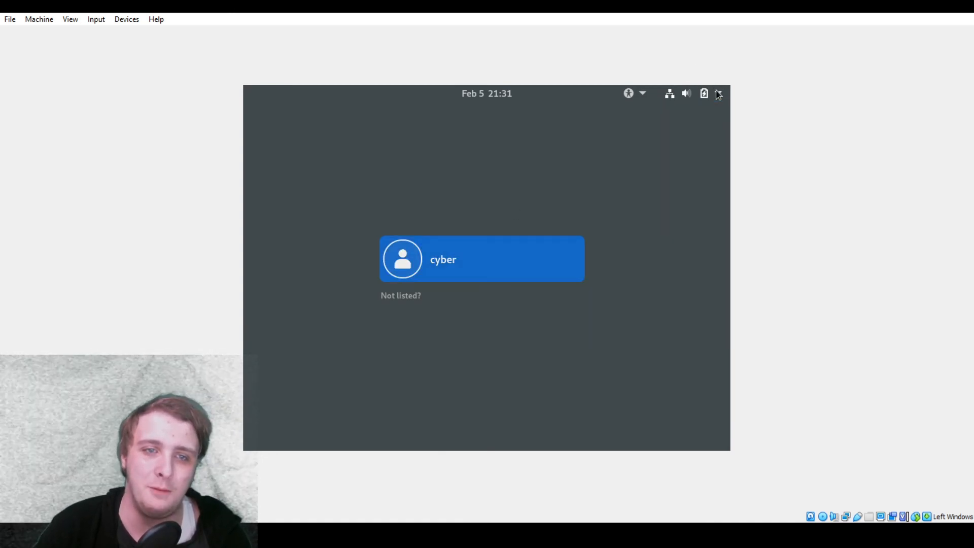